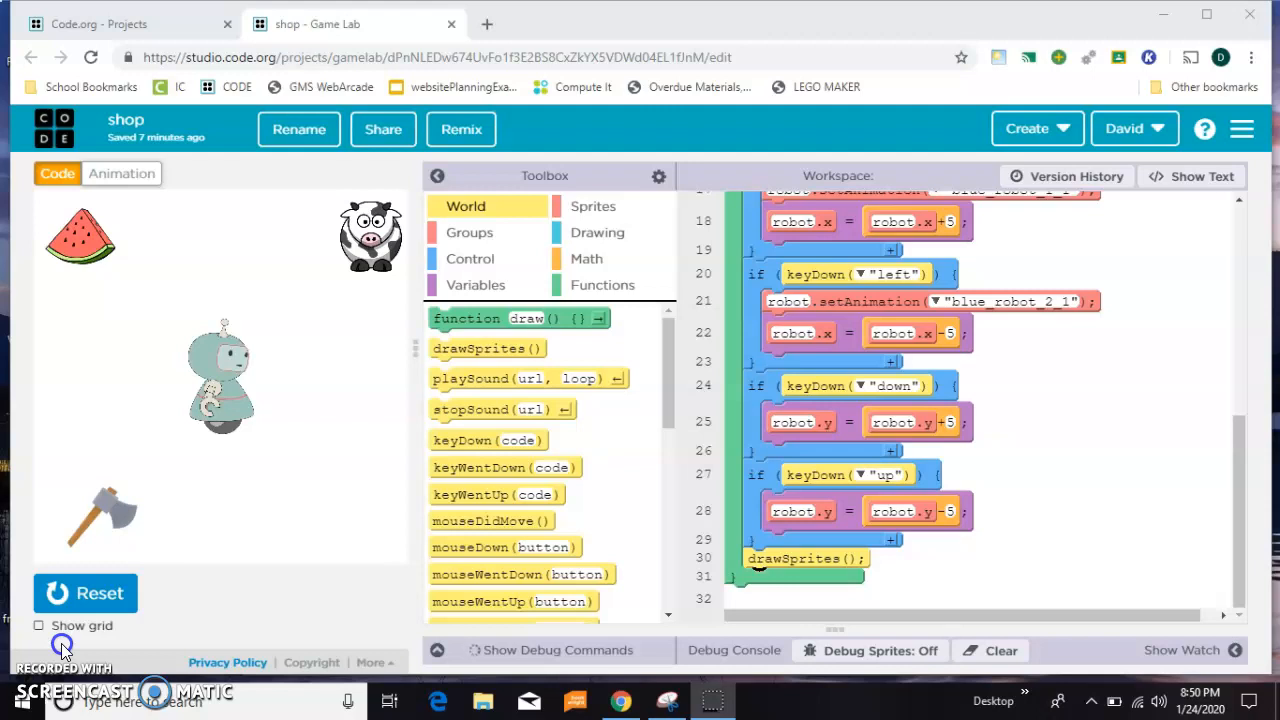
pyautogui.moveTo(300, 370)
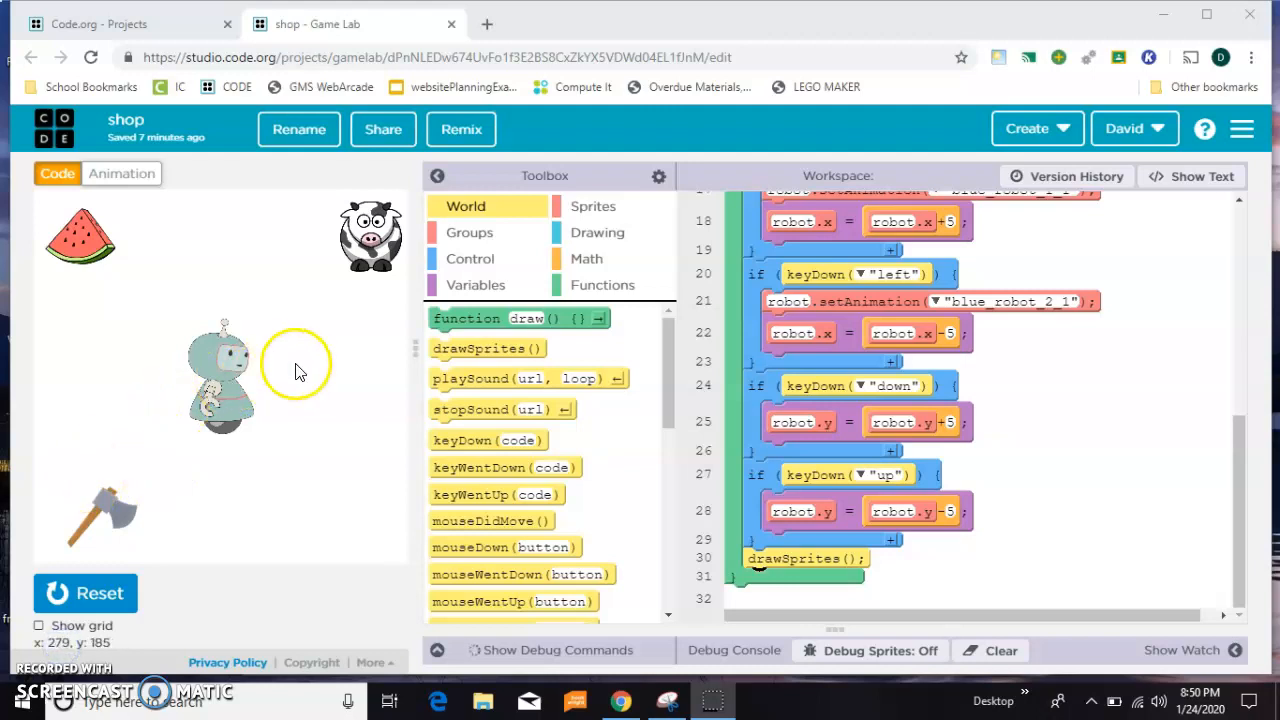
pyautogui.moveTo(315, 362)
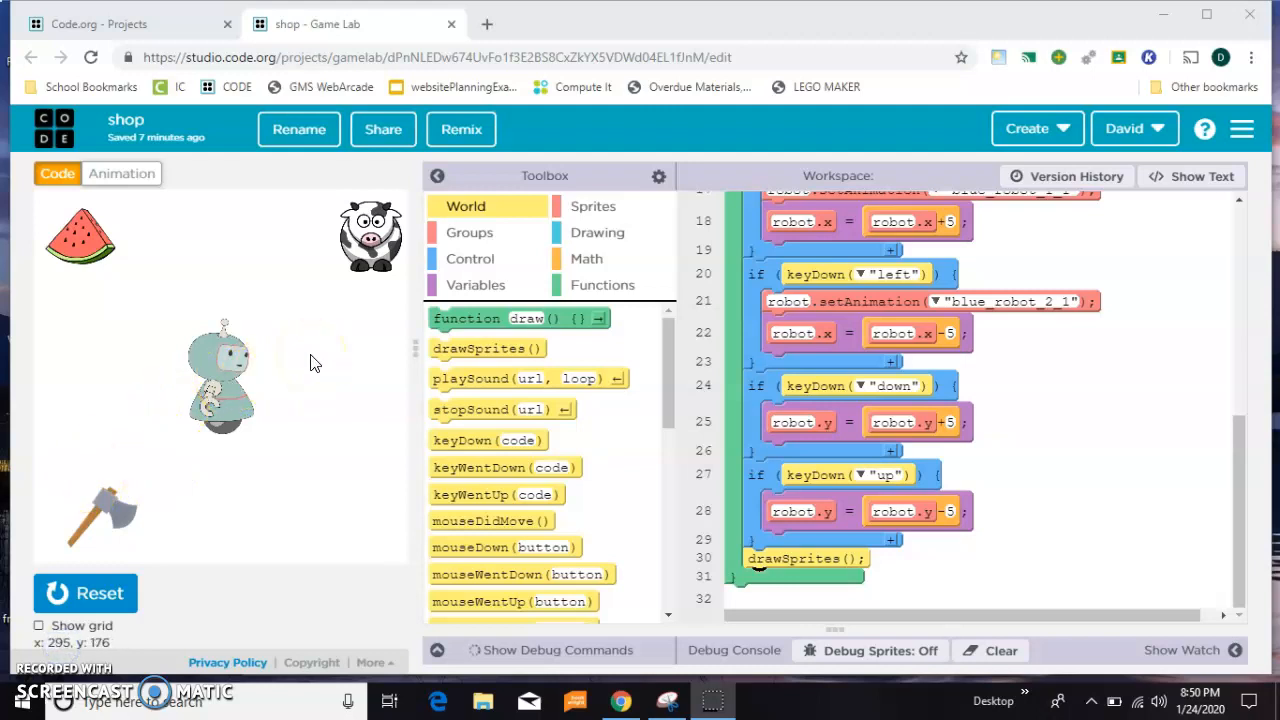
# Add textSize and text blocks from the Drawing toolbox below drawSprites()
pyautogui.scroll(3)
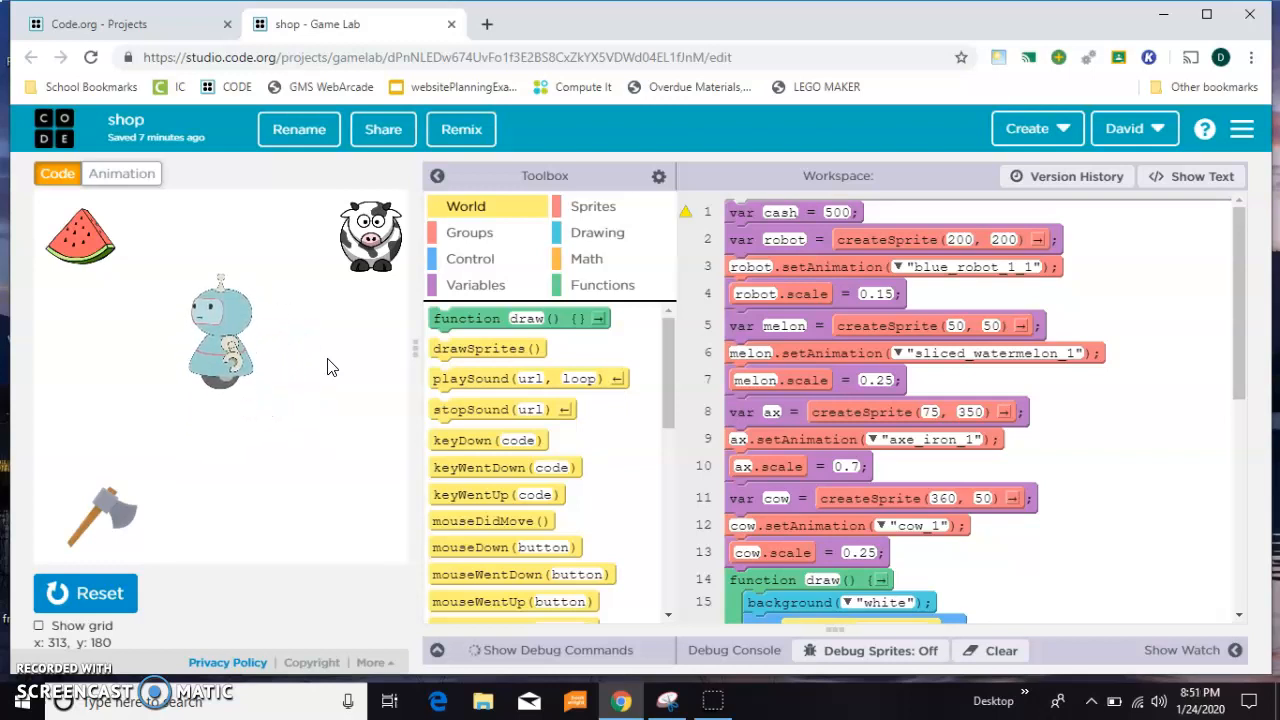
pyautogui.moveTo(390, 283)
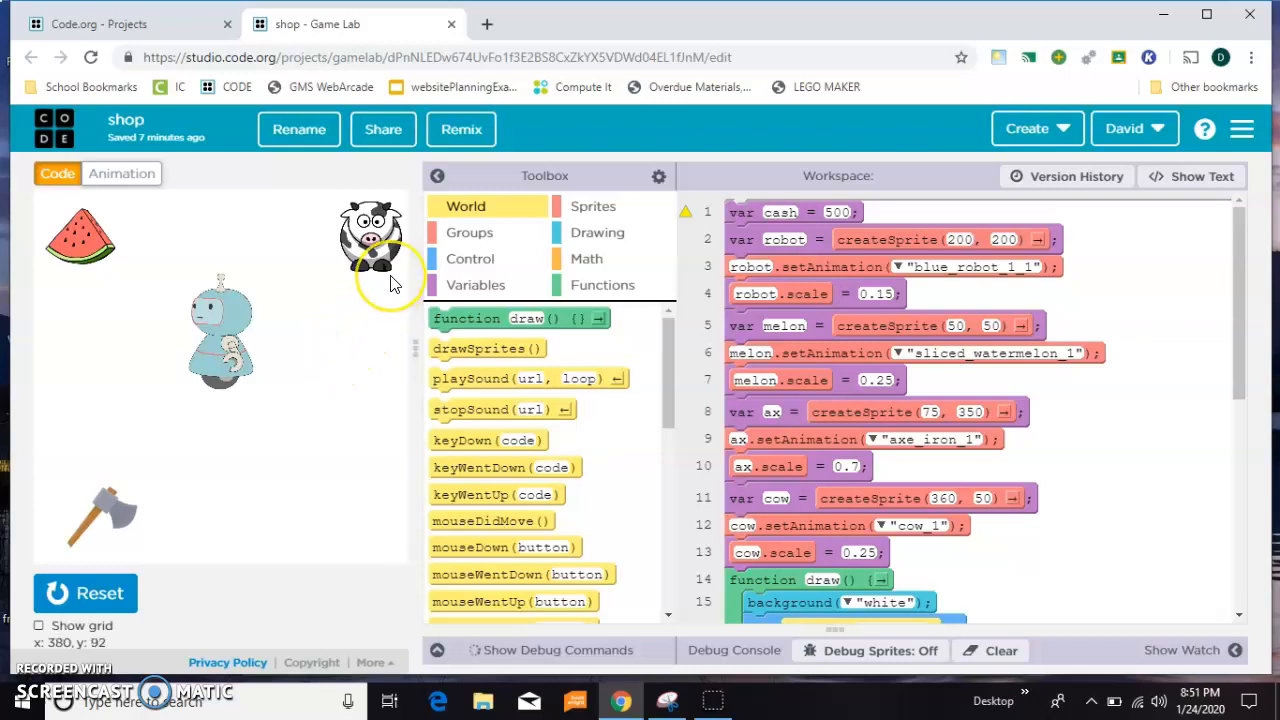
pyautogui.moveTo(100, 290)
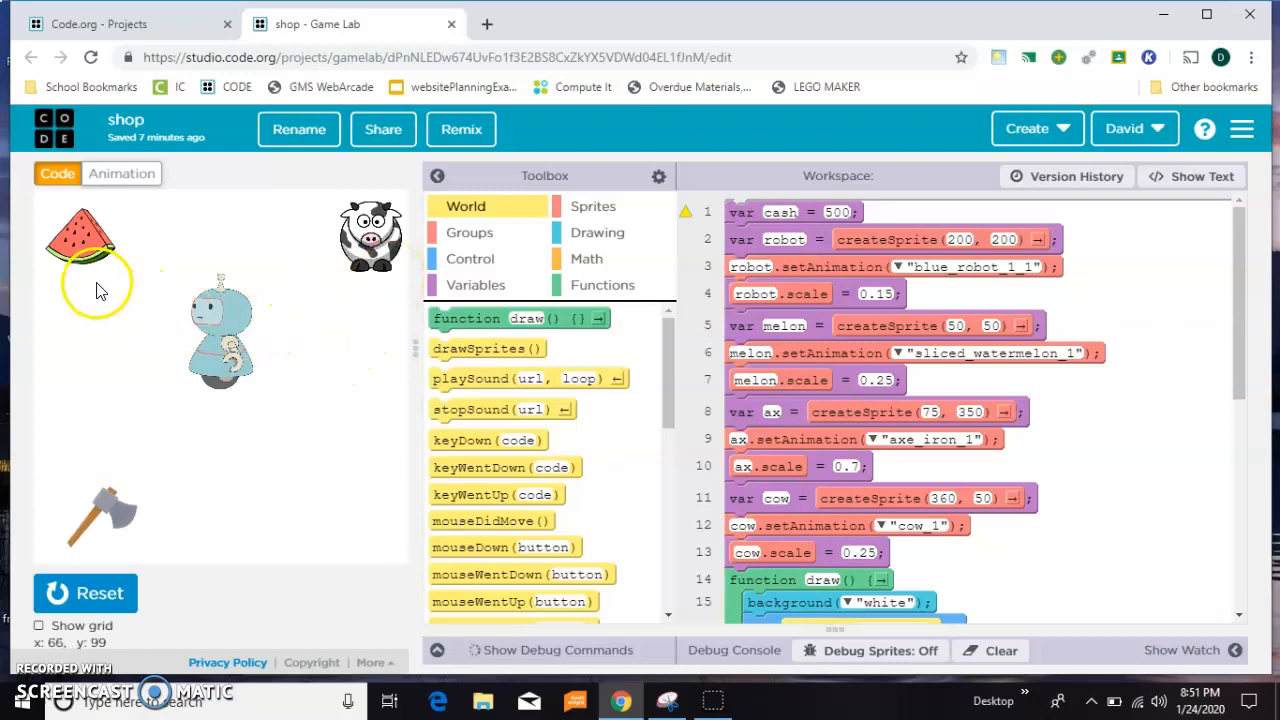
pyautogui.moveTo(107, 565)
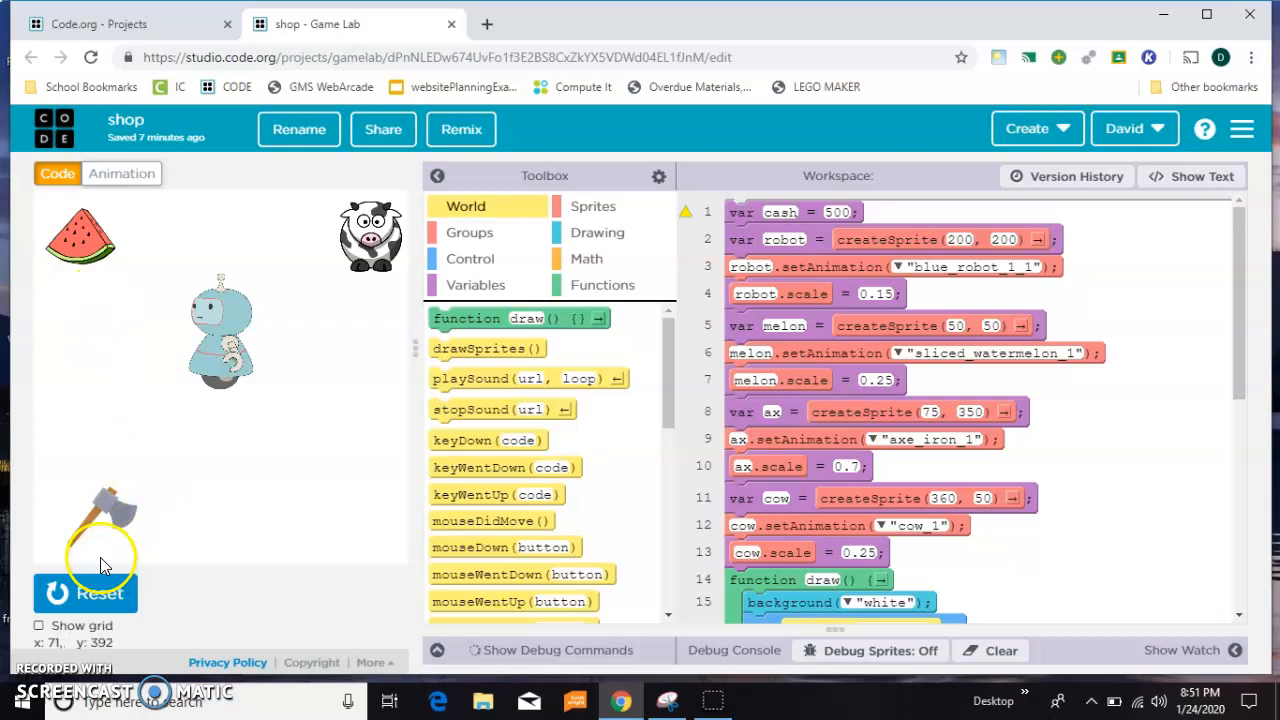
pyautogui.moveTo(1240, 320)
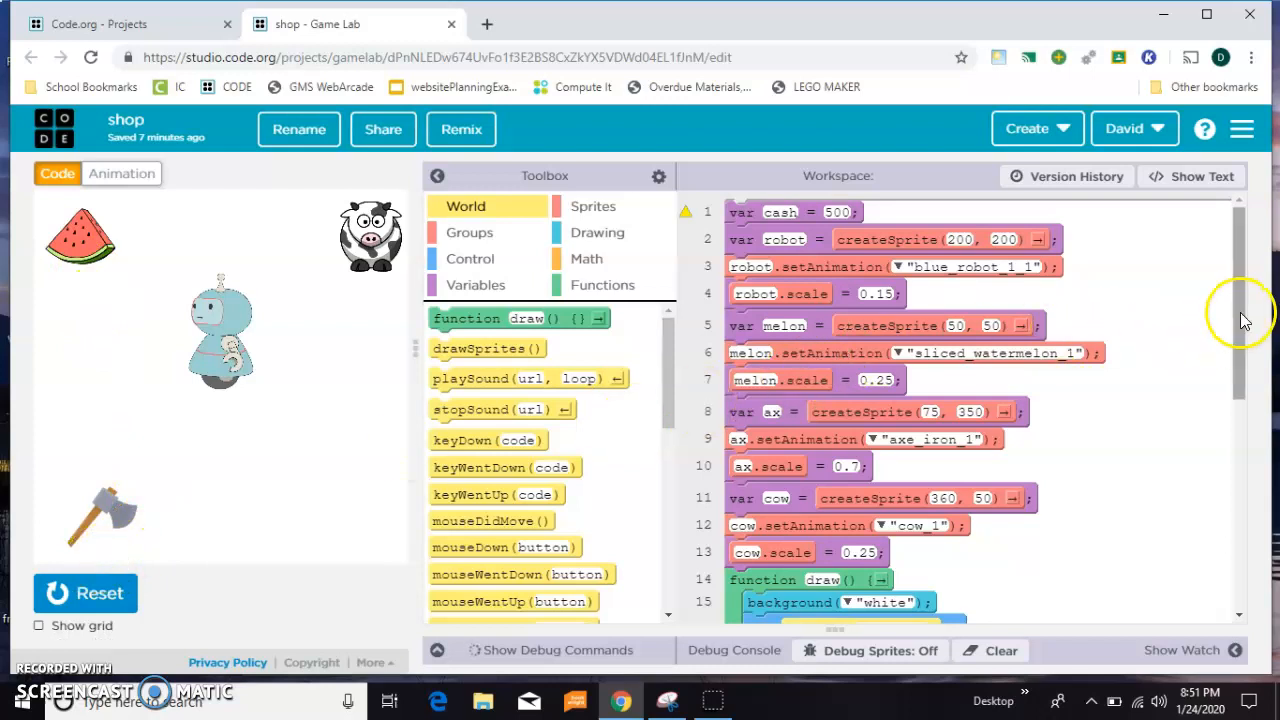
pyautogui.moveTo(325, 300)
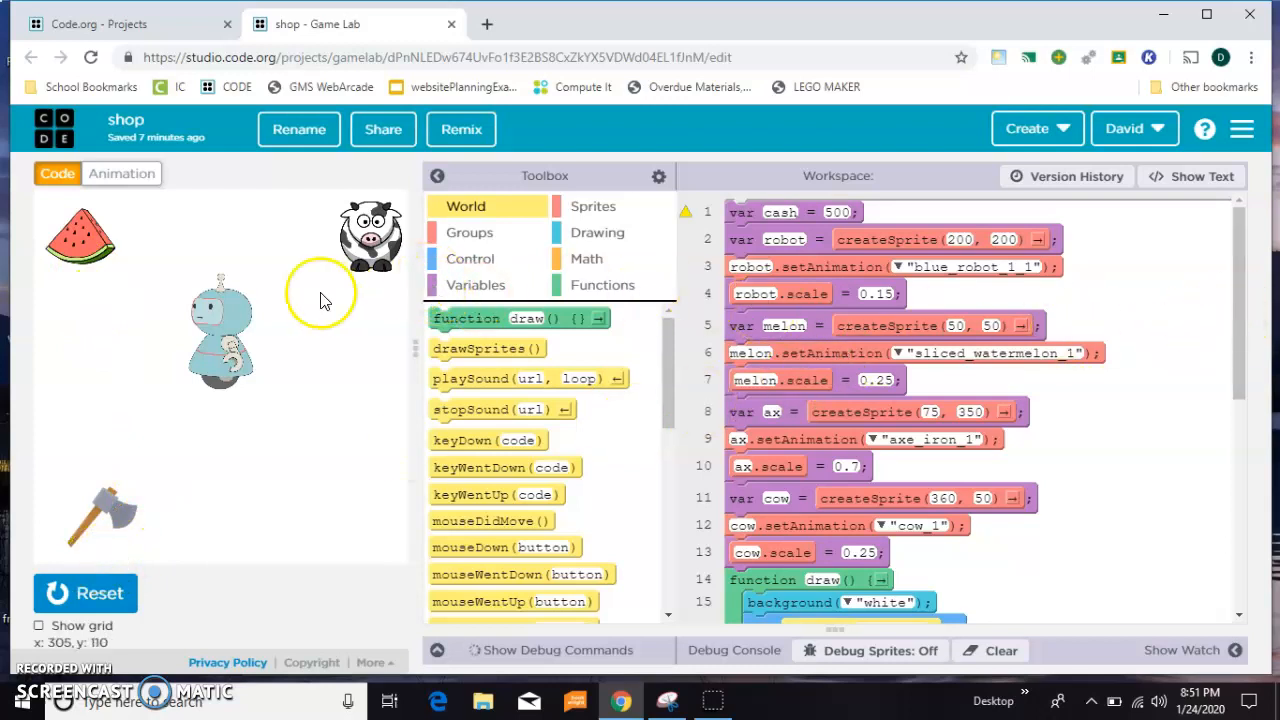
pyautogui.scroll(-3)
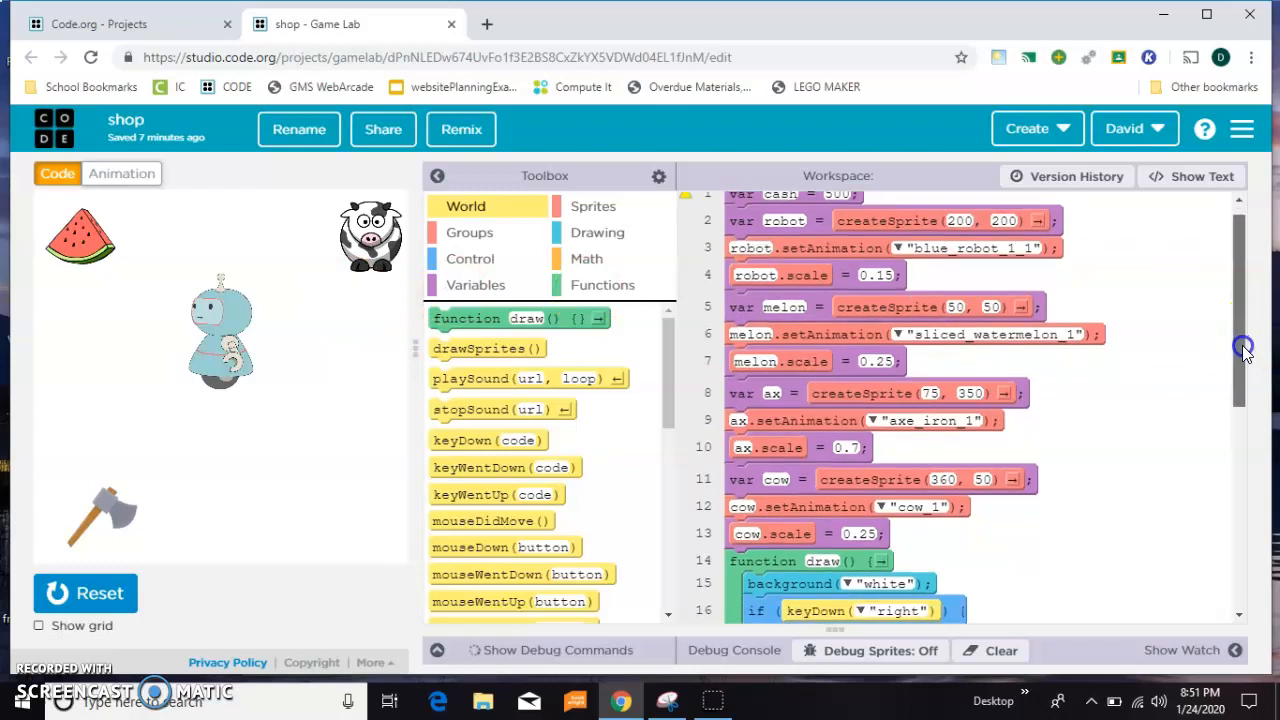
pyautogui.scroll(-3)
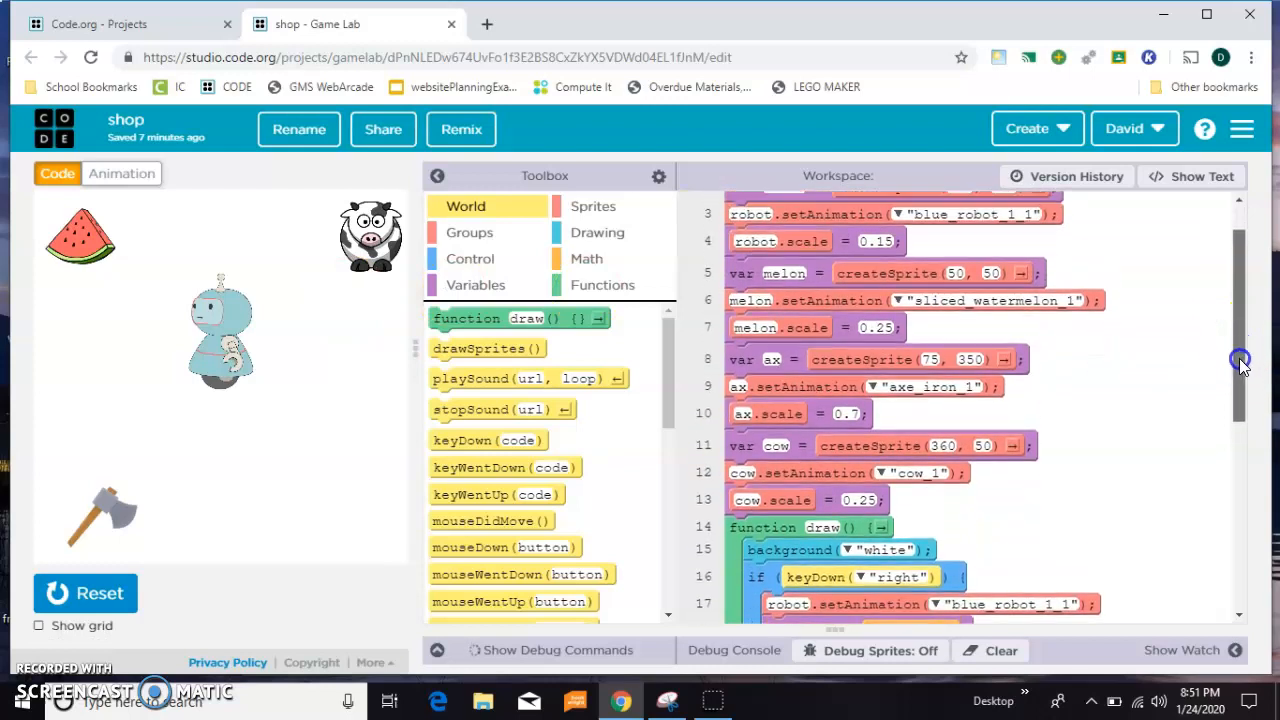
pyautogui.scroll(3)
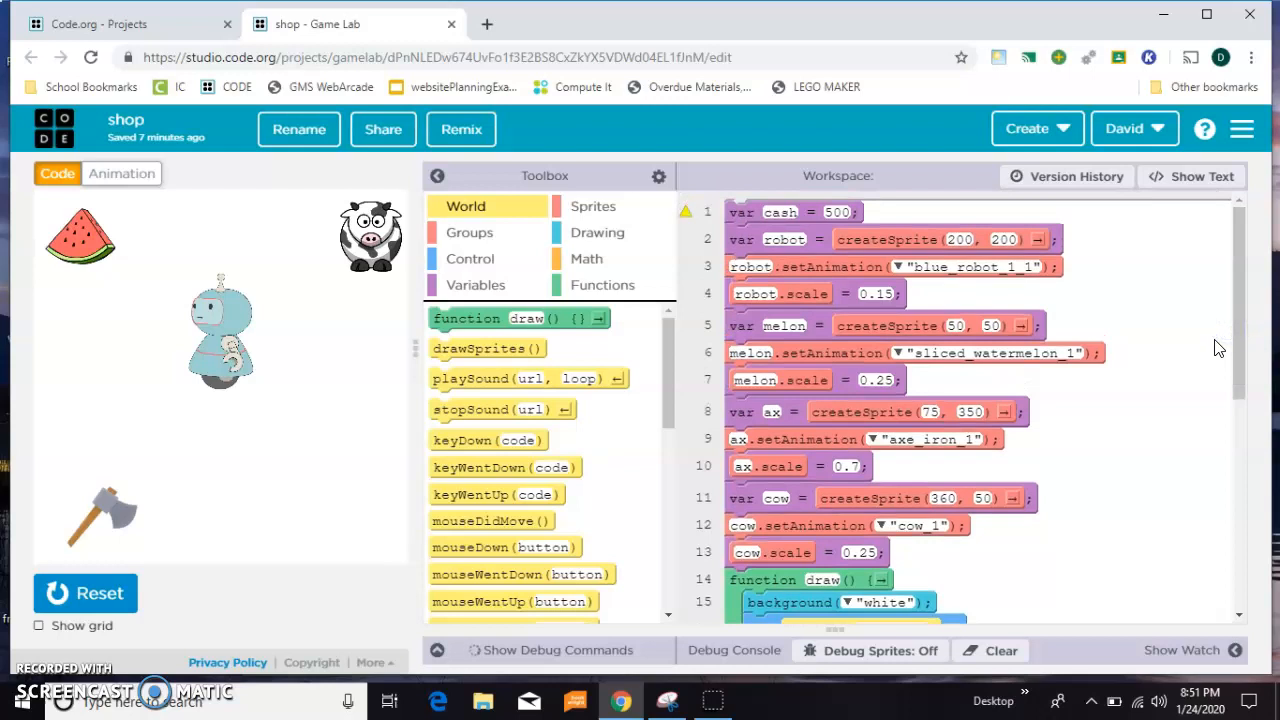
pyautogui.moveTo(763, 257)
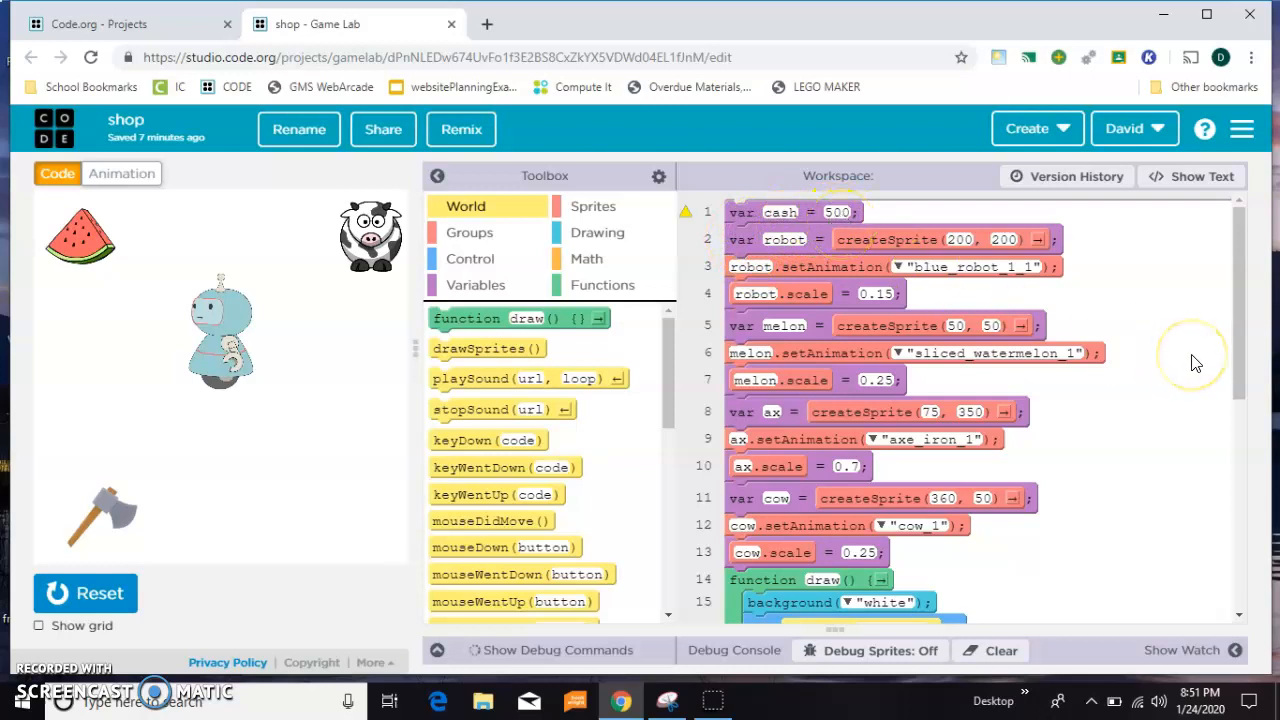
pyautogui.scroll(-3)
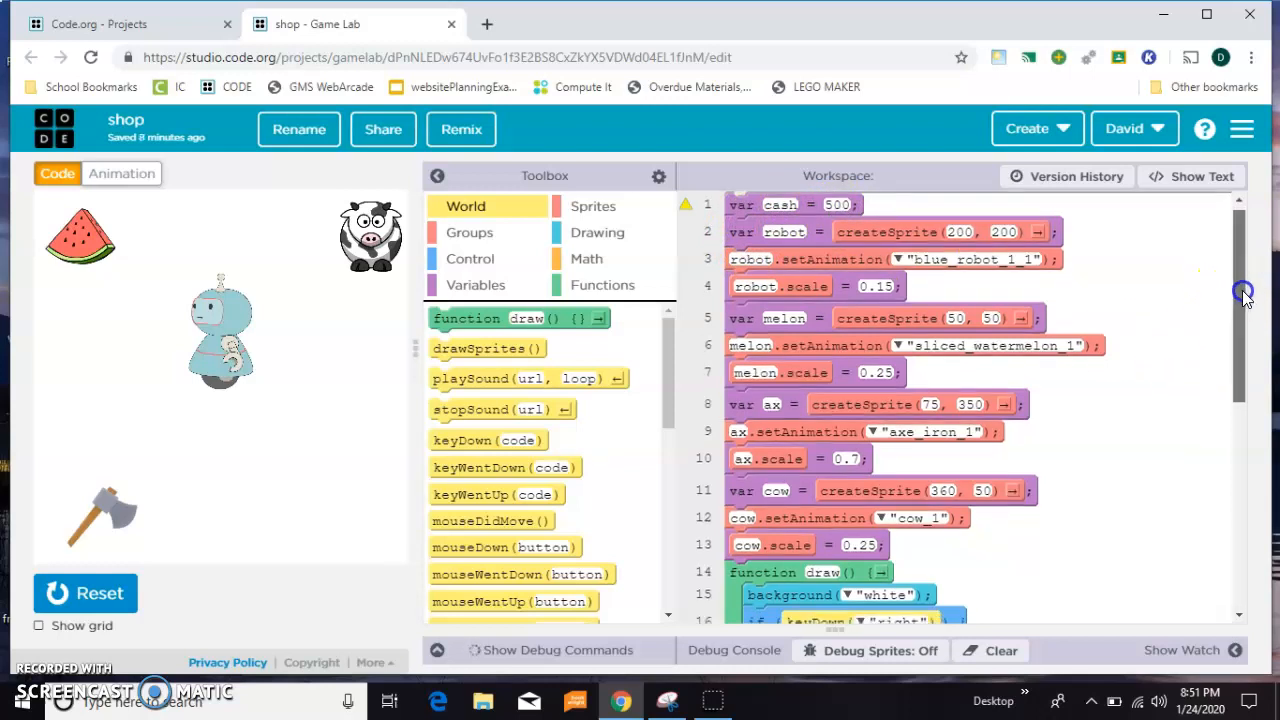
pyautogui.scroll(-3)
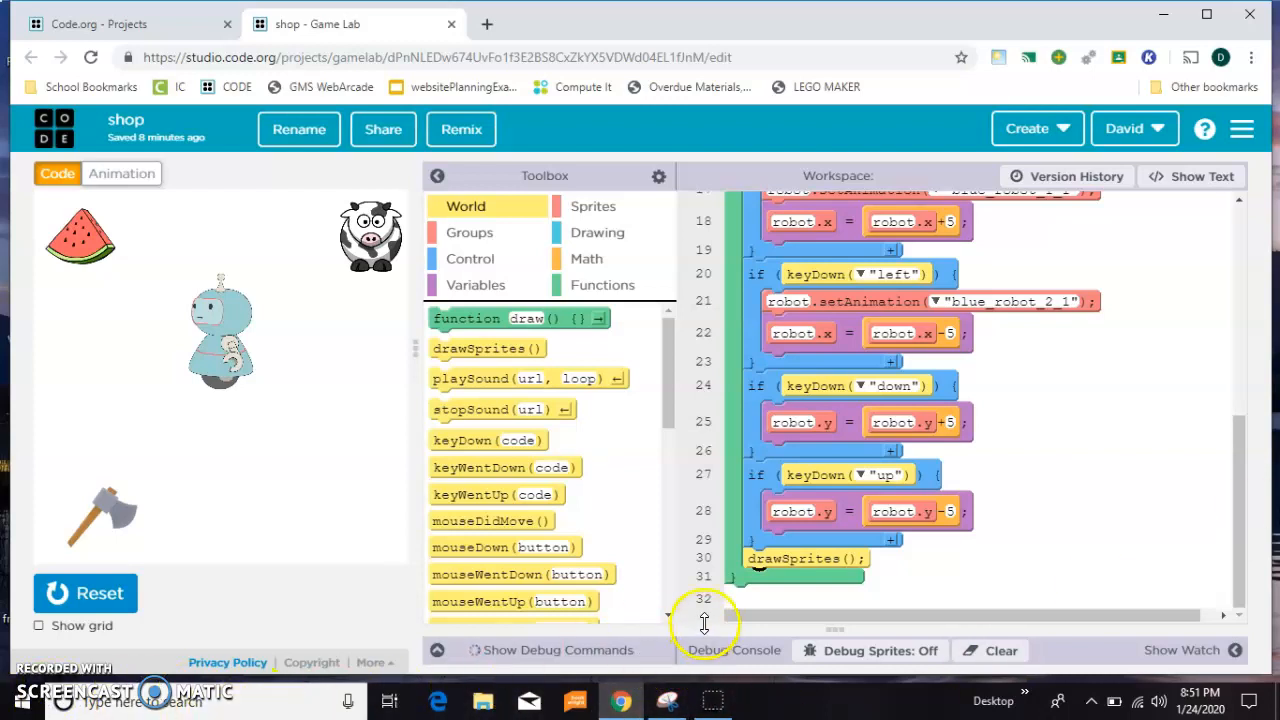
pyautogui.click(597, 232)
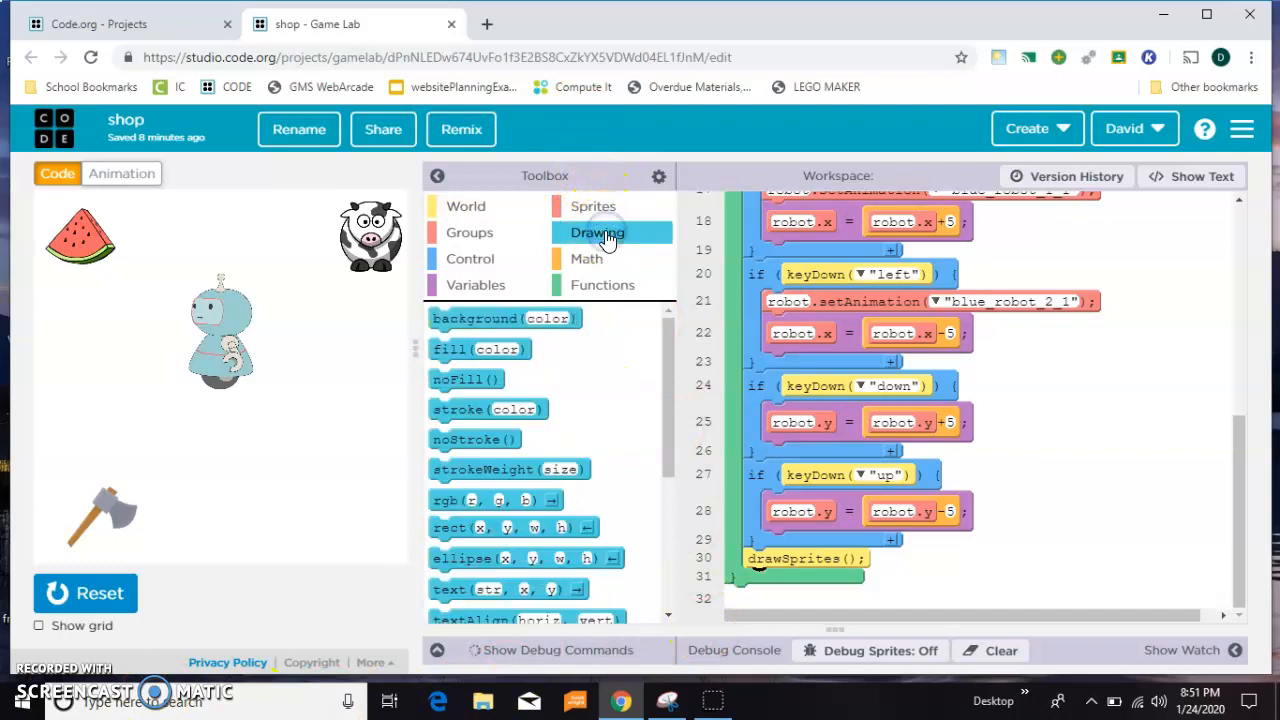
pyautogui.scroll(-3)
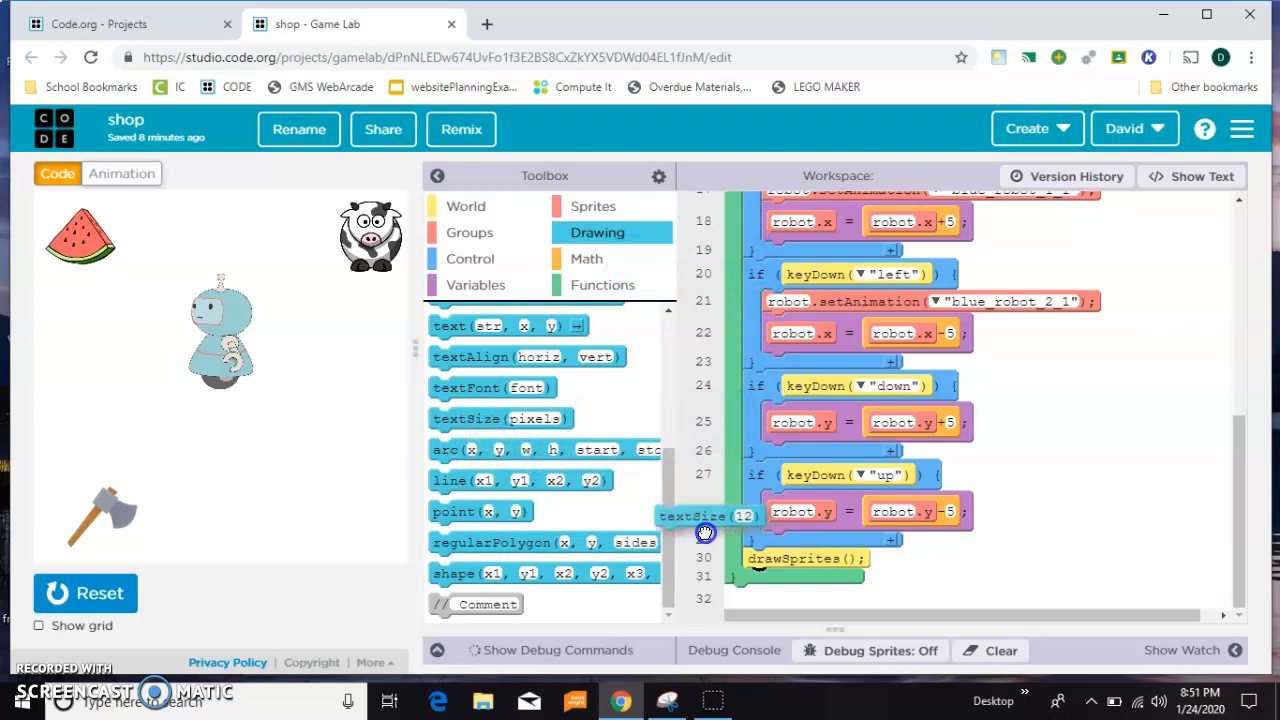
pyautogui.moveTo(705, 515); pyautogui.dragTo(790, 570)
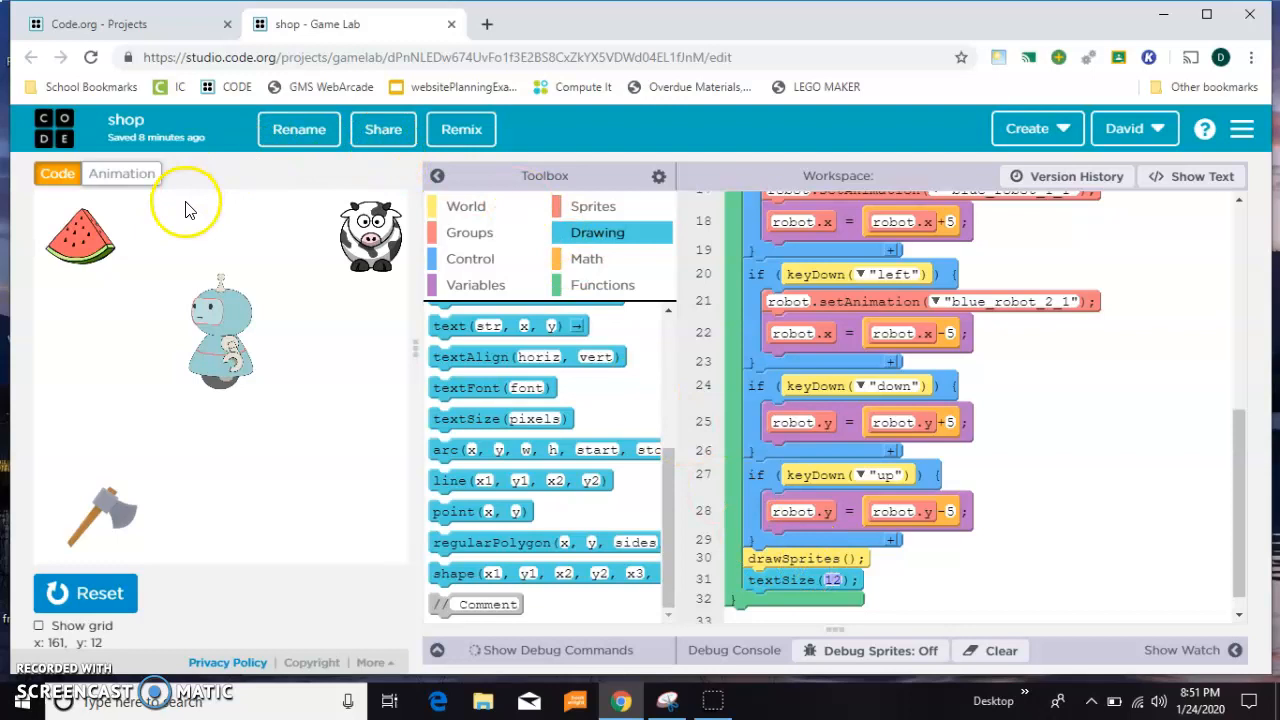
pyautogui.scroll(3)
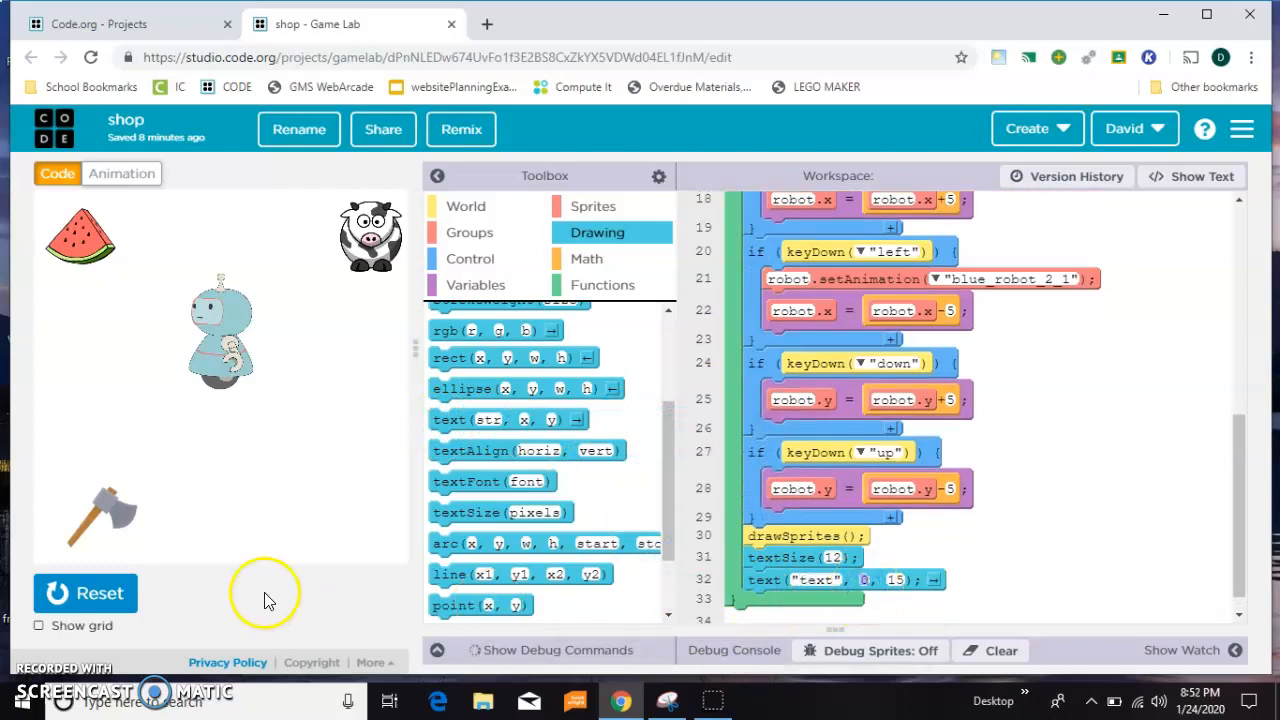
pyautogui.moveTo(345, 540)
pyautogui.write('300')
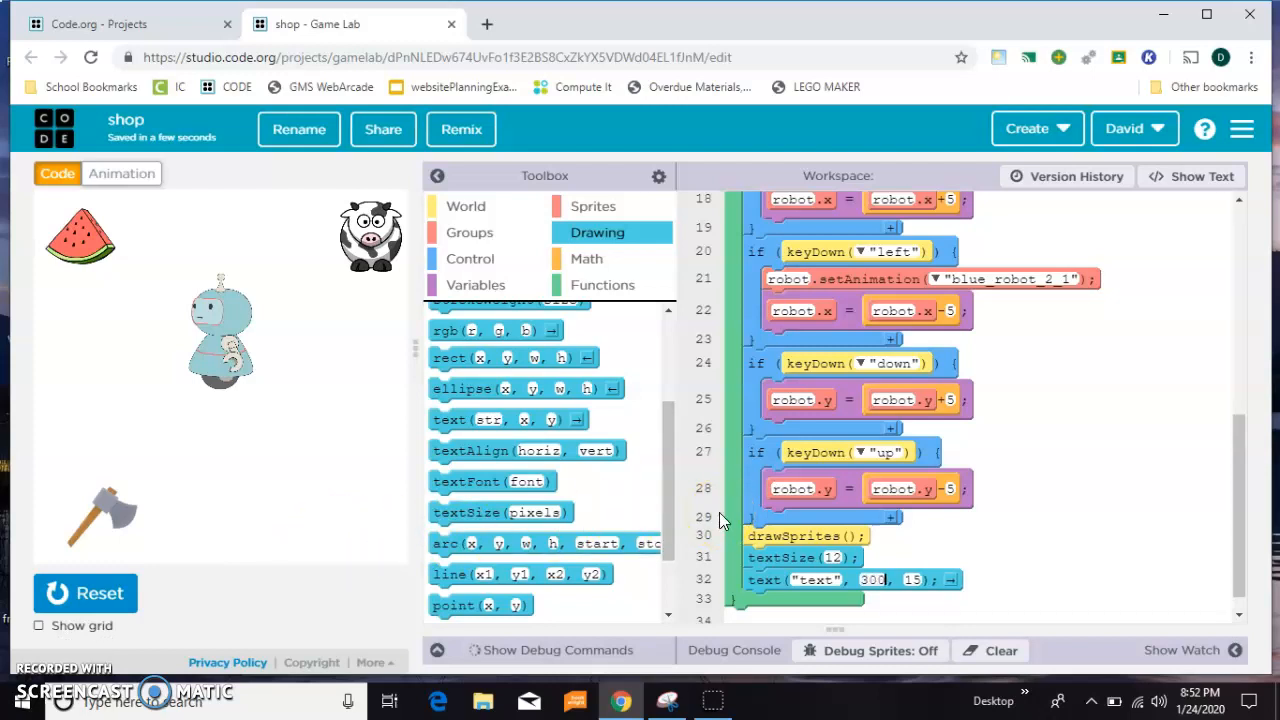
pyautogui.moveTo(303, 543)
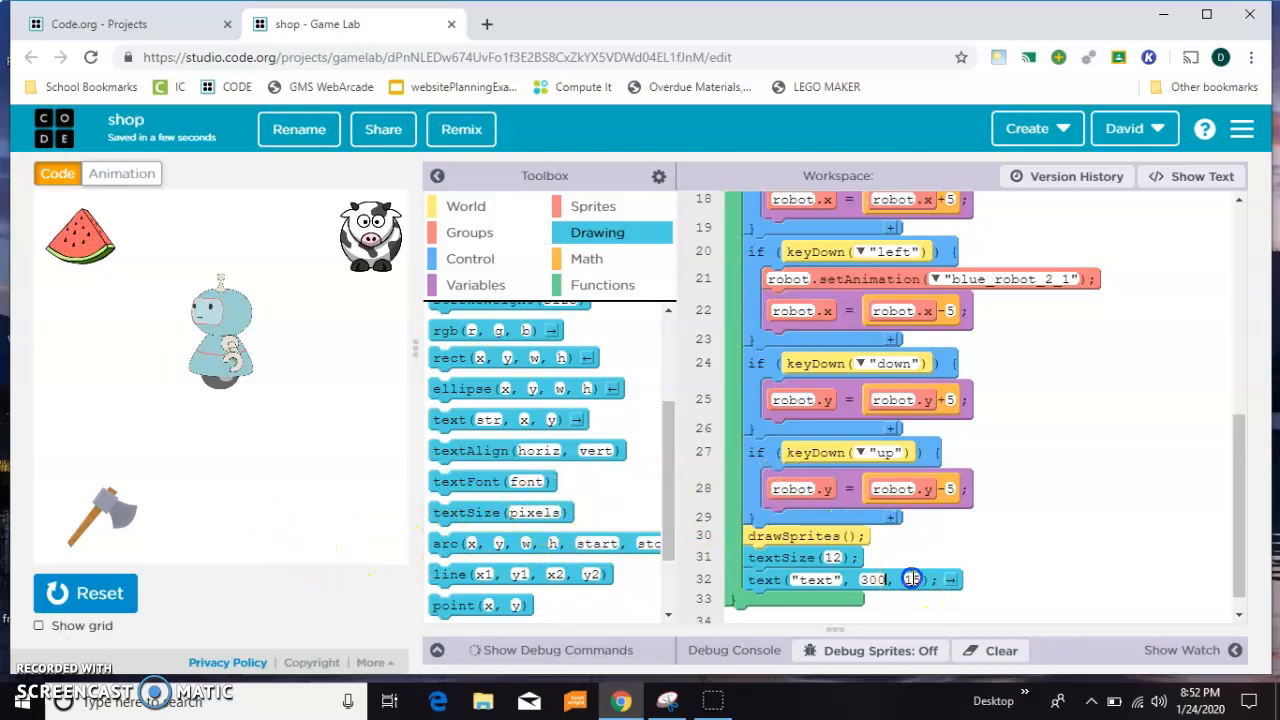
# Set the text's y position to 370 and rerun the game to preview it
pyautogui.write('370')
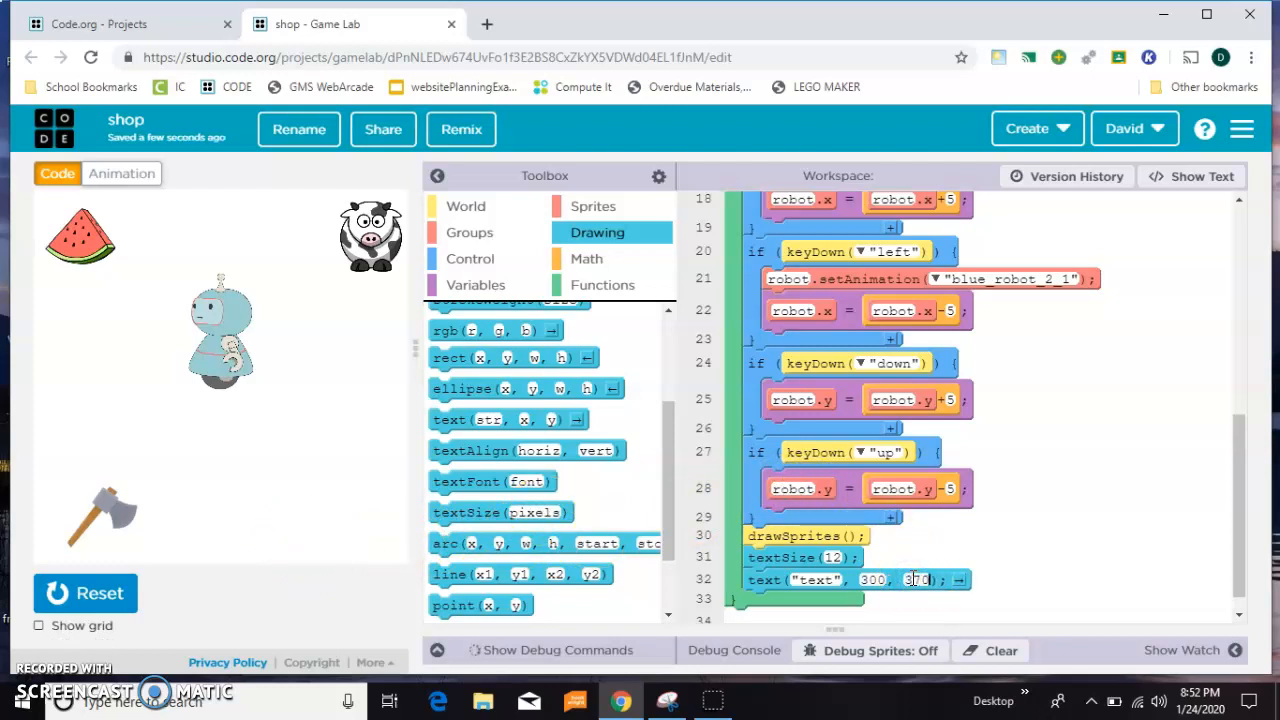
pyautogui.click(85, 593)
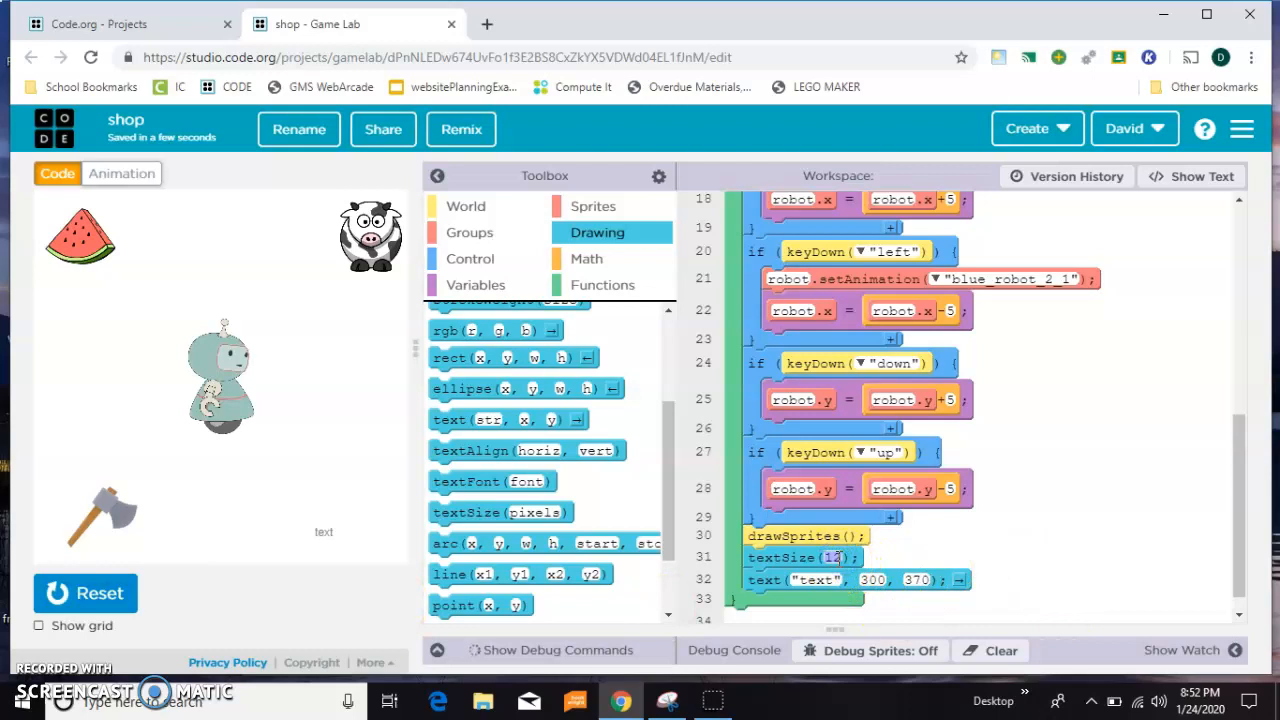
pyautogui.click(85, 593)
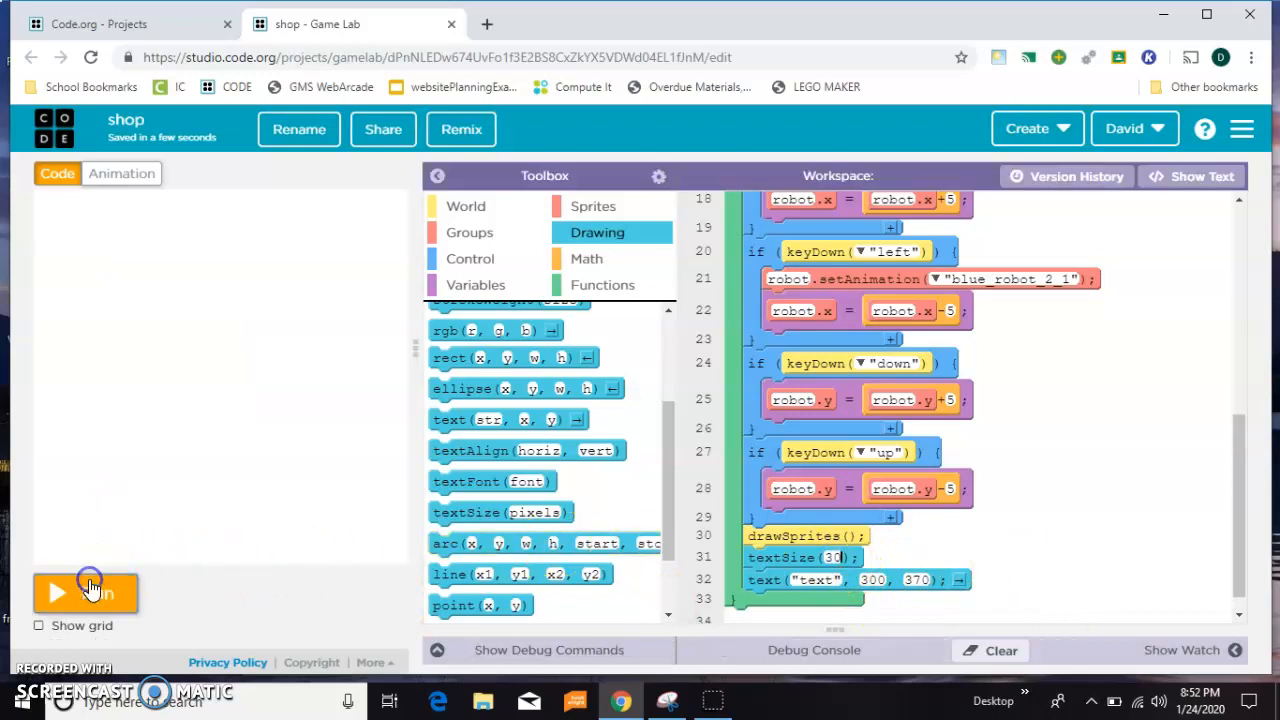
pyautogui.click(55, 593)
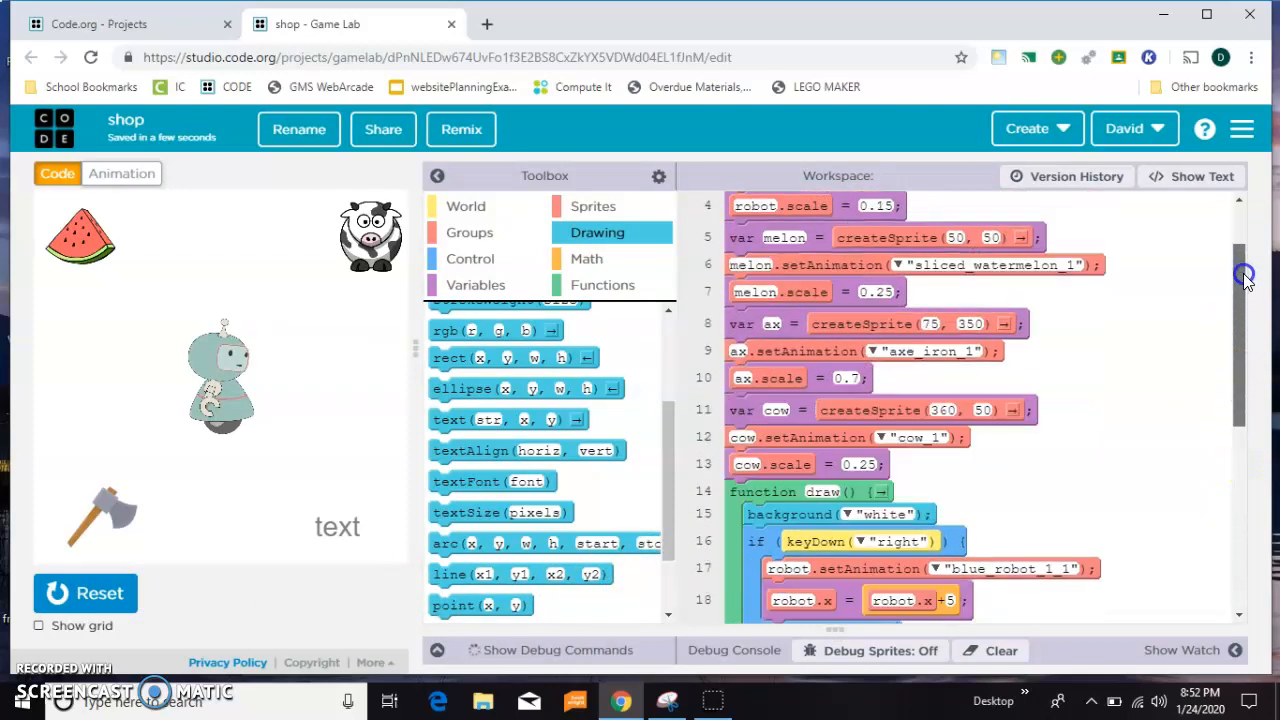
# Make the text block draw "cash", then run and stop the game to preview it
pyautogui.scroll(3)
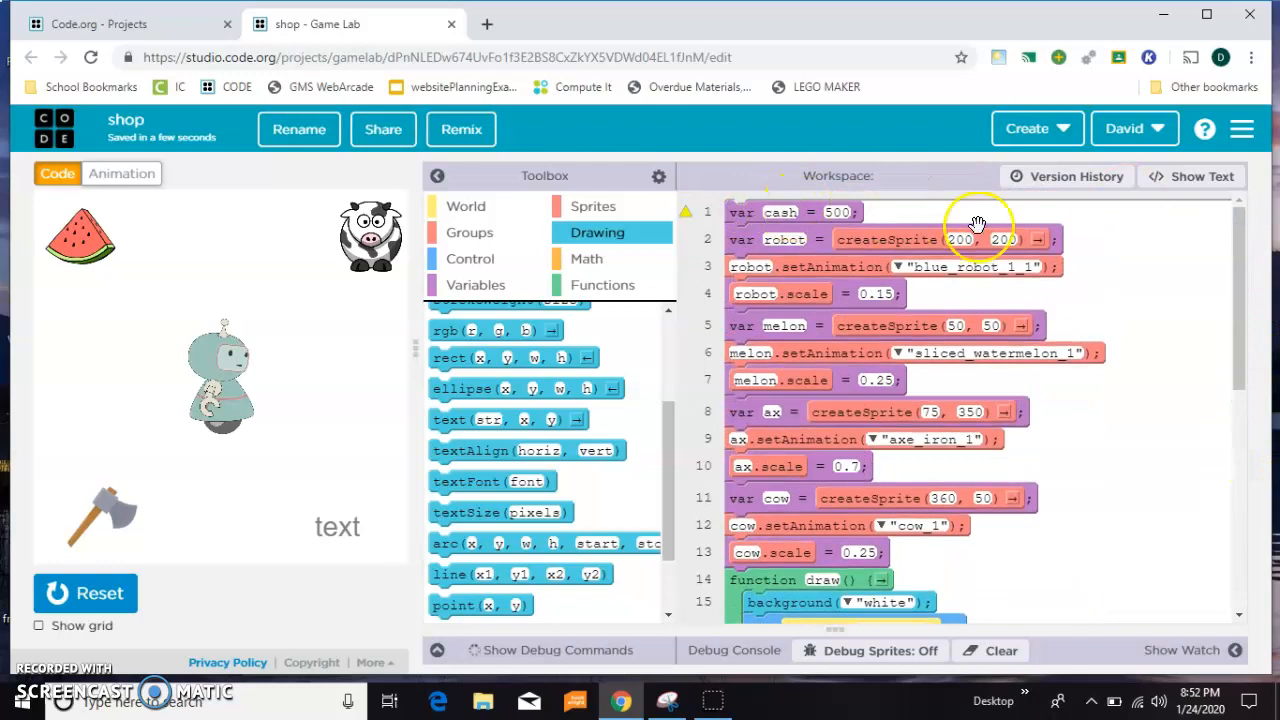
pyautogui.scroll(-3)
pyautogui.write('ca')
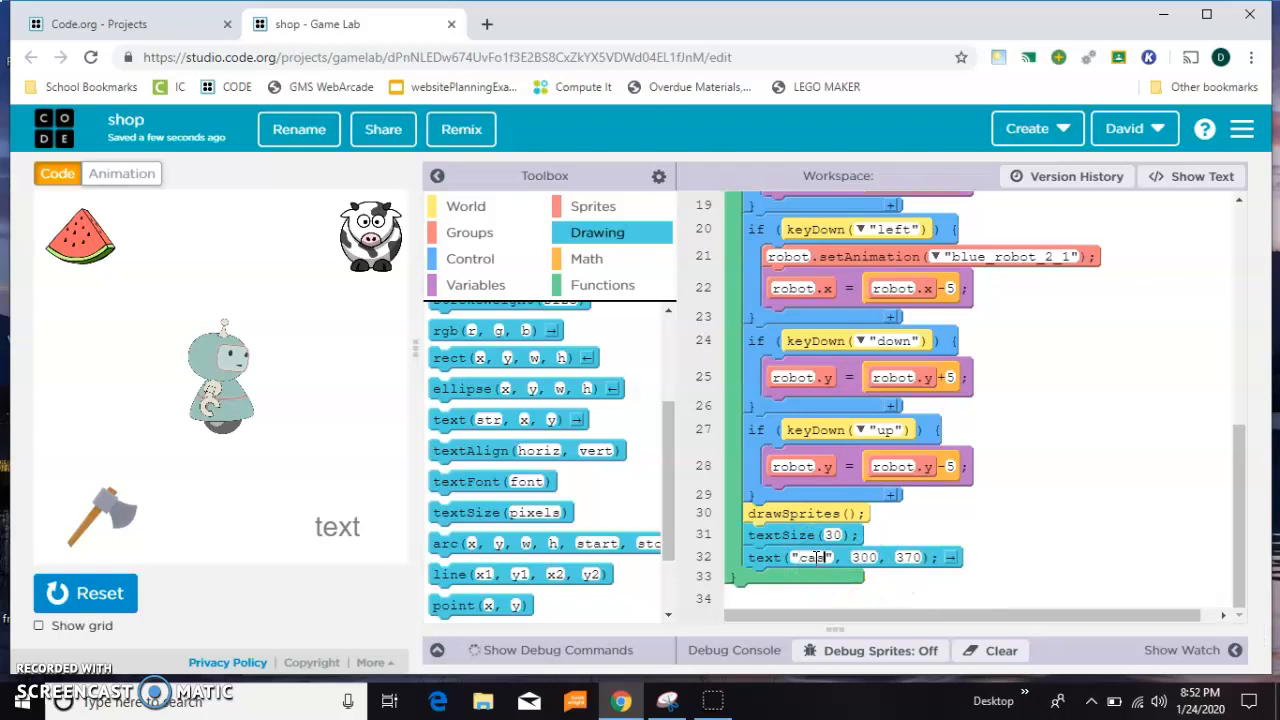
pyautogui.write('h')
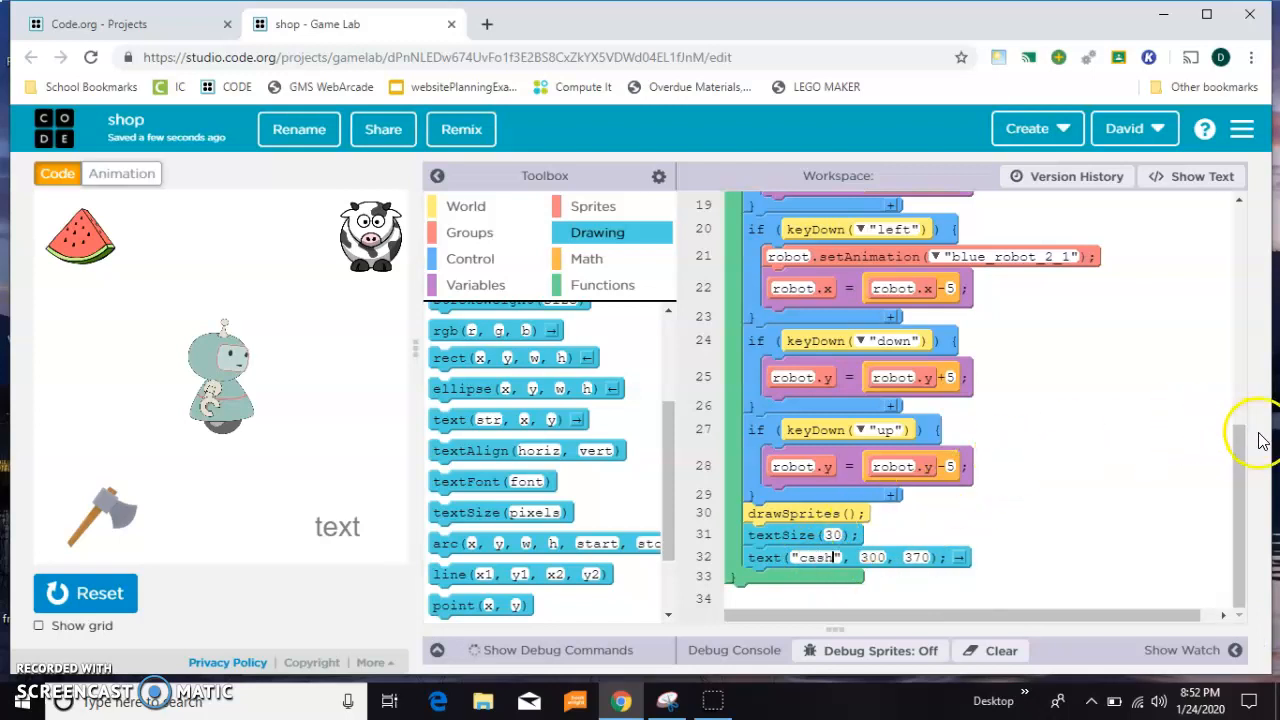
pyautogui.scroll(3)
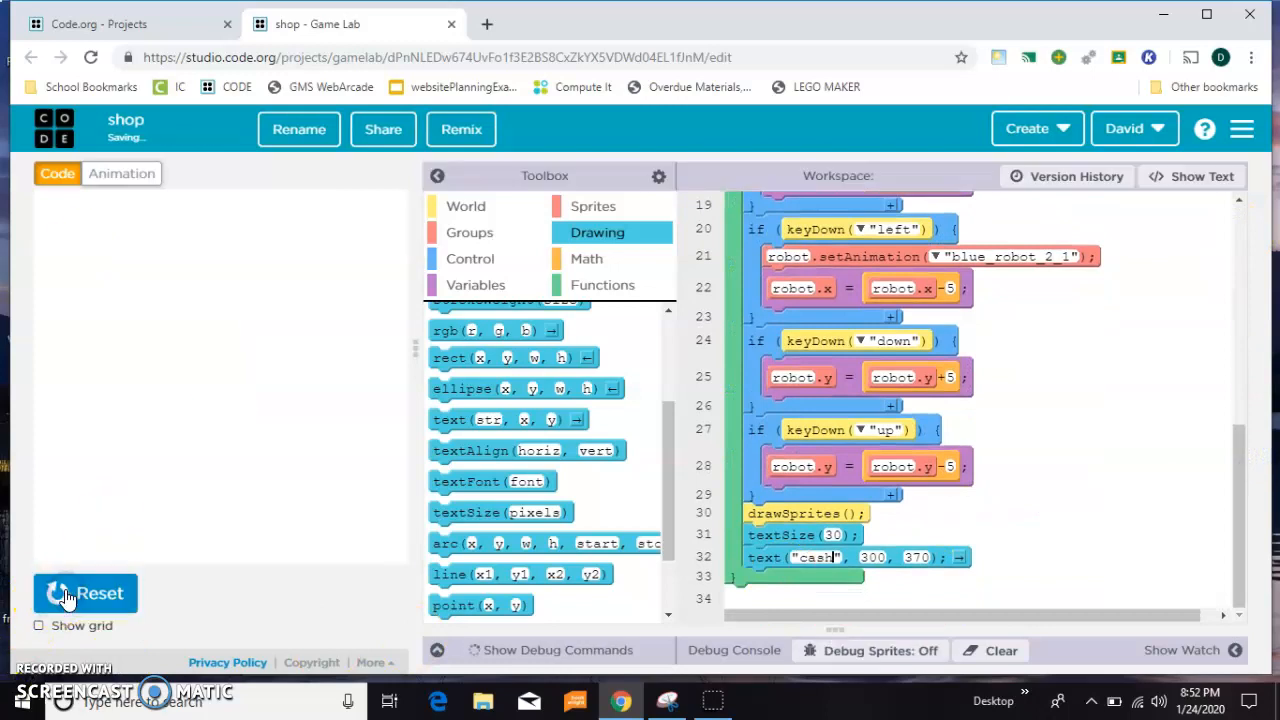
pyautogui.click(84, 593)
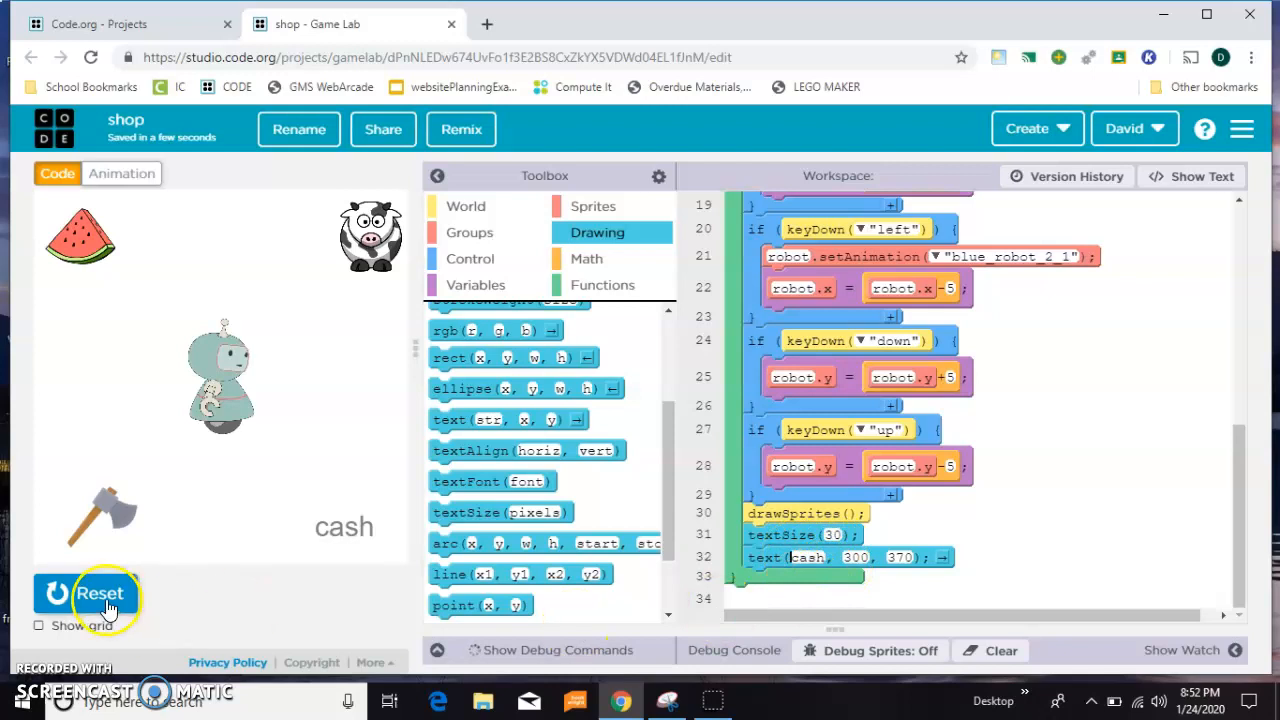
pyautogui.click(100, 593)
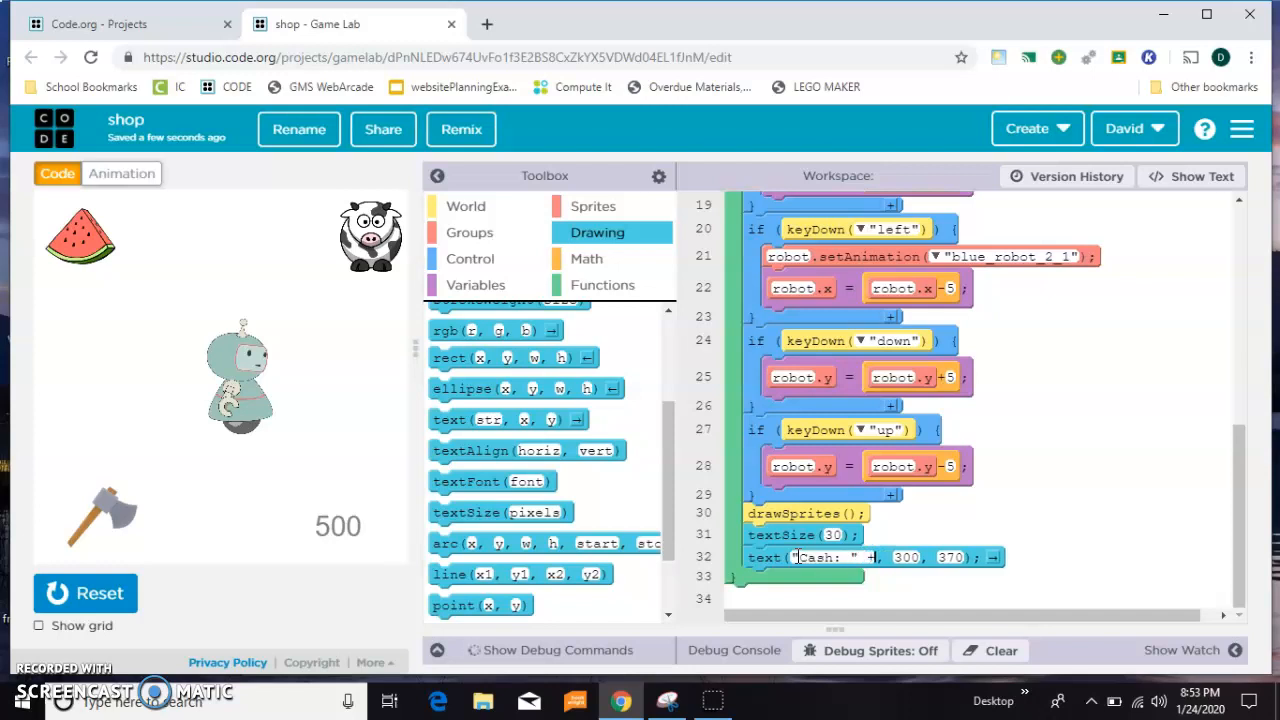
# Change the text to "Cash: $" + cash at x 240 and rerun to check
pyautogui.write('cash')
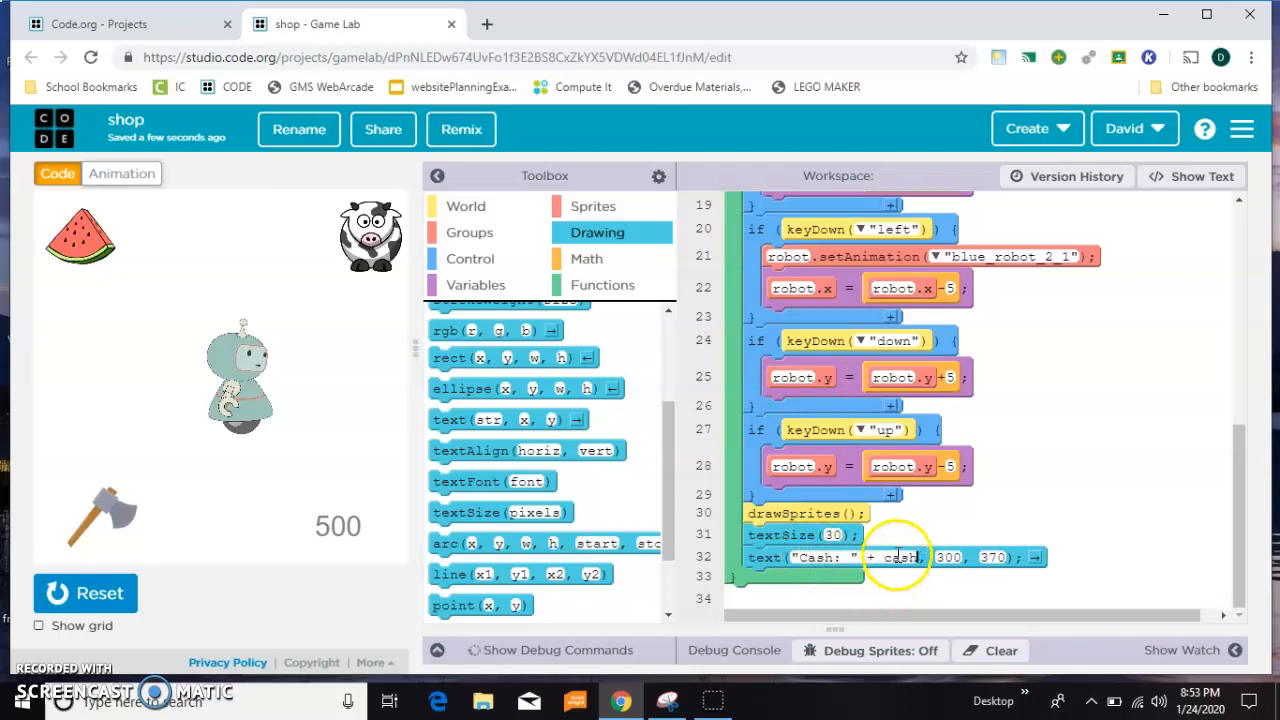
pyautogui.click(85, 592)
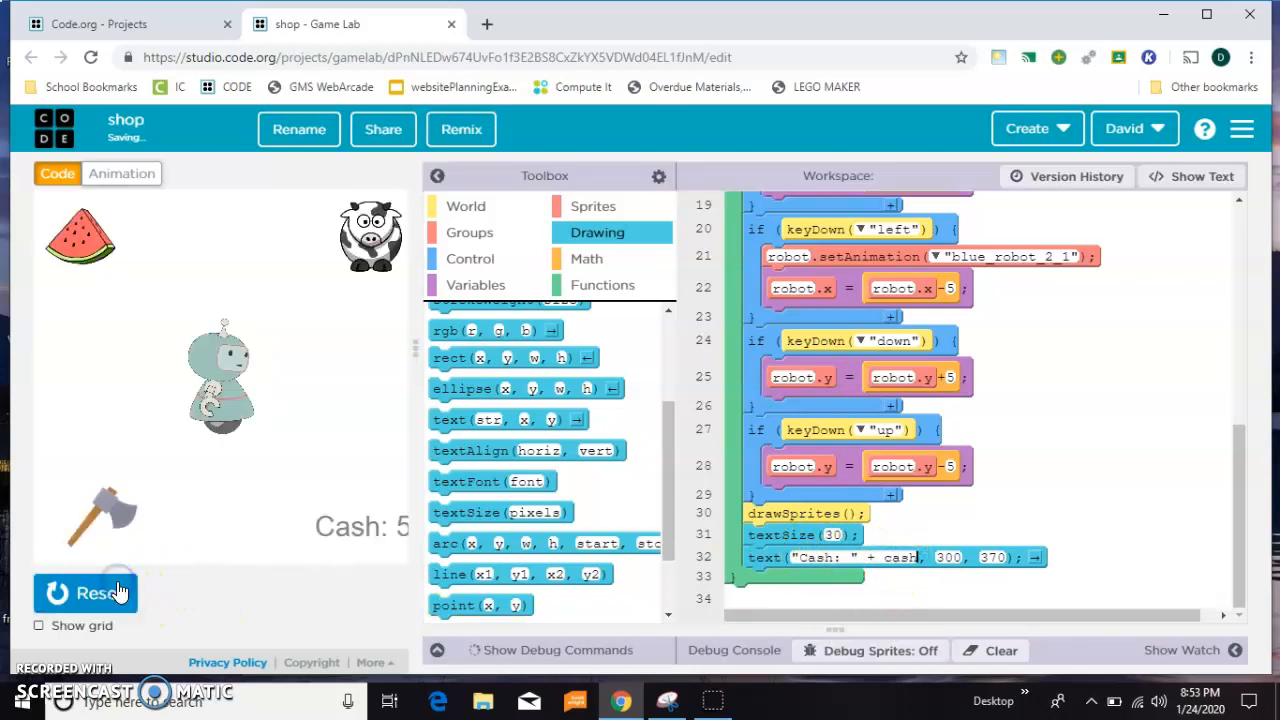
pyautogui.moveTo(935, 580)
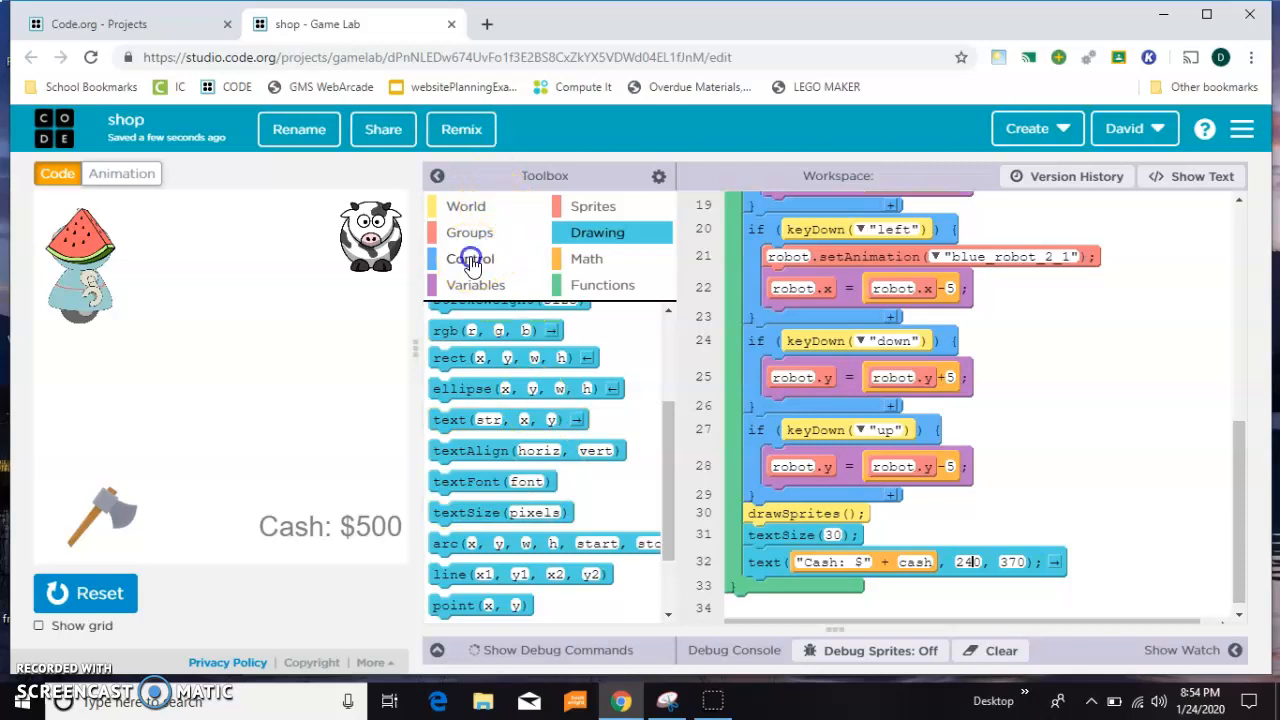
# Add an if block in draw() checking robot.isTouching(melon)
pyautogui.click(470, 258)
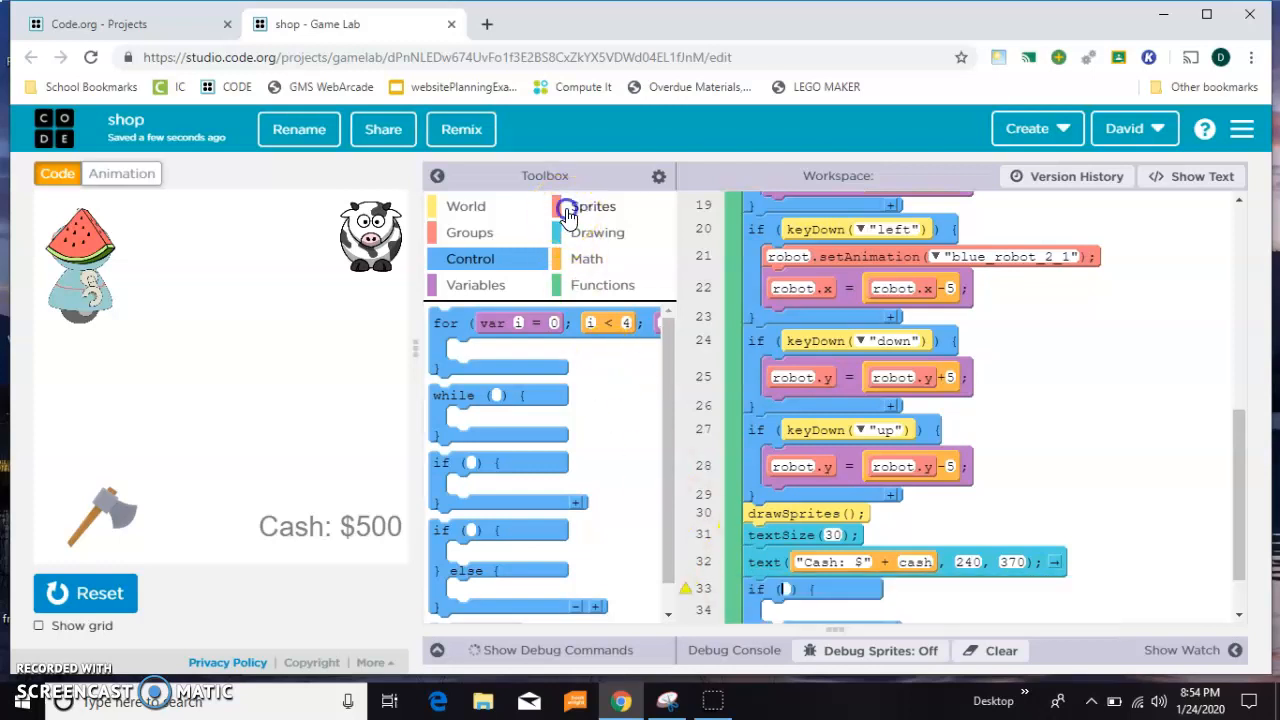
pyautogui.click(591, 206)
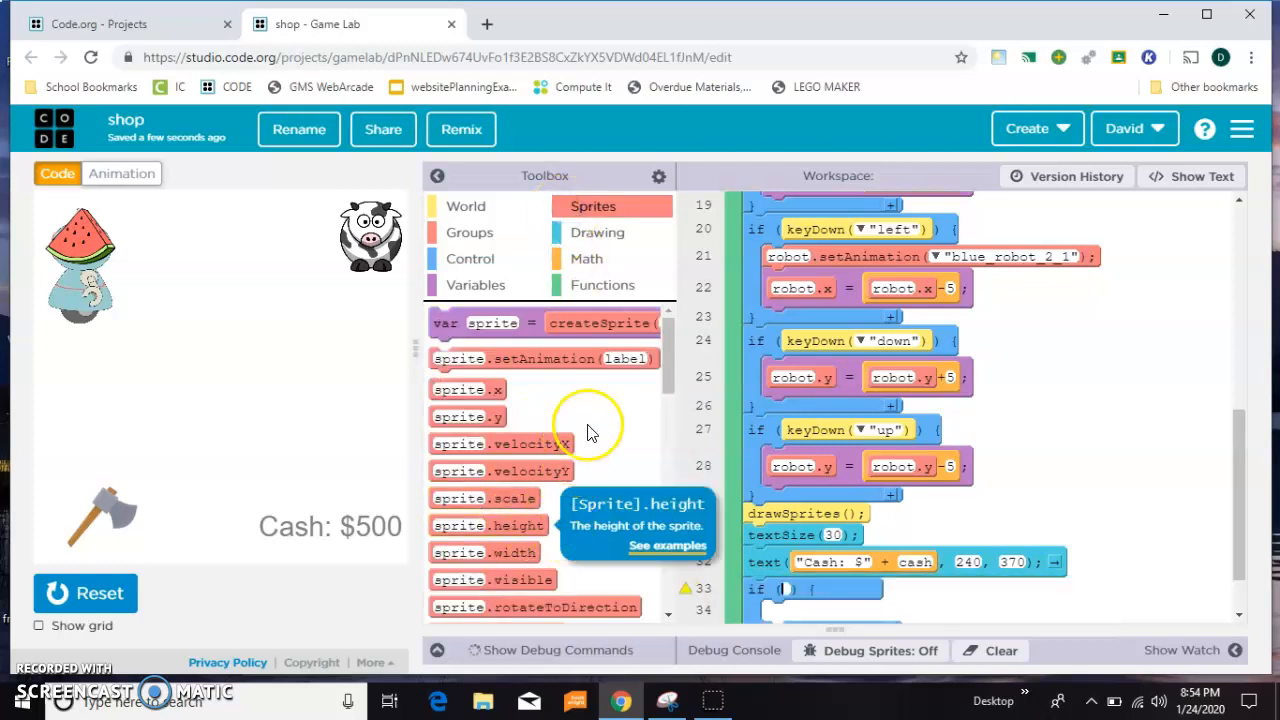
pyautogui.scroll(-3)
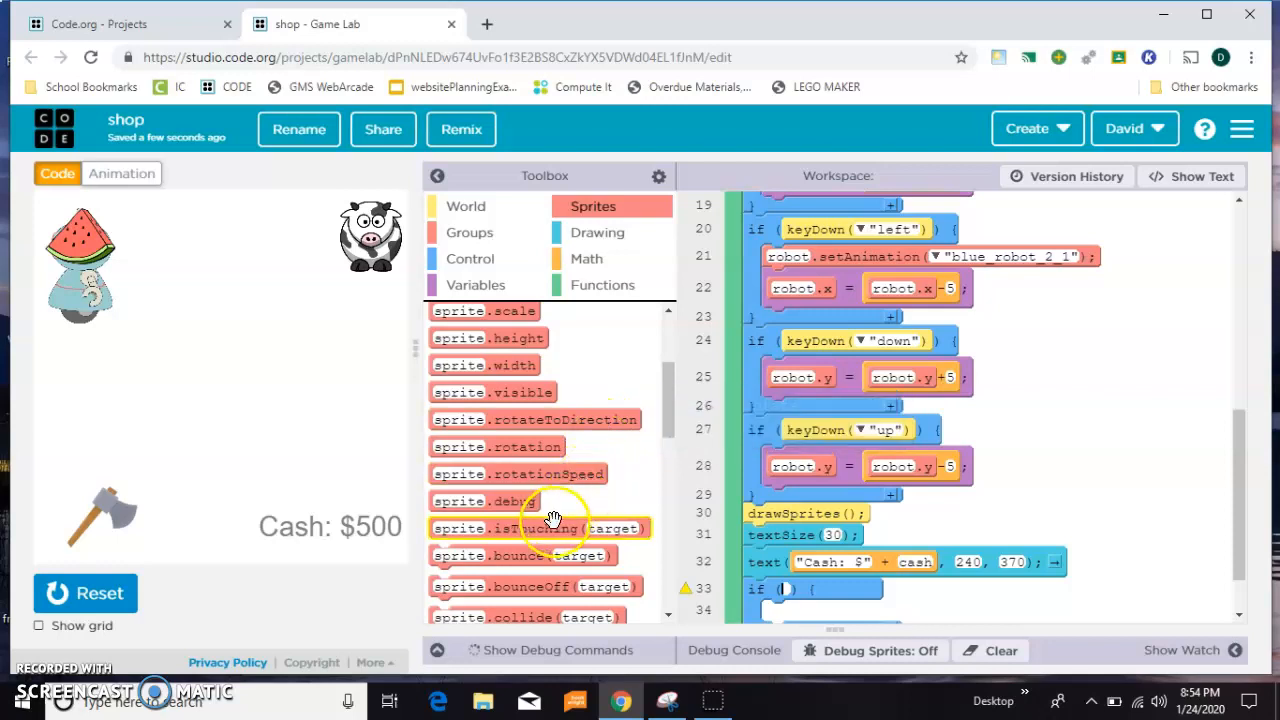
pyautogui.moveTo(540, 528); pyautogui.dragTo(895, 593)
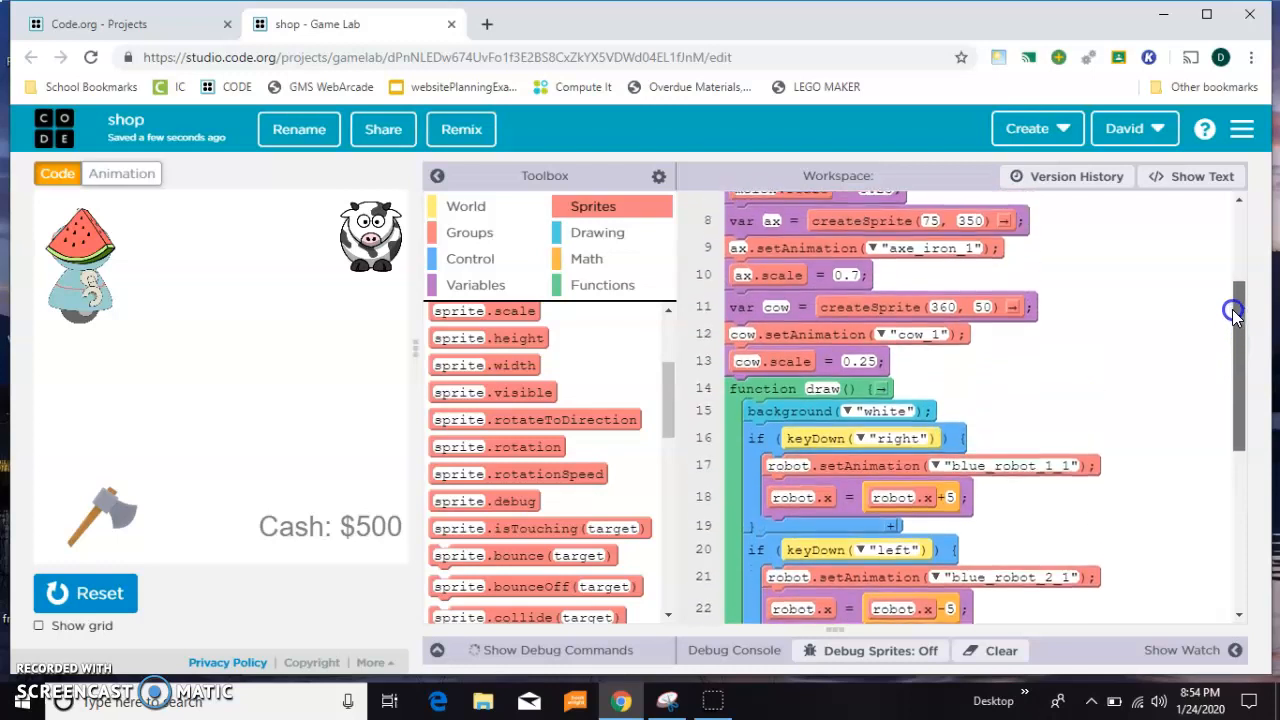
# Put text("Press W to buy the watermelon for $50", 150, 200) inside the if
pyautogui.scroll(-3)
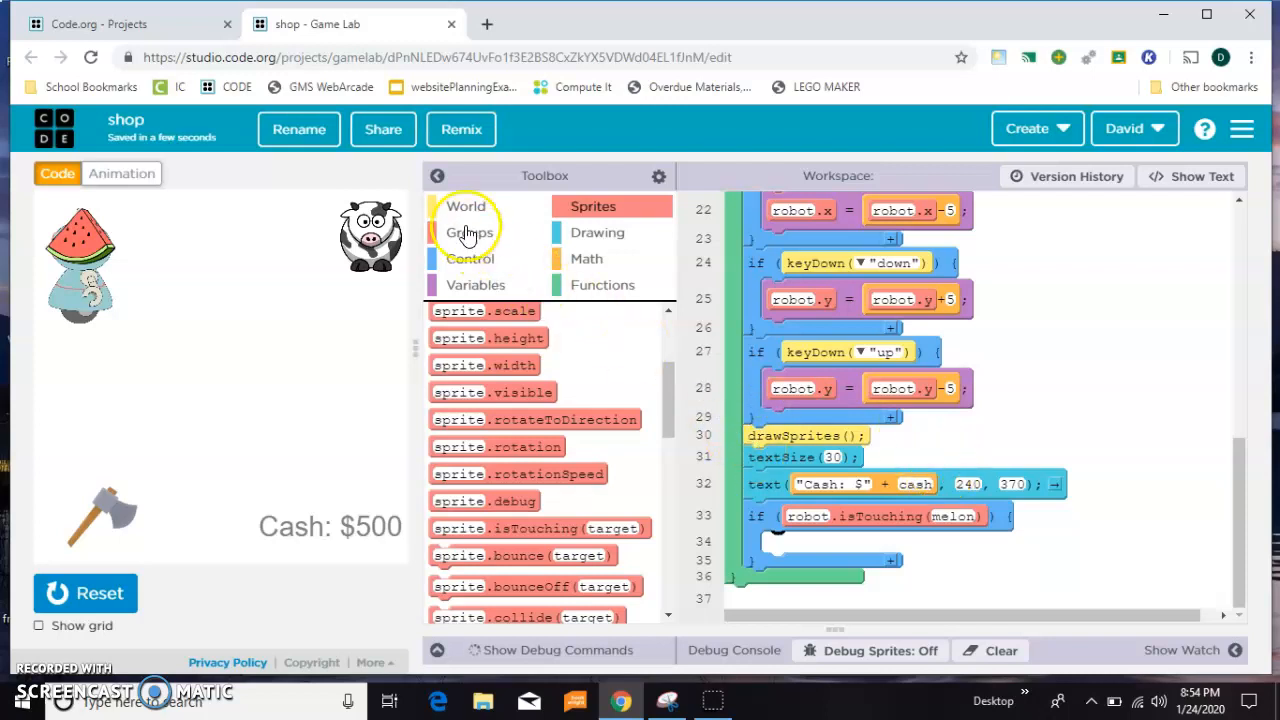
pyautogui.click(597, 232)
pyautogui.write('Press')
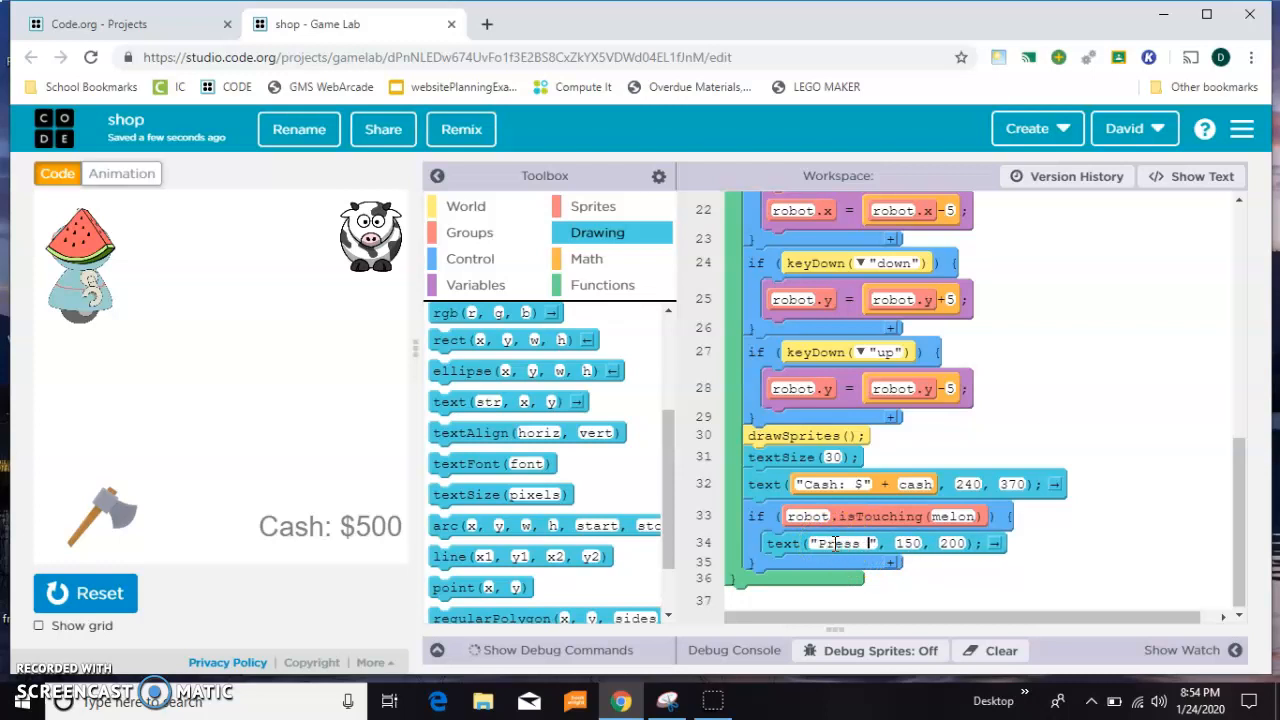
pyautogui.write('W to buy the watermelon for')
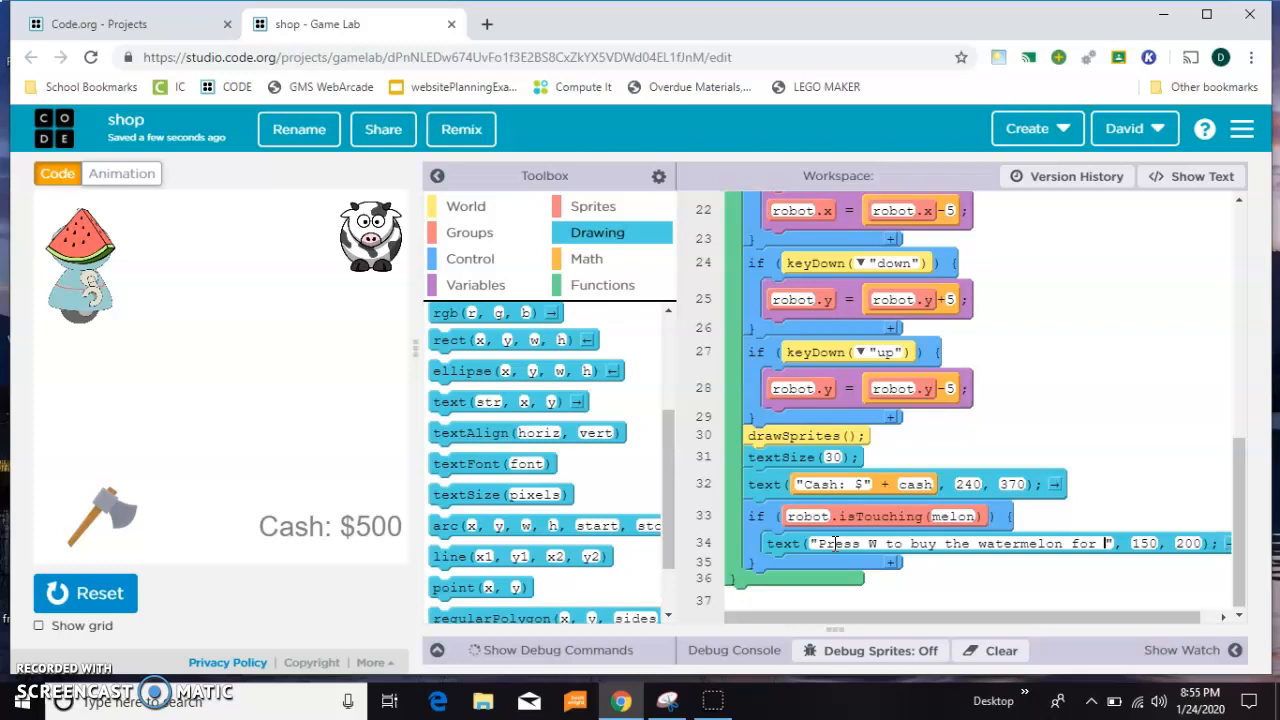
pyautogui.write('50')
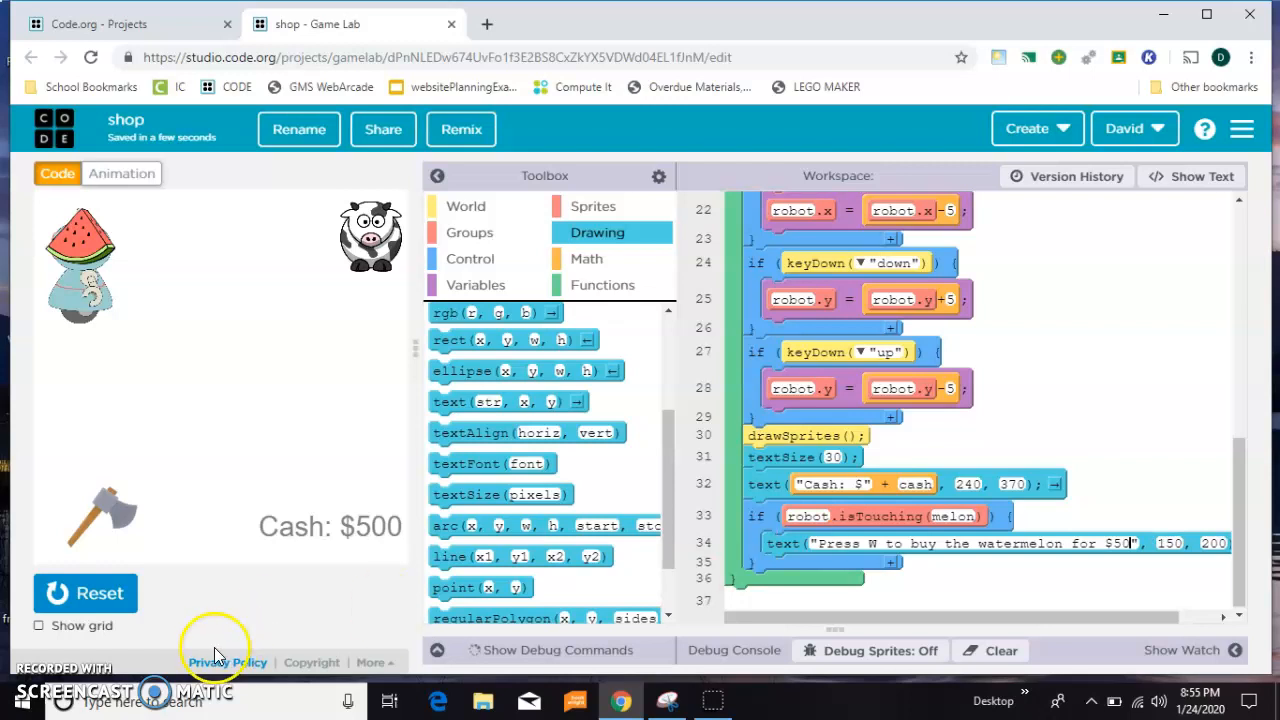
# Use text size 20 and prompt x 25, then rerun and steer the robot to the watermelon
pyautogui.click(85, 593)
pyautogui.write('20')
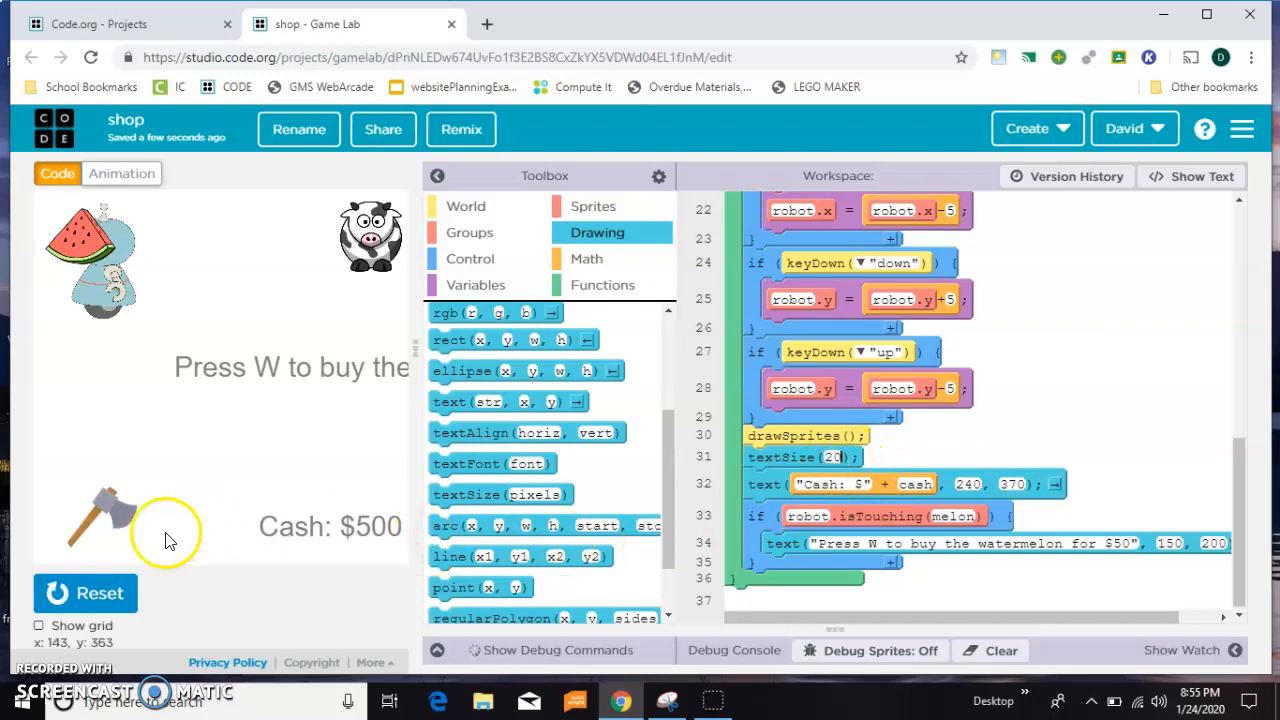
pyautogui.click(85, 593)
pyautogui.write('50')
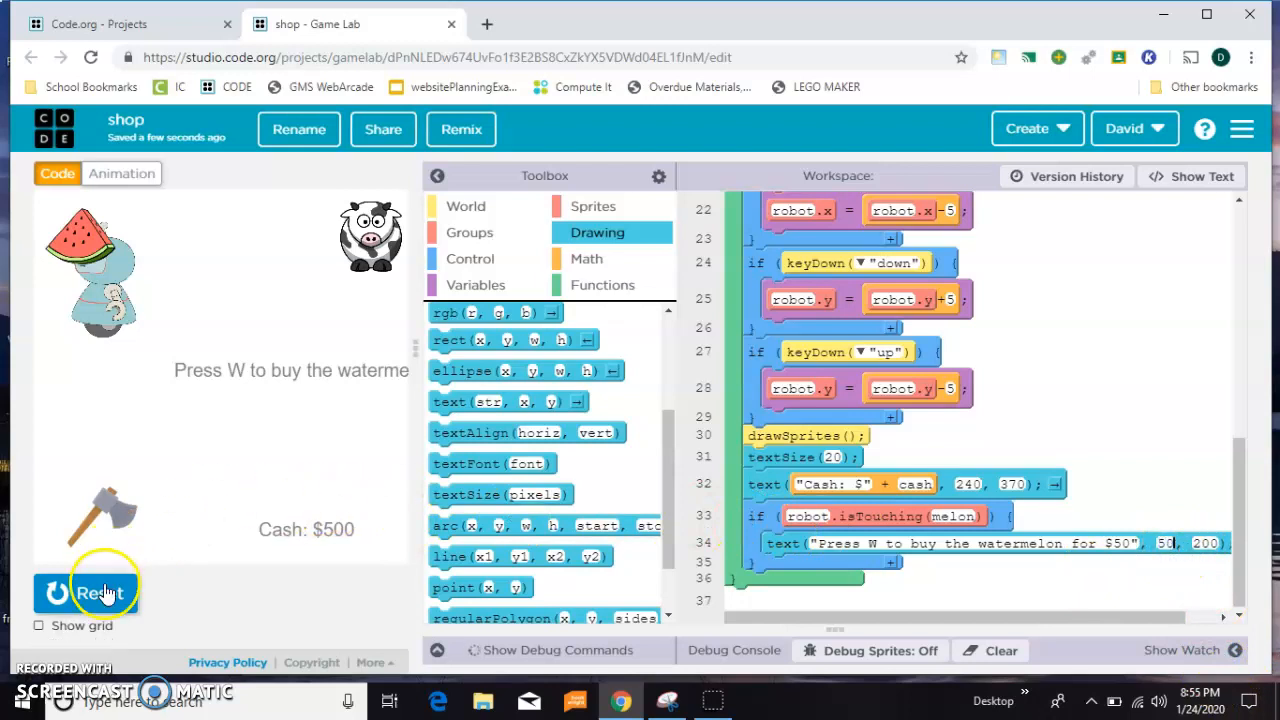
pyautogui.click(85, 592)
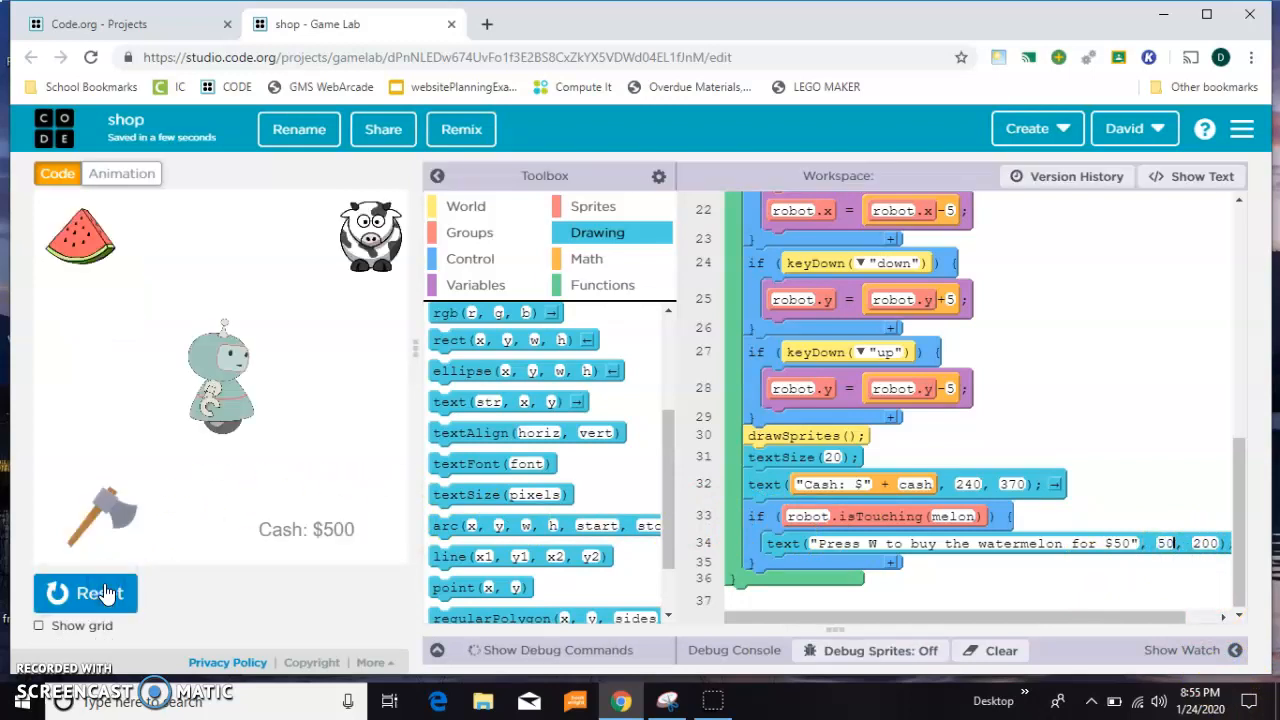
pyautogui.click(85, 593)
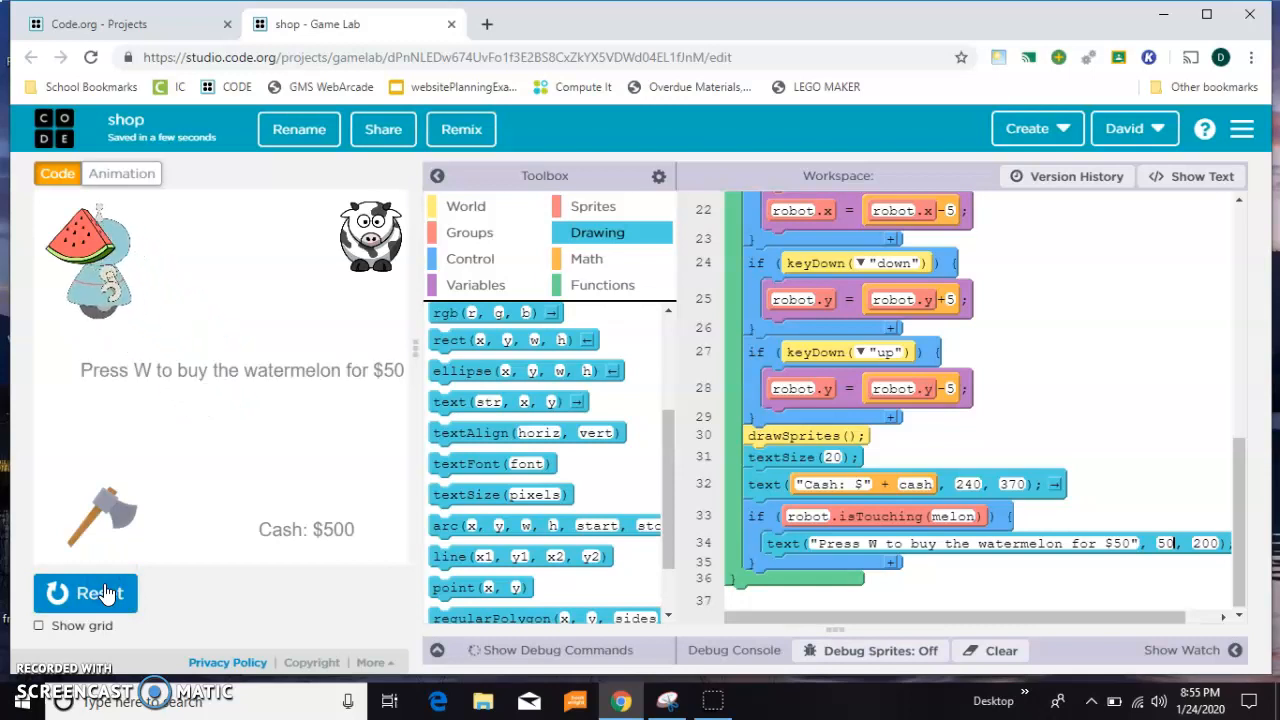
pyautogui.moveTo(1210, 485)
pyautogui.write('25')
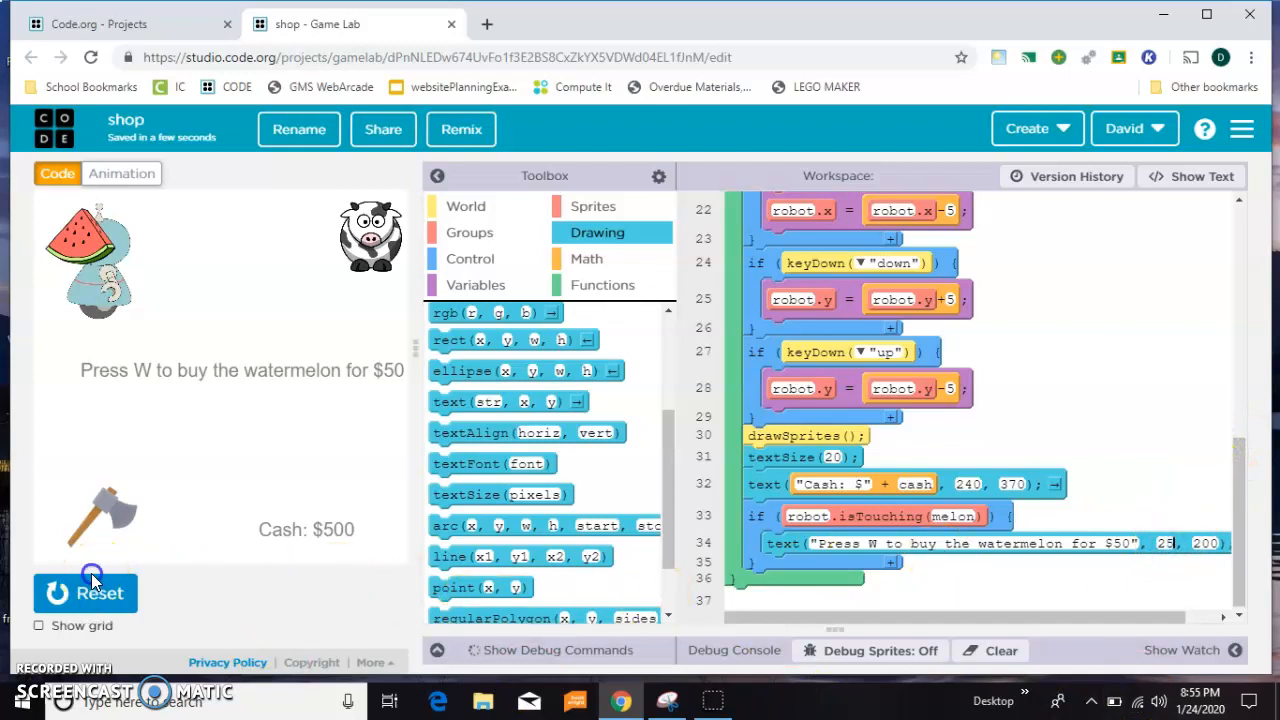
pyautogui.click(85, 592)
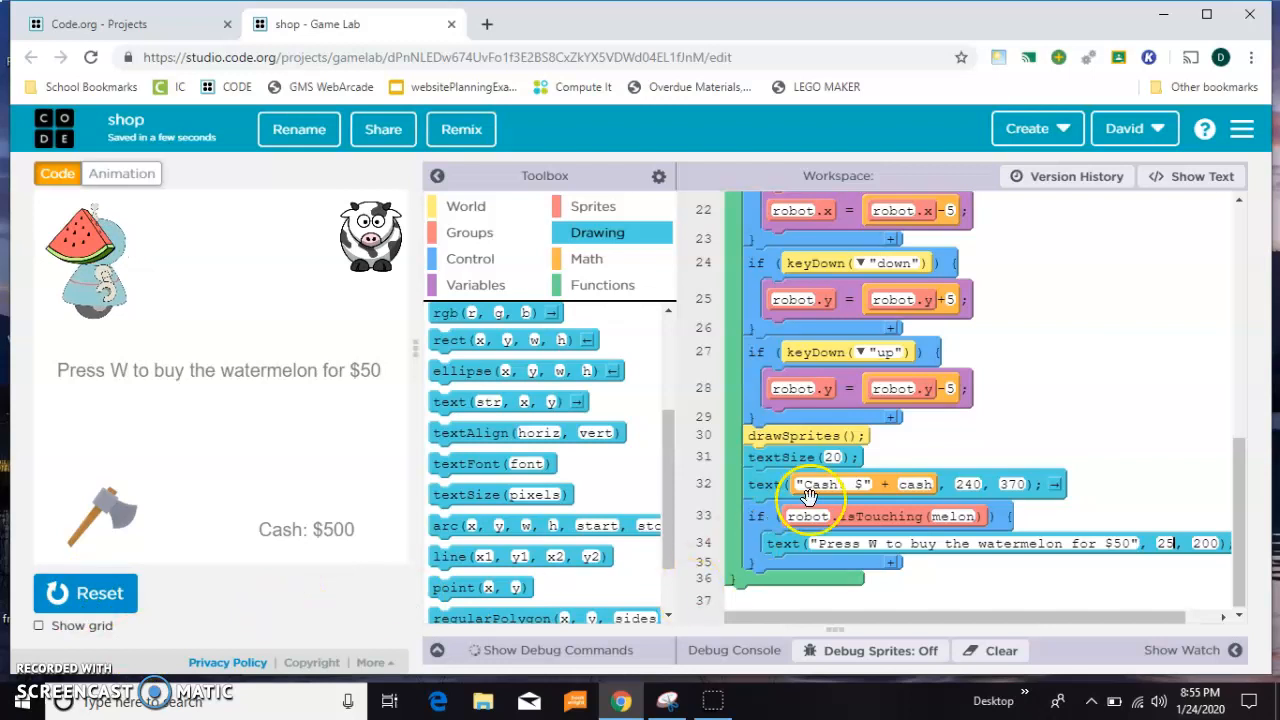
pyautogui.moveTo(873, 568)
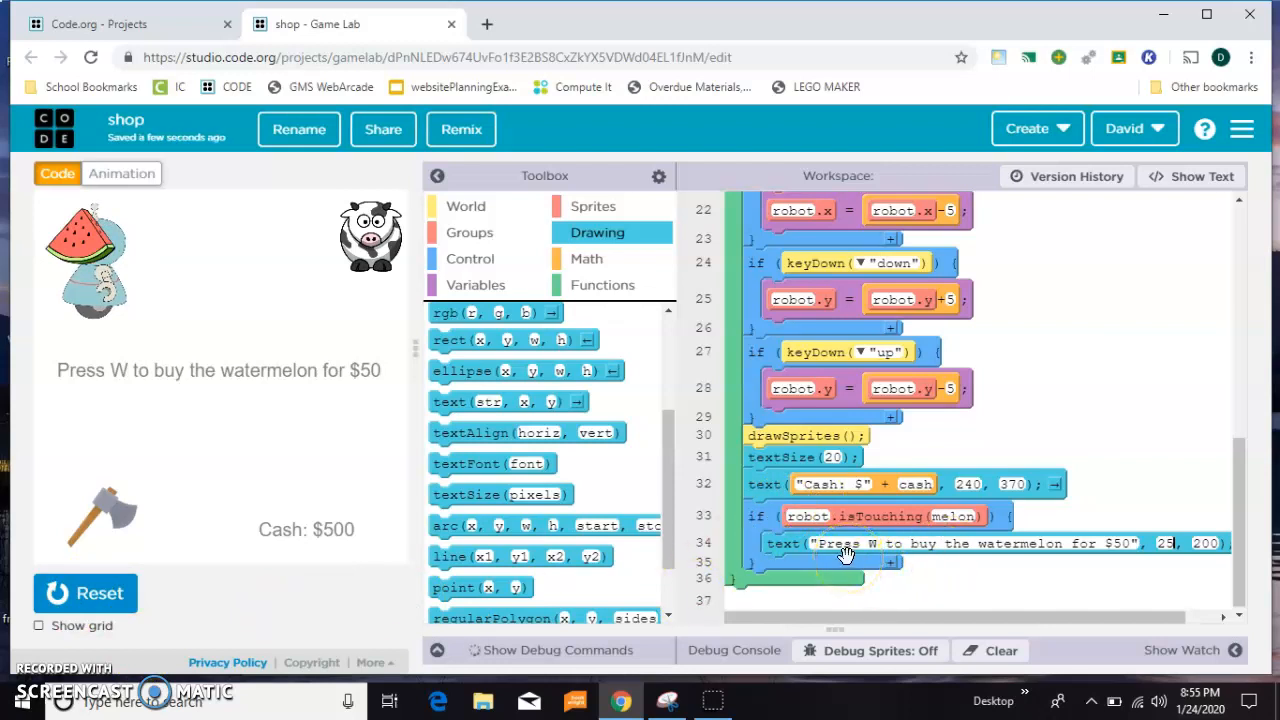
# Inside the melon prompt, add a W-key if that subtracts 50 cash and sets melon.visible false
pyautogui.click(469, 258)
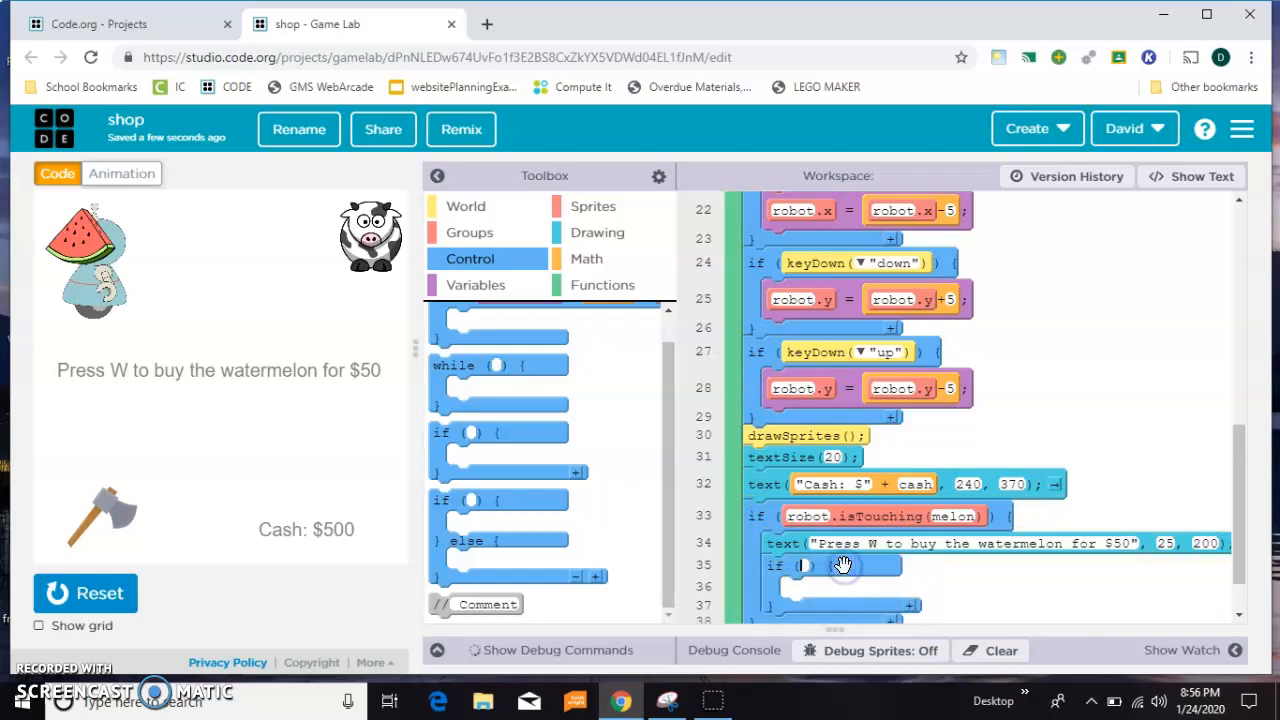
pyautogui.scroll(-3)
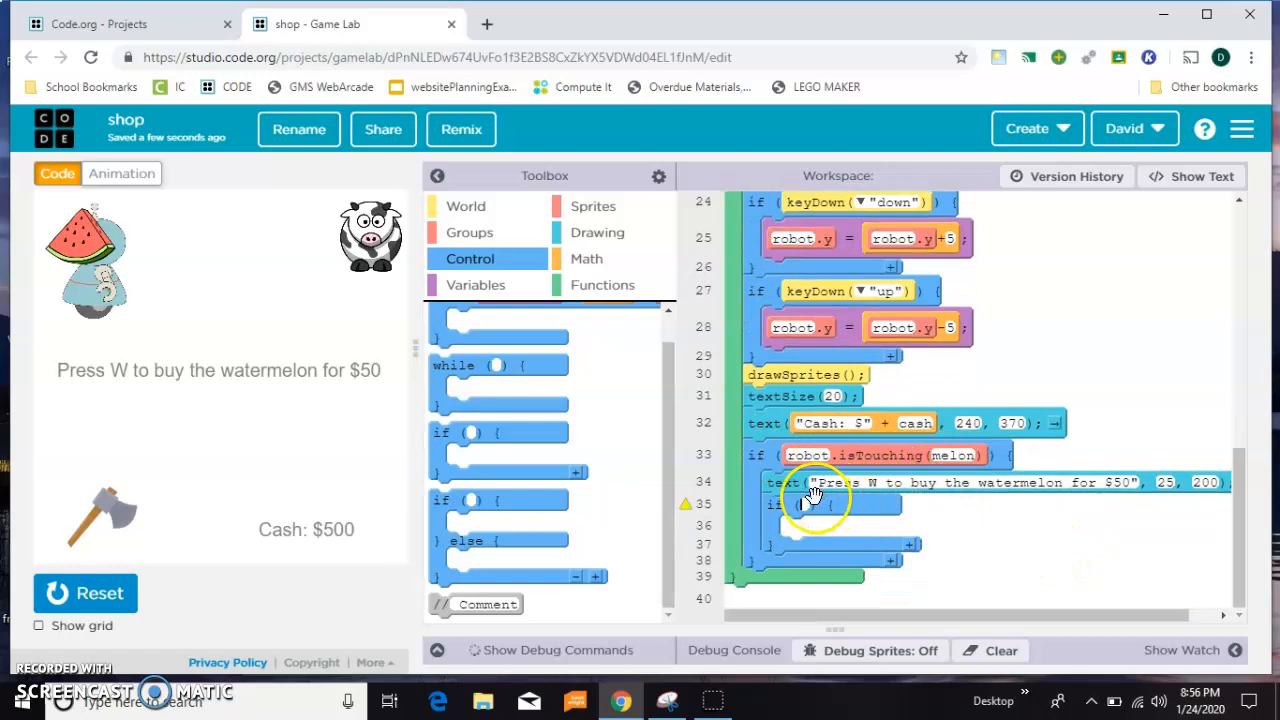
pyautogui.click(465, 206)
pyautogui.write('"w"')
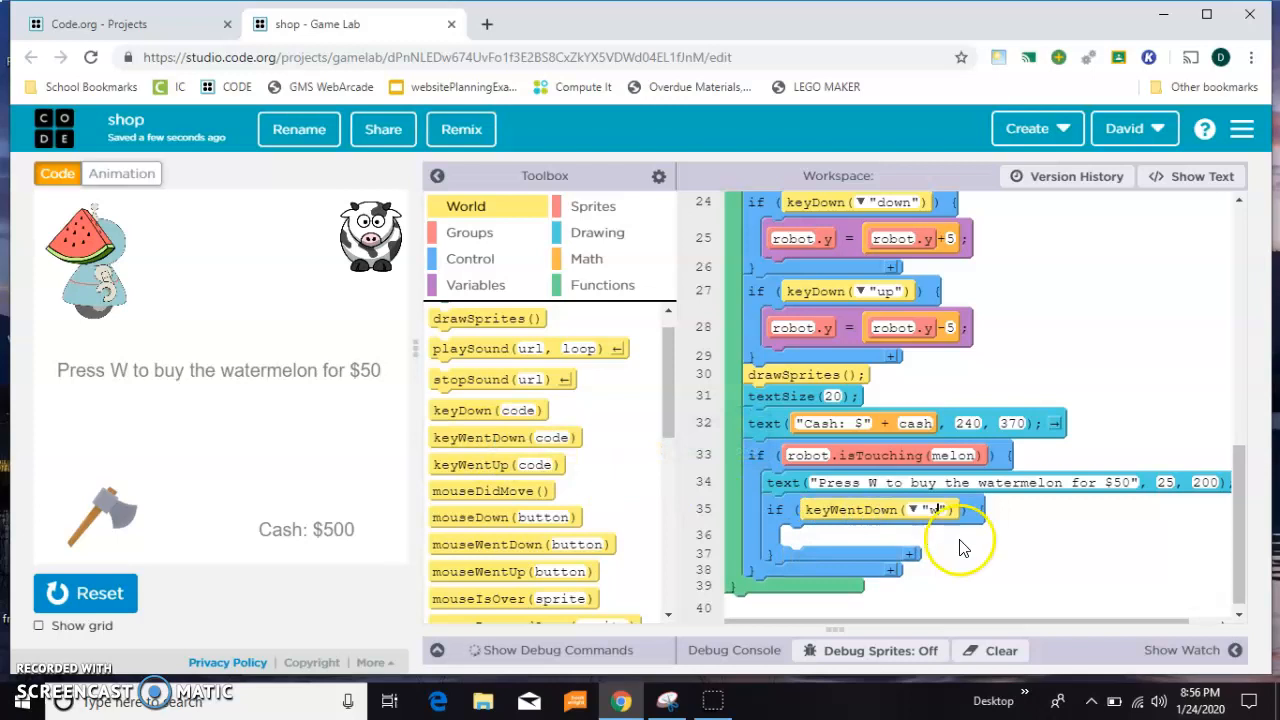
pyautogui.moveTo(470, 285)
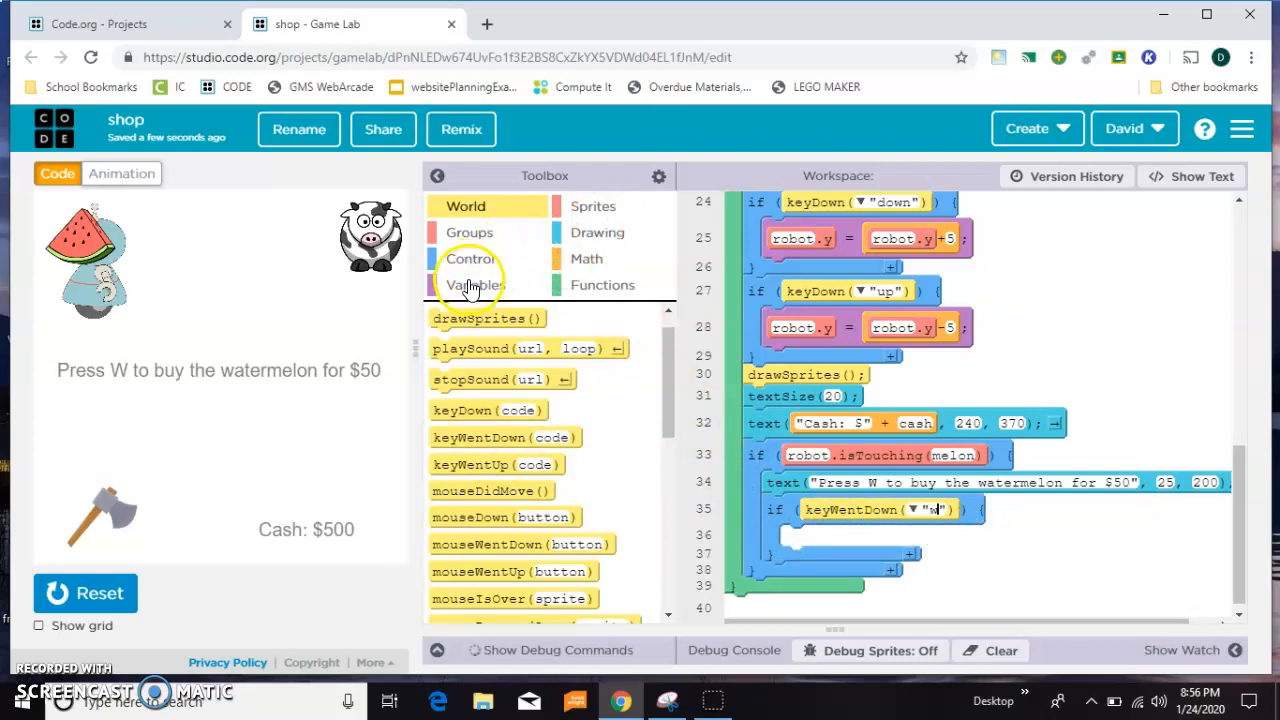
pyautogui.click(475, 285)
pyautogui.write('cash-50')
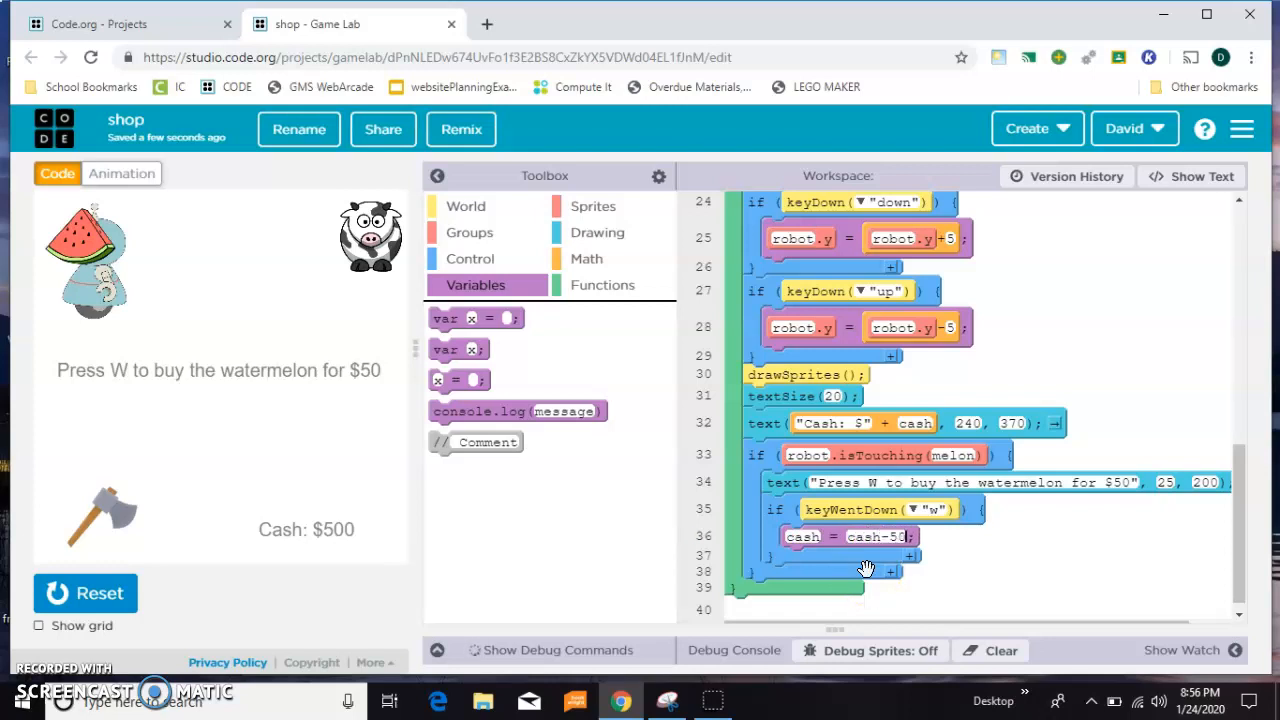
pyautogui.moveTo(650, 560)
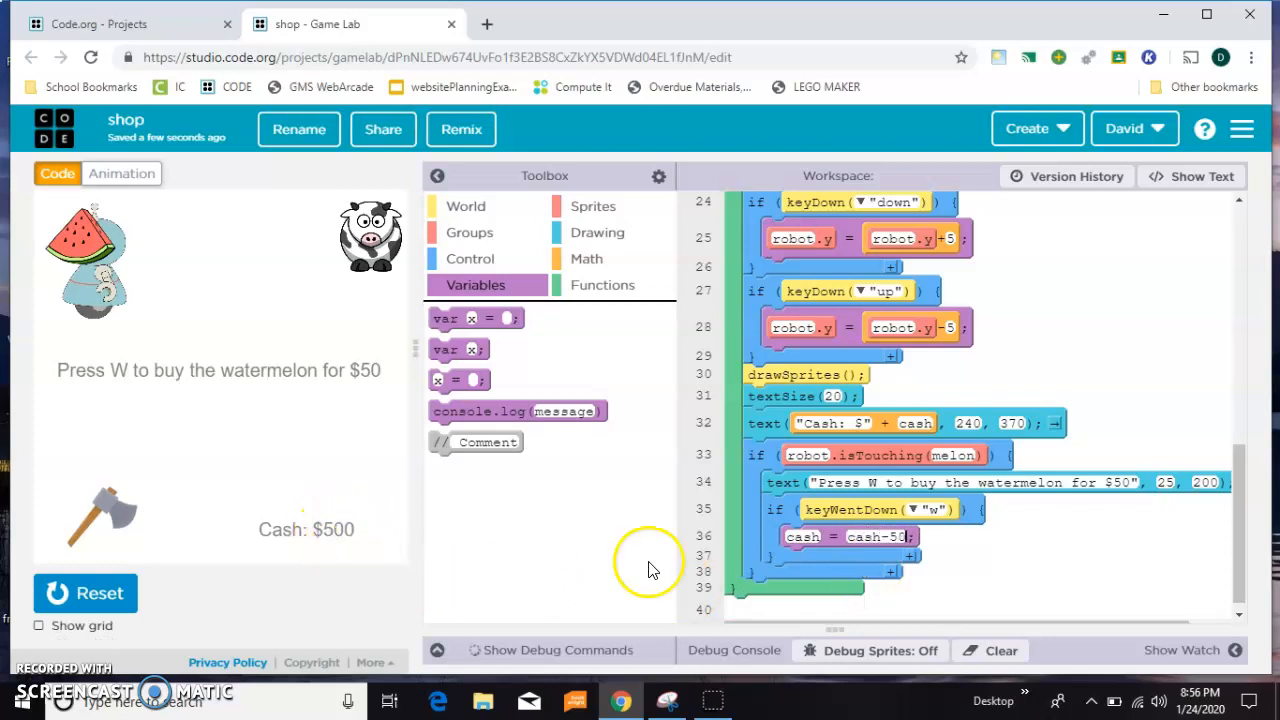
pyautogui.moveTo(594, 206)
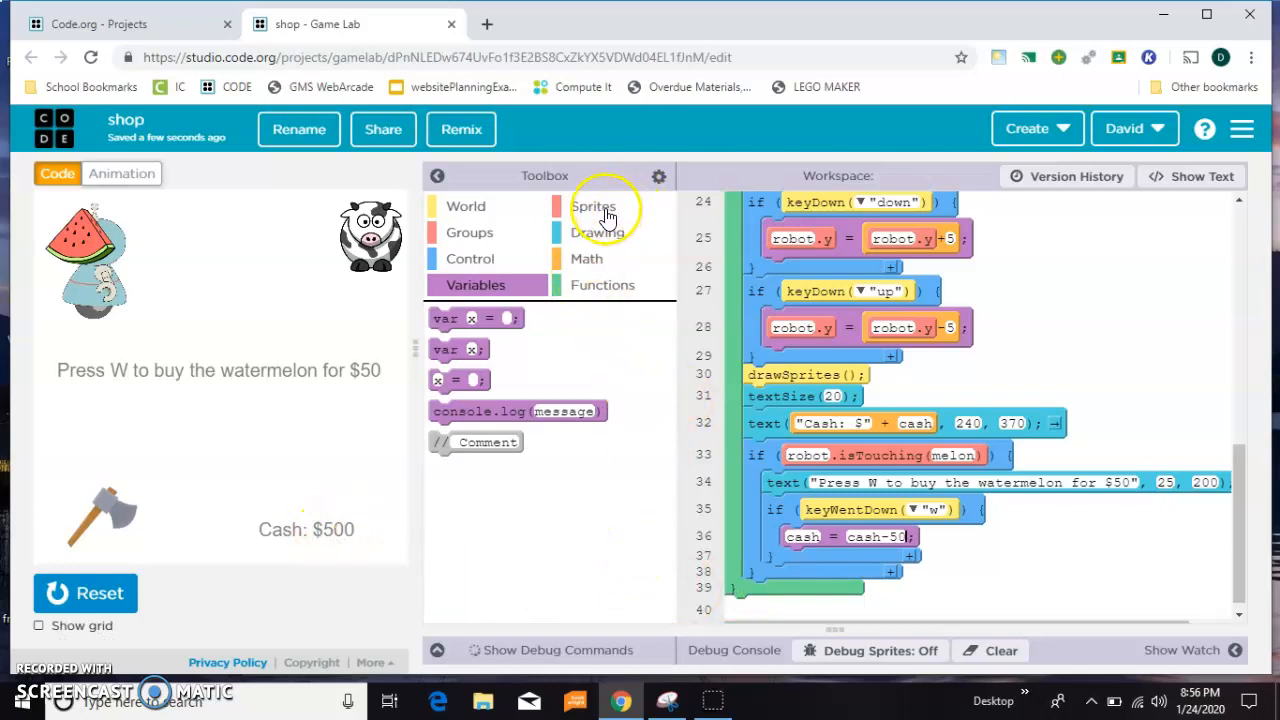
pyautogui.click(593, 206)
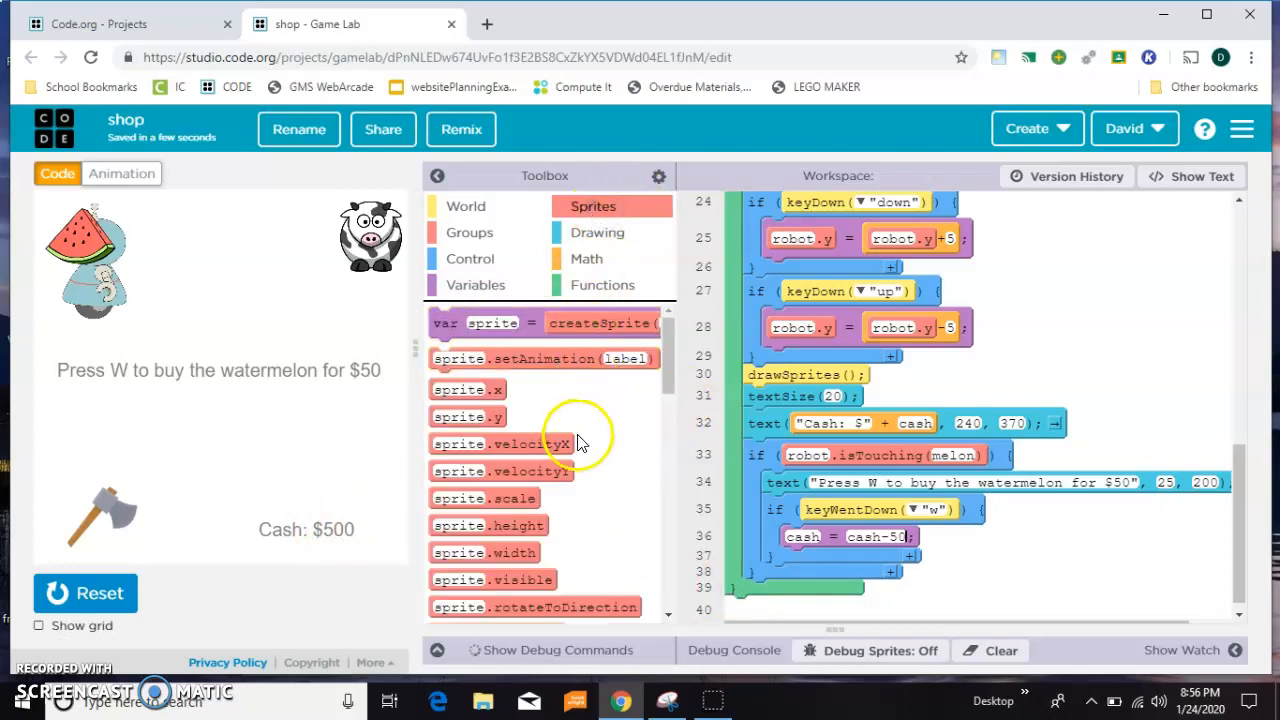
pyautogui.moveTo(590, 540)
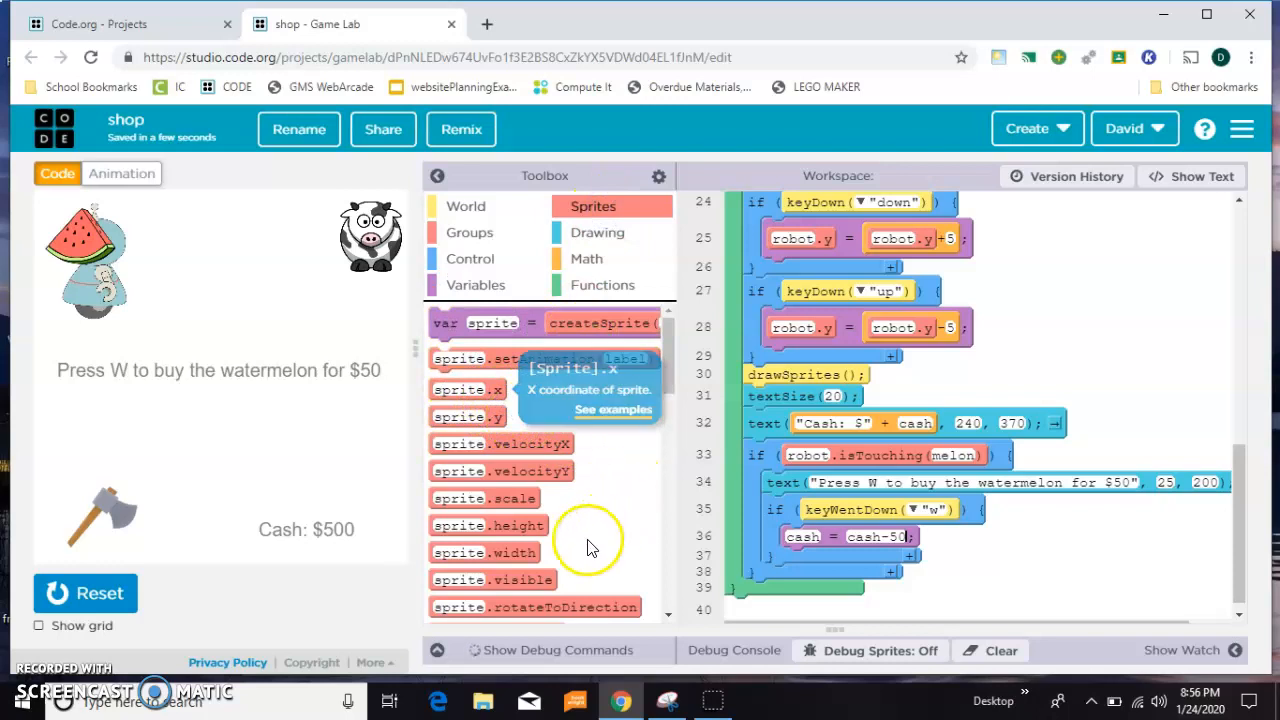
pyautogui.moveTo(491, 579)
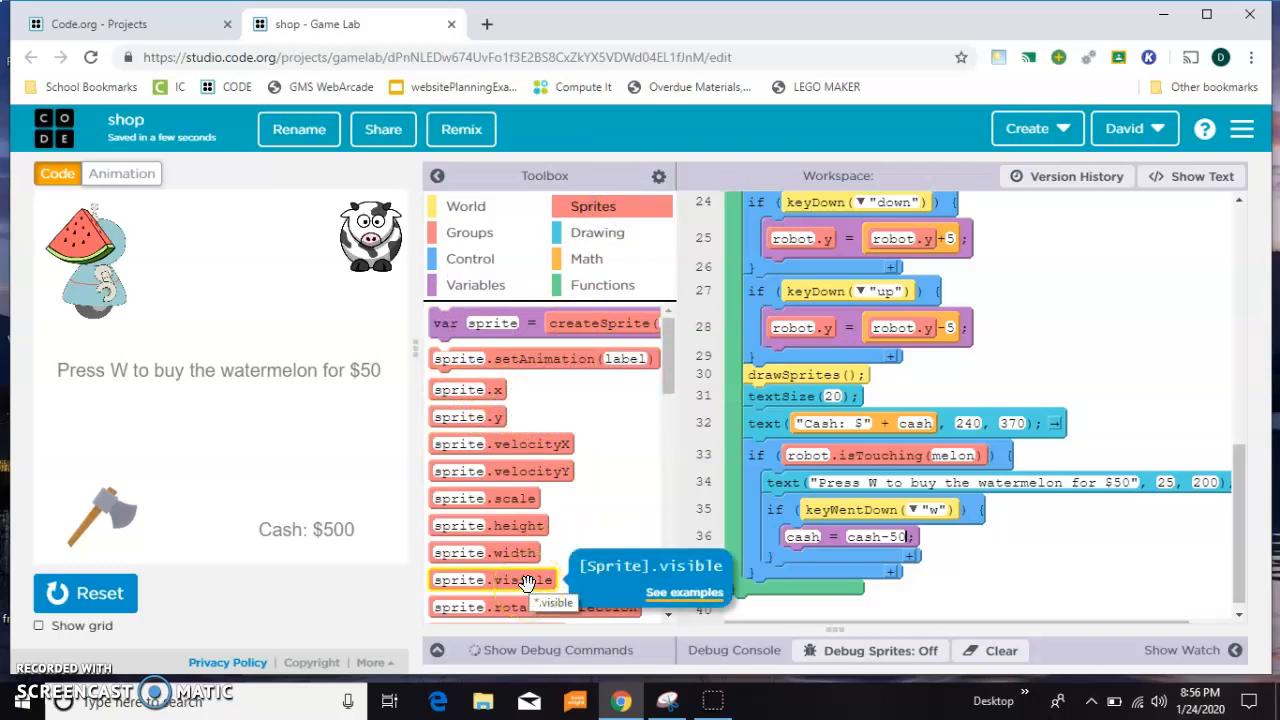
pyautogui.moveTo(491, 579); pyautogui.dragTo(810, 565)
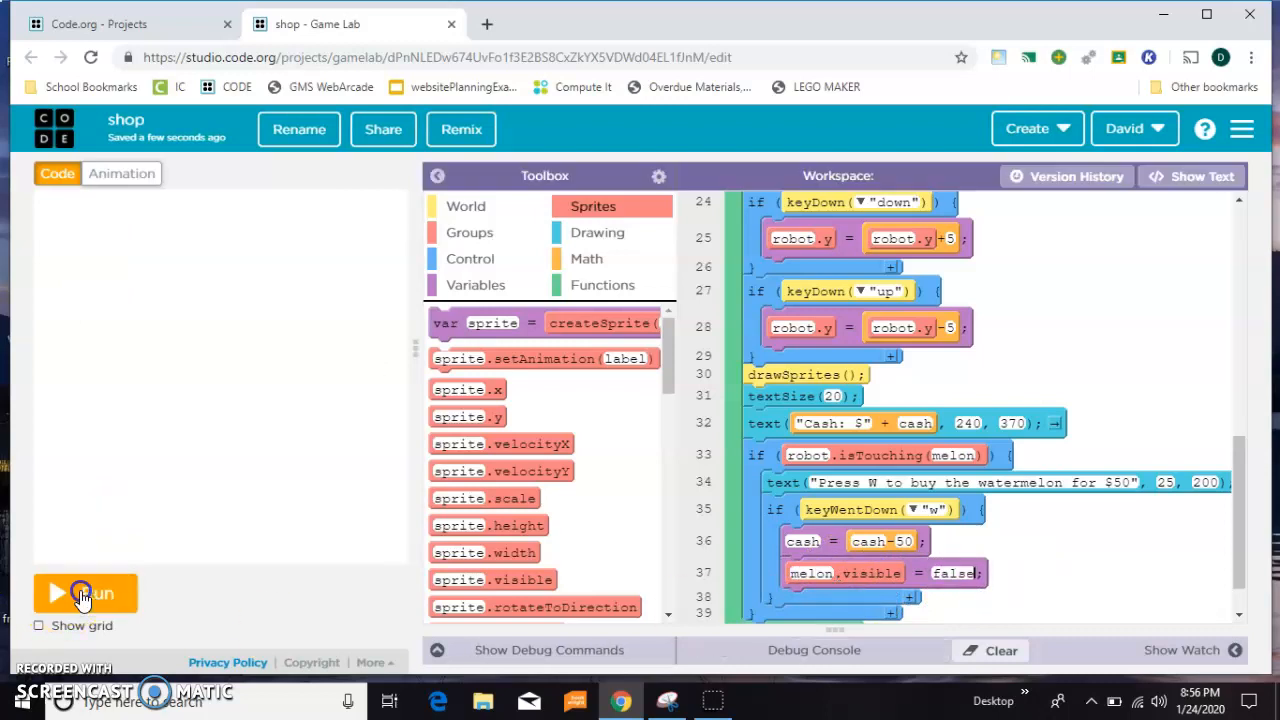
# Run the game, walk the robot onto the watermelon and press W to buy it
pyautogui.click(85, 593)
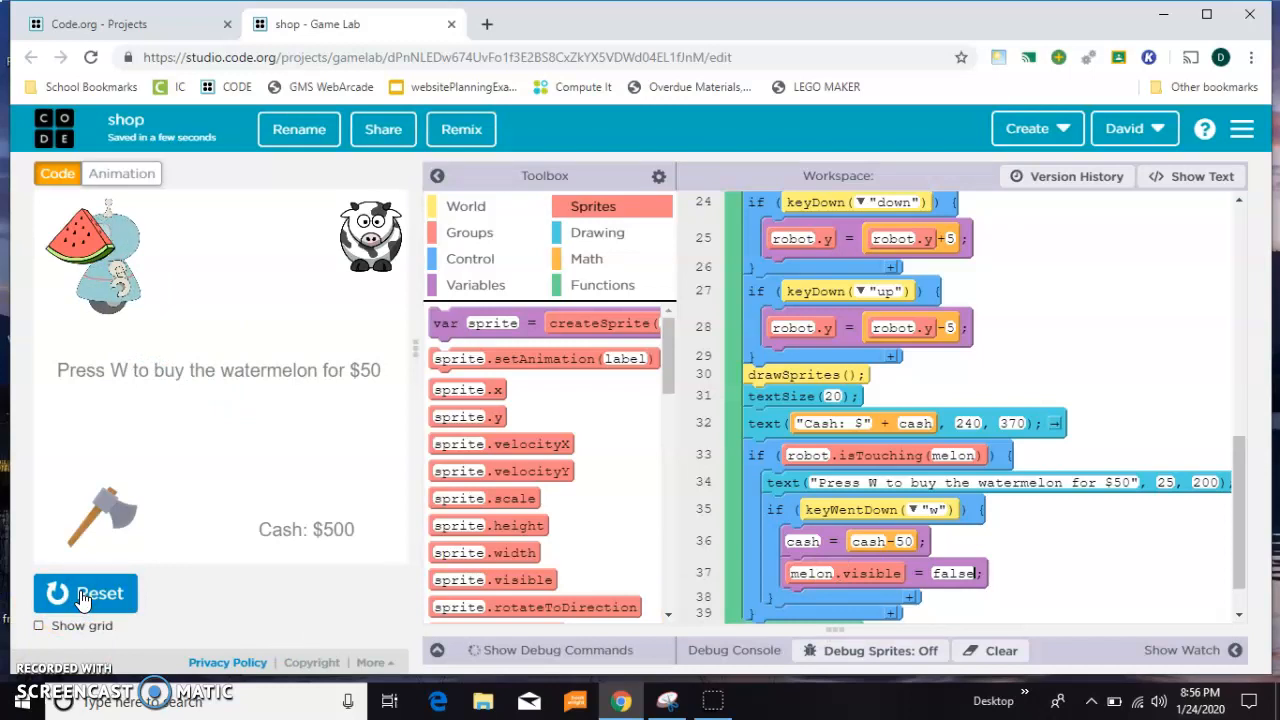
pyautogui.press('w')
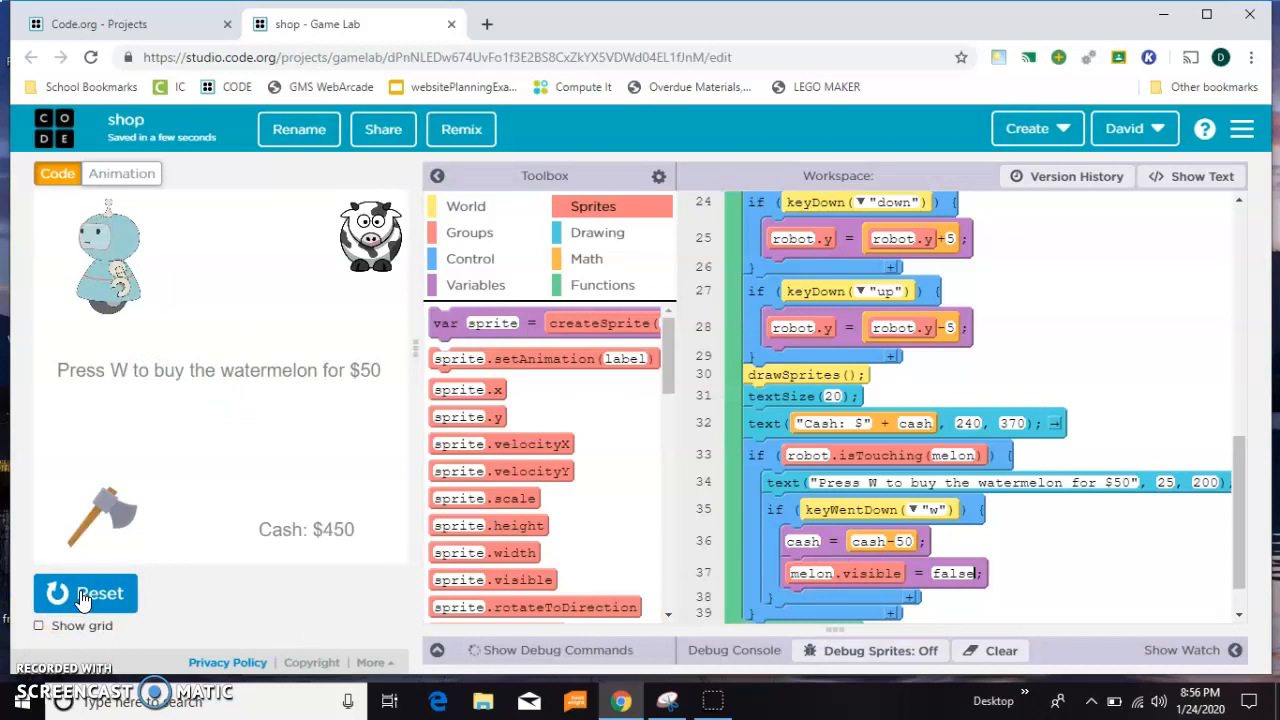
pyautogui.moveTo(320, 535)
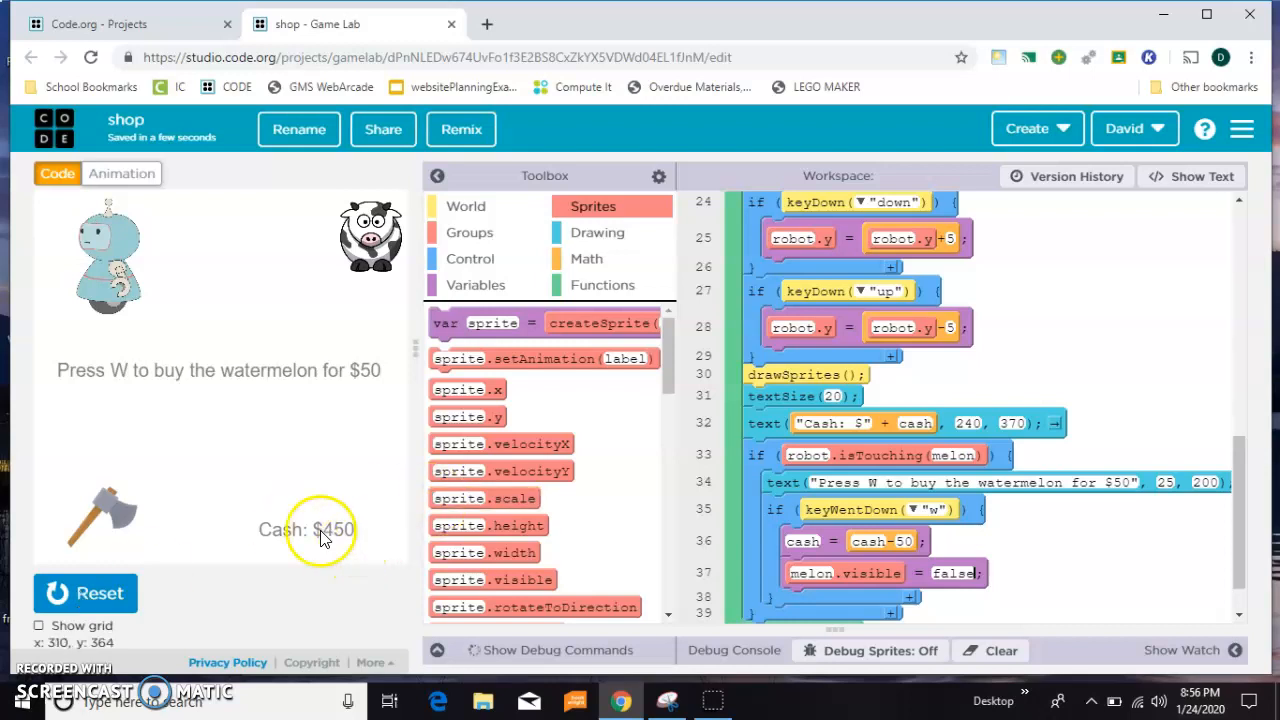
pyautogui.moveTo(195, 395)
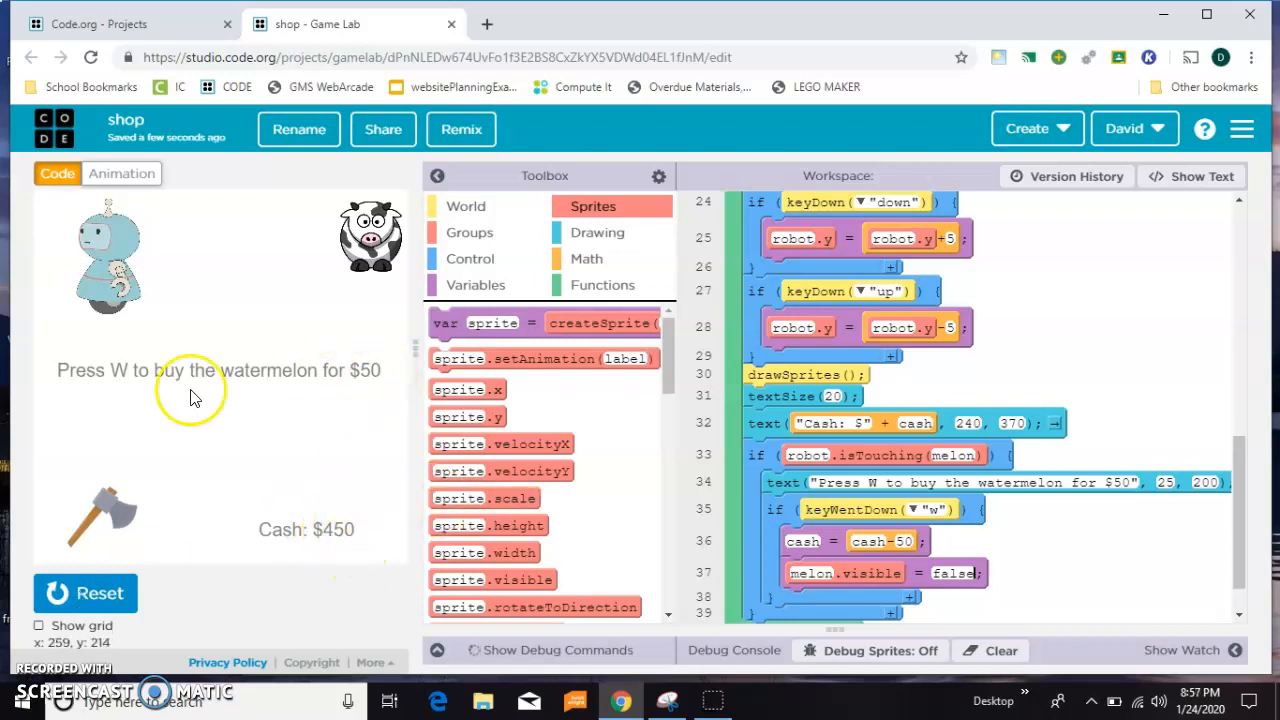
pyautogui.moveTo(410, 360)
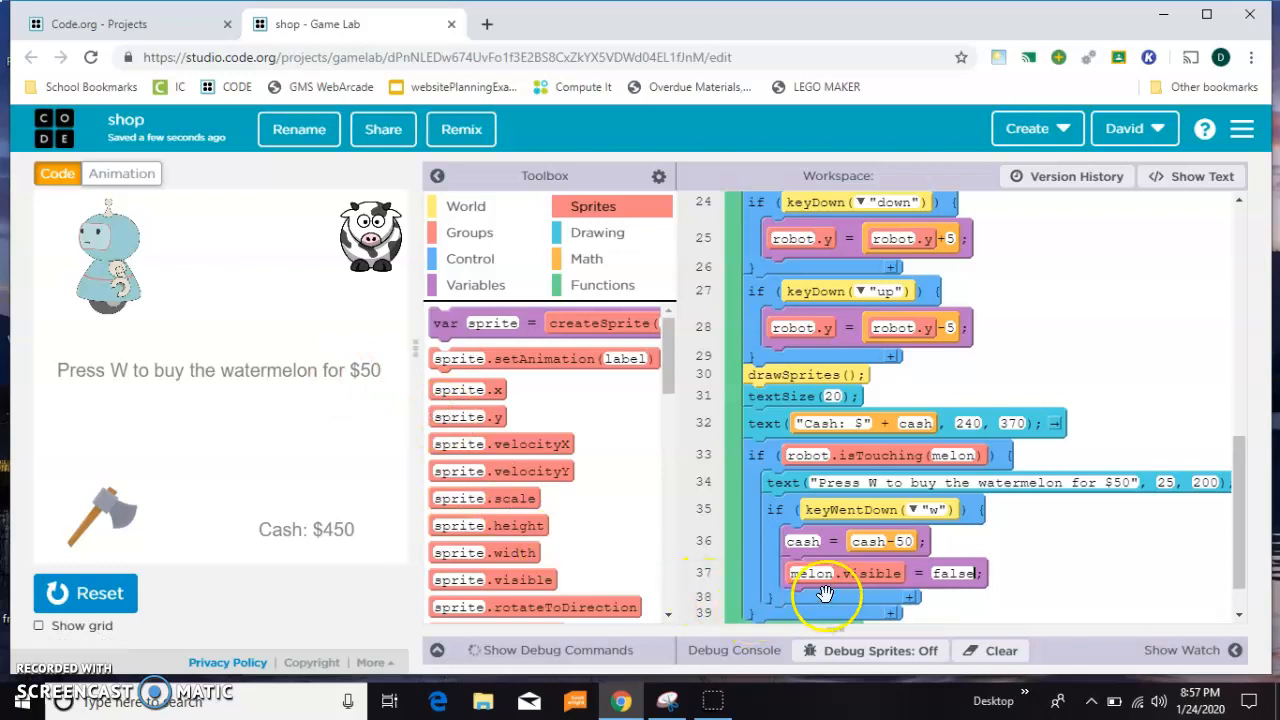
pyautogui.moveTo(145, 250)
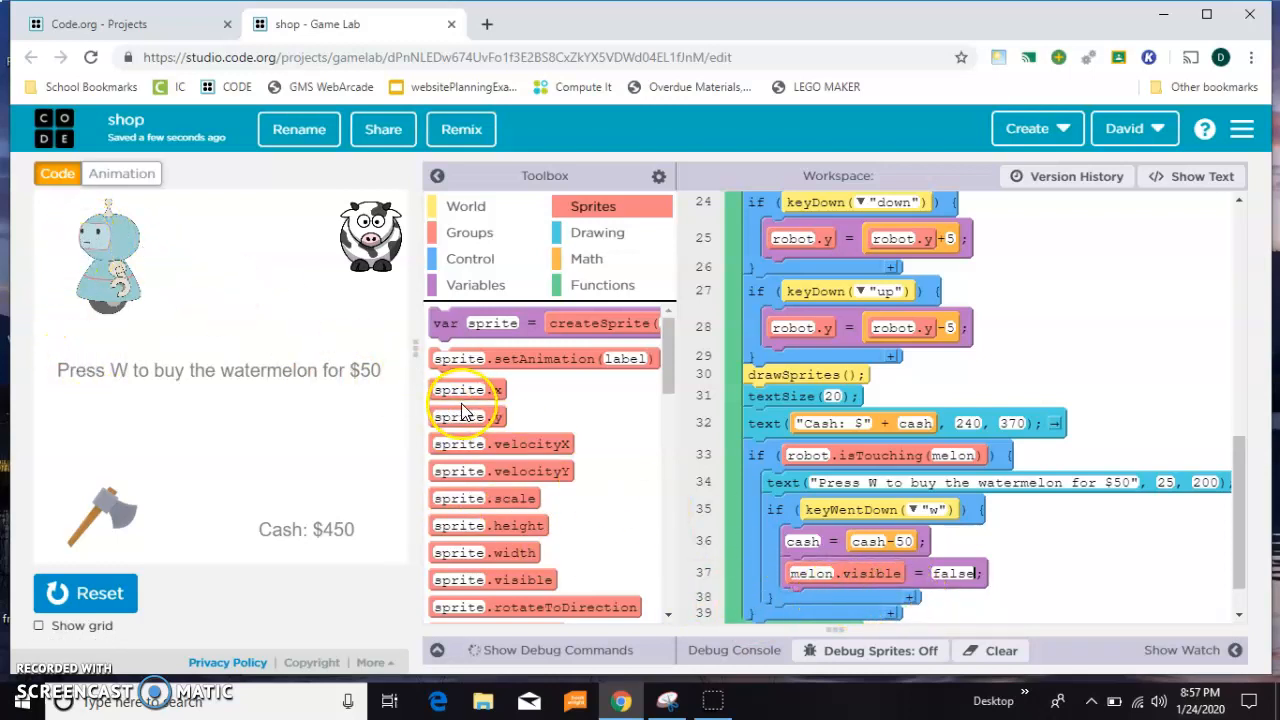
pyautogui.moveTo(920, 573)
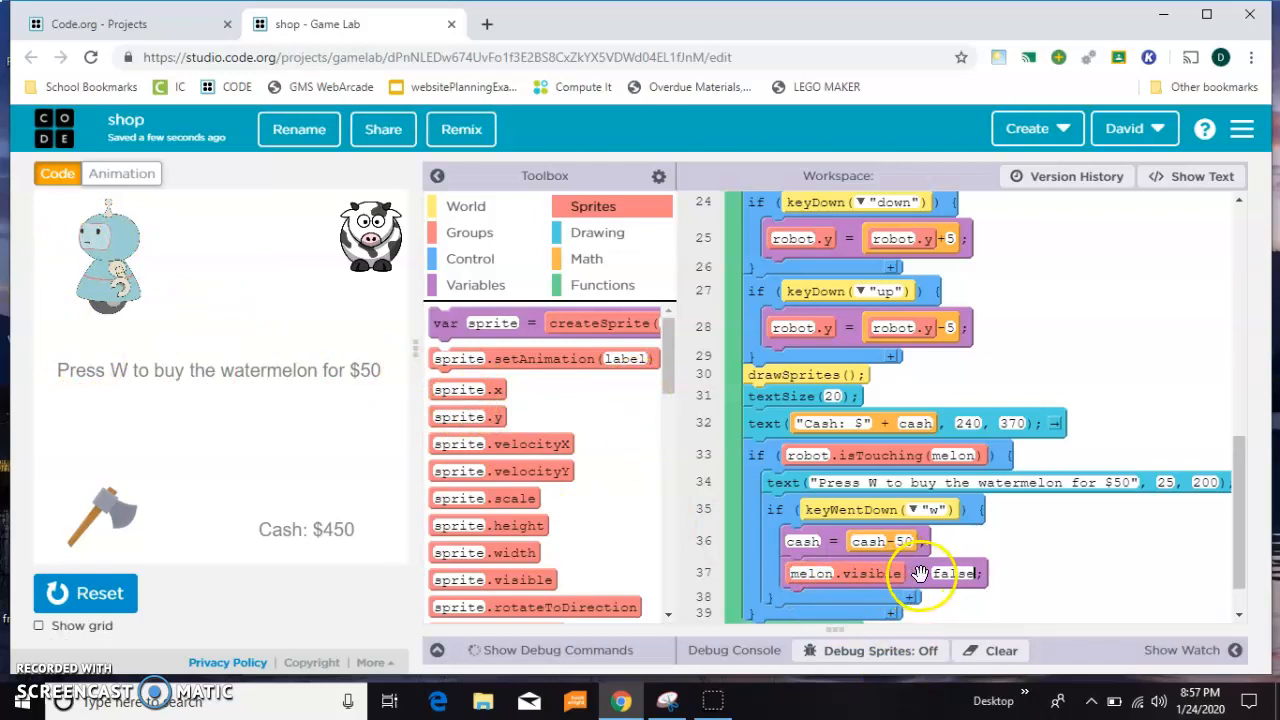
# Replace melon.visible = false with melon.x = 900 and rerun the game
pyautogui.click(85, 593)
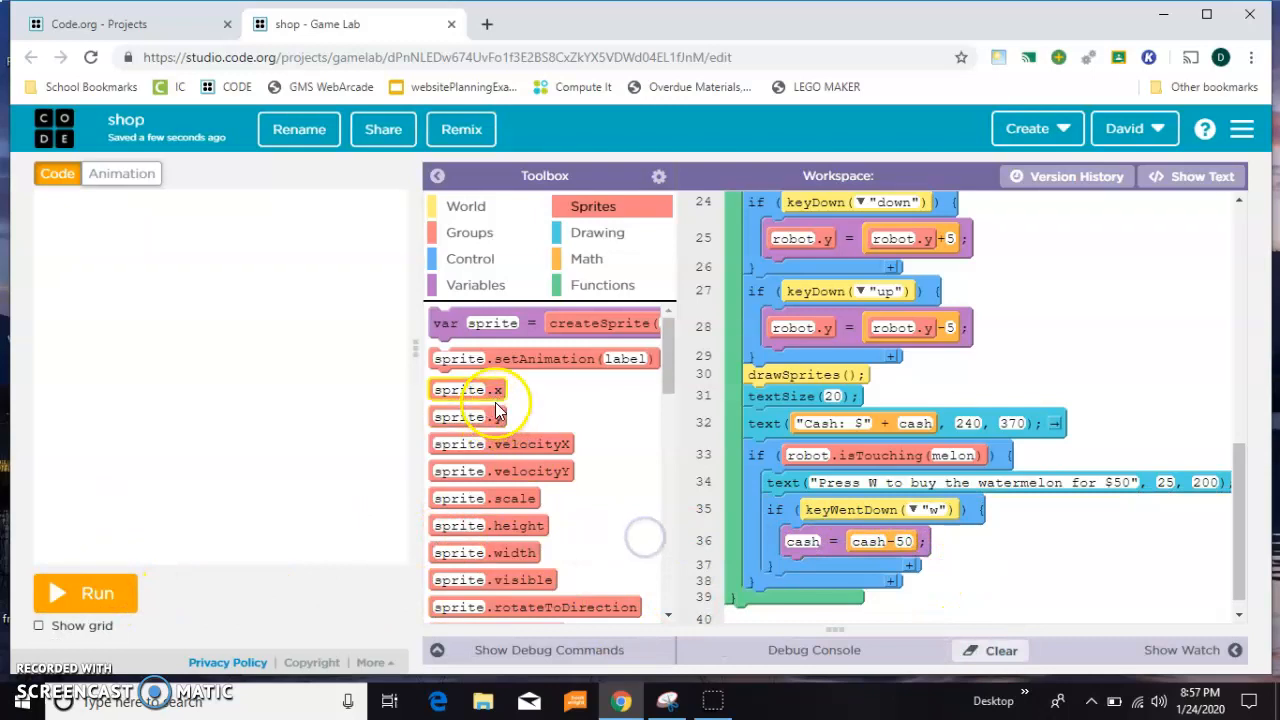
pyautogui.moveTo(467, 389); pyautogui.dragTo(820, 572)
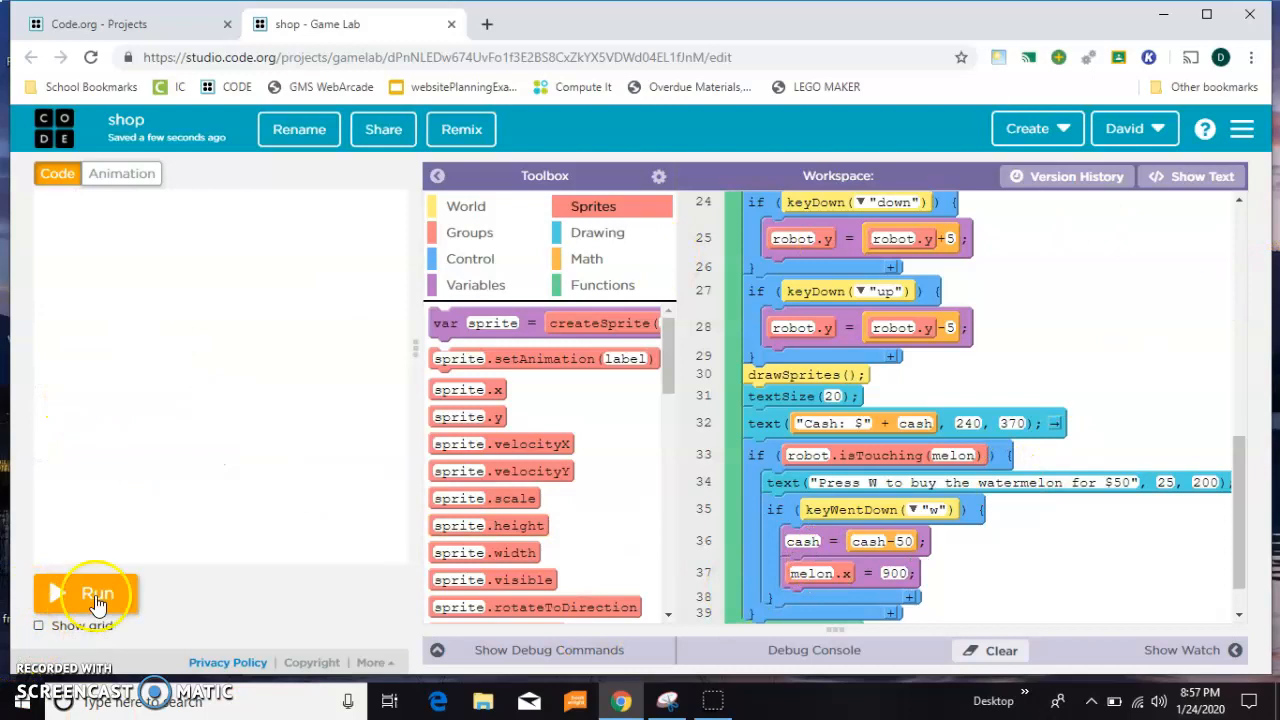
pyautogui.click(85, 593)
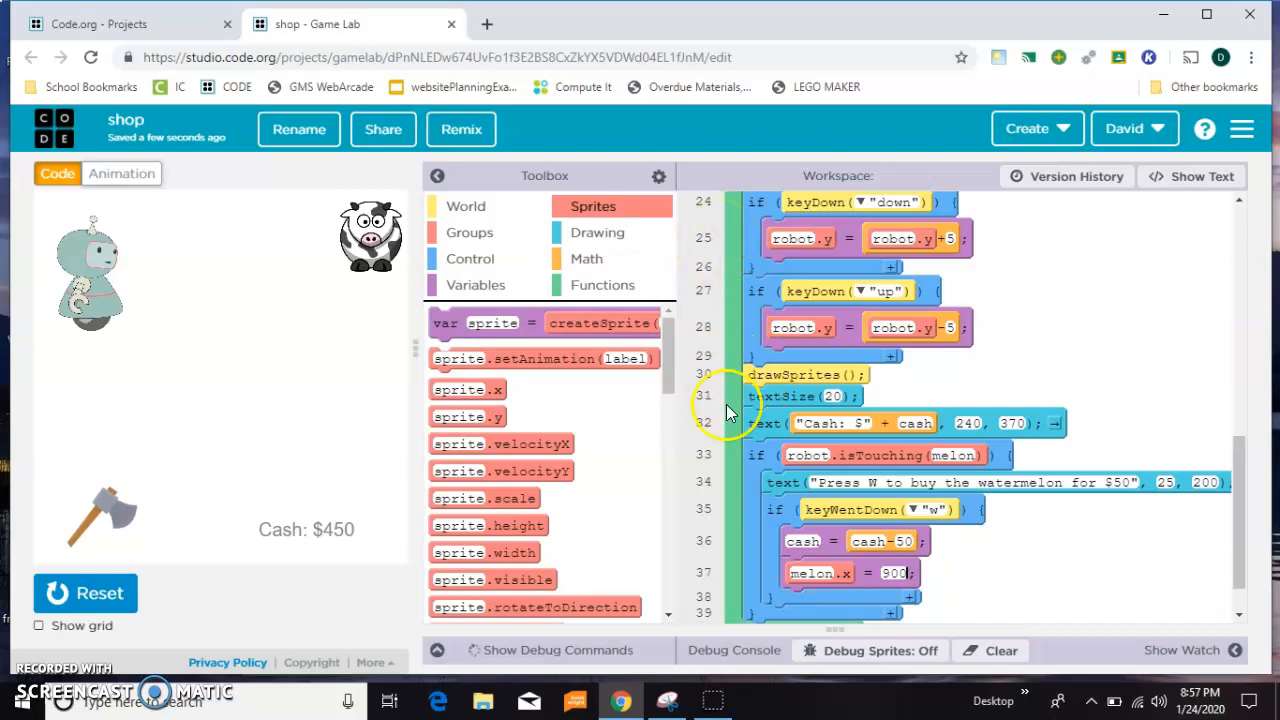
# Add the cow if-block with key "c", cash - 100 and cow.x = 900, then rerun to test
pyautogui.scroll(-3)
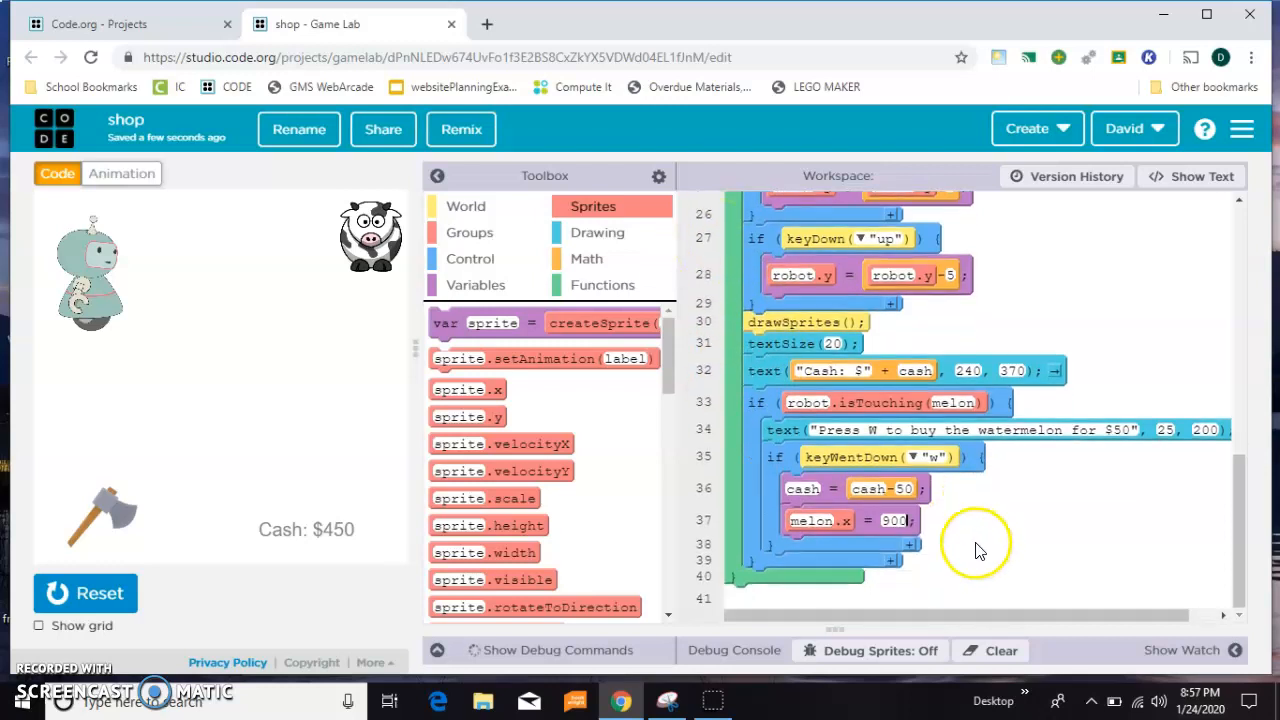
pyautogui.moveTo(705, 450)
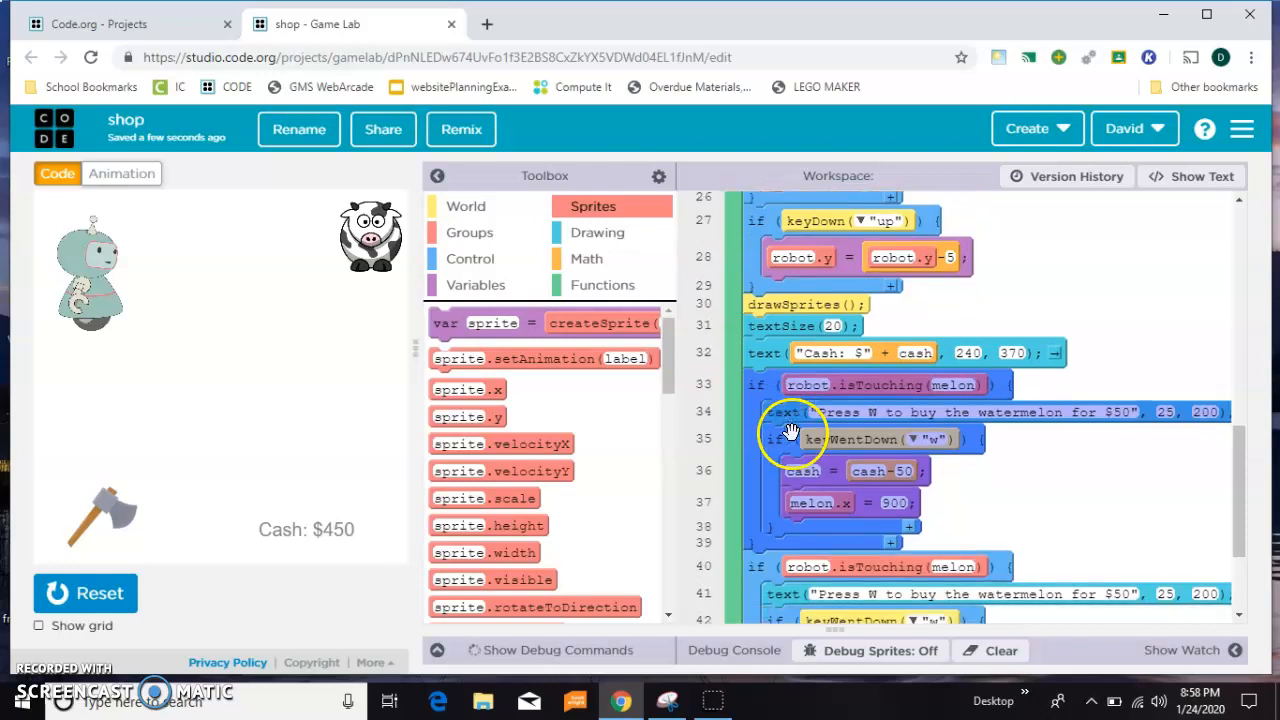
pyautogui.scroll(-3)
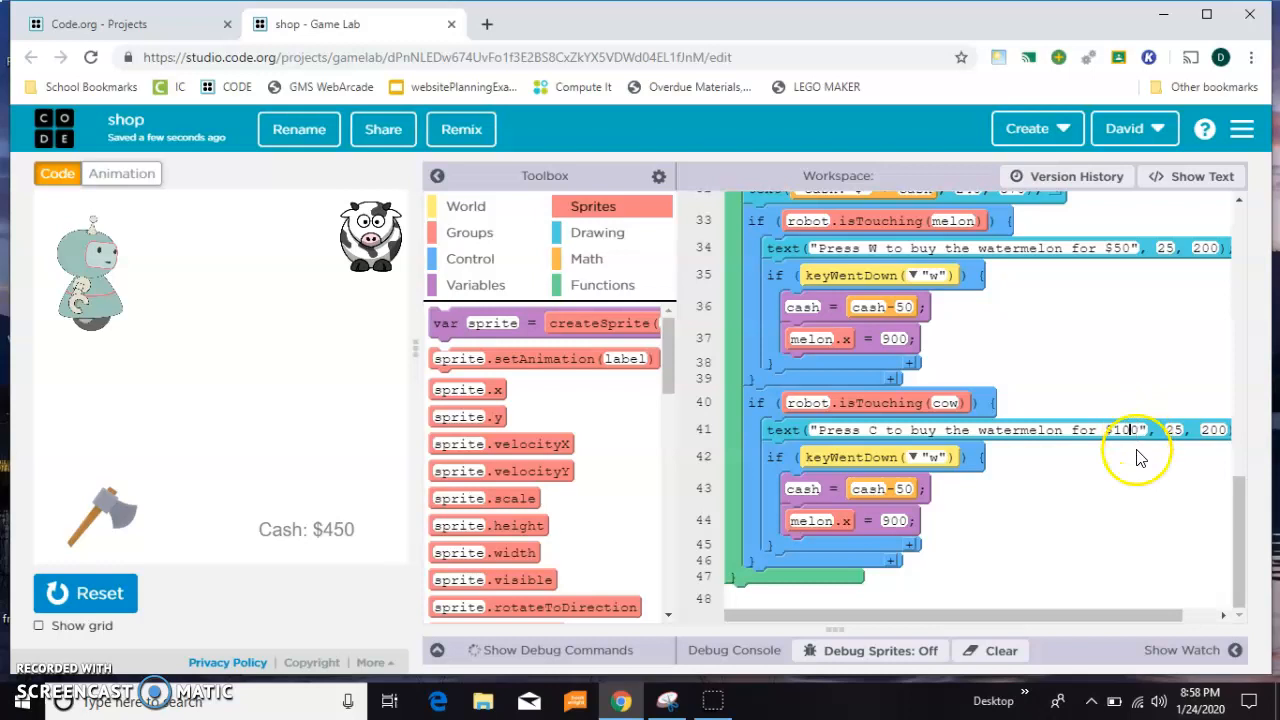
pyautogui.moveTo(155, 365)
pyautogui.write('cow')
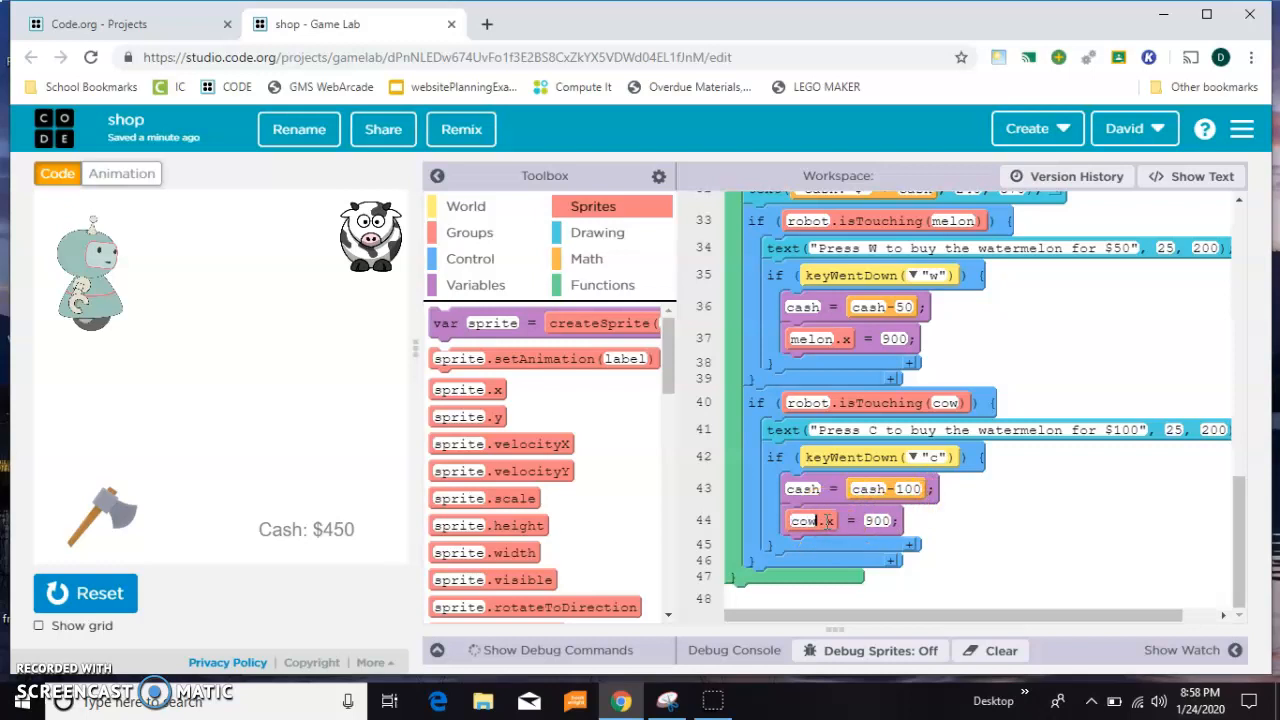
pyautogui.click(85, 593)
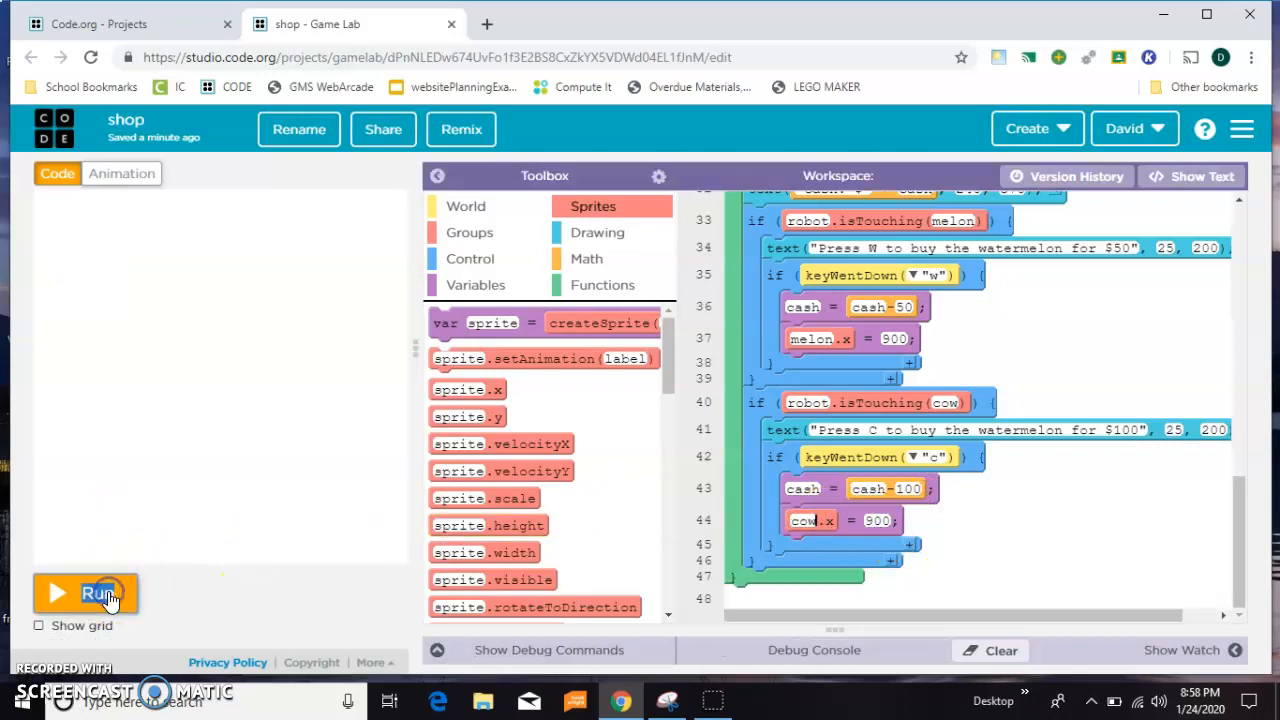
pyautogui.click(85, 593)
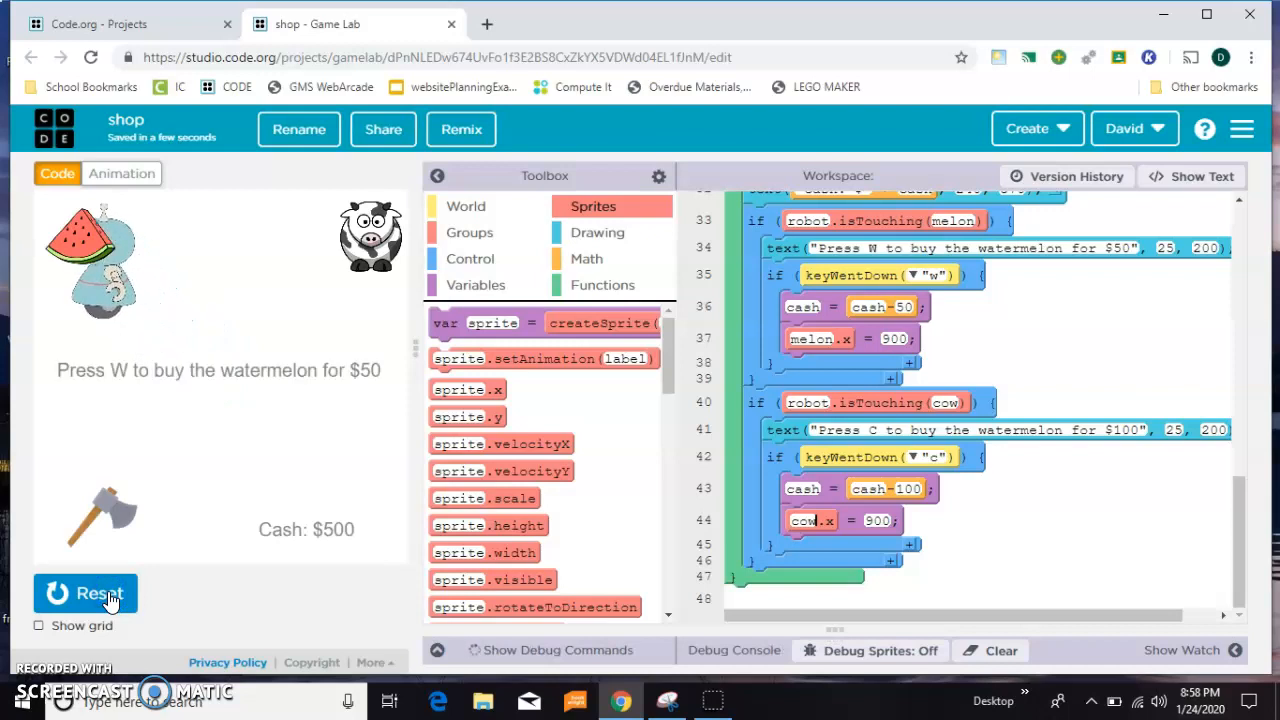
pyautogui.press('w')
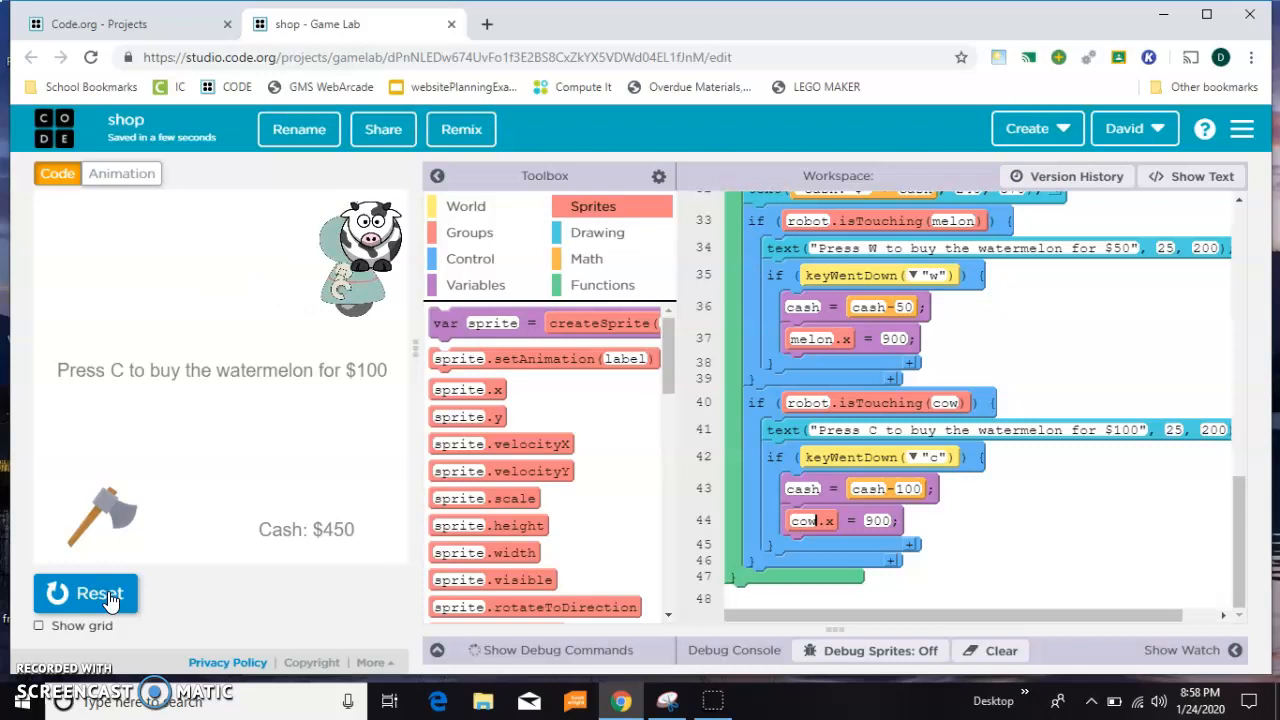
pyautogui.moveTo(343, 540)
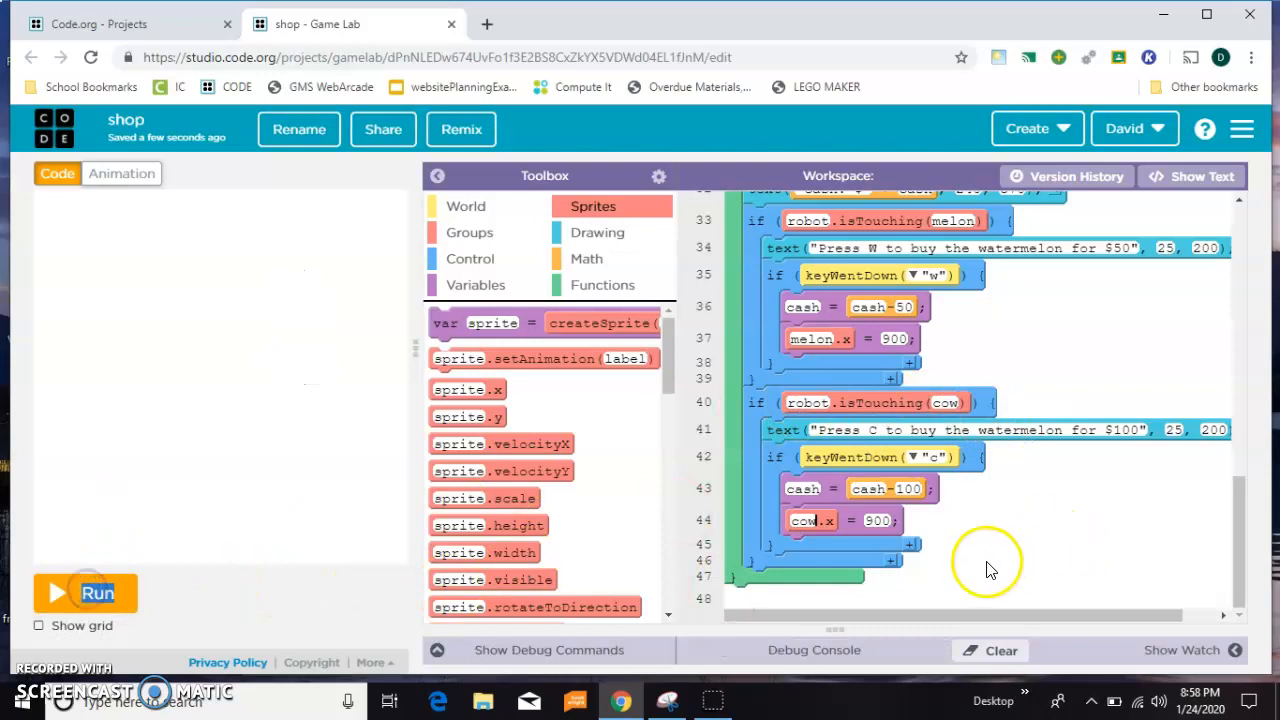
# Select the cow purchase block to copy it for the ax purchase
pyautogui.click(808, 402)
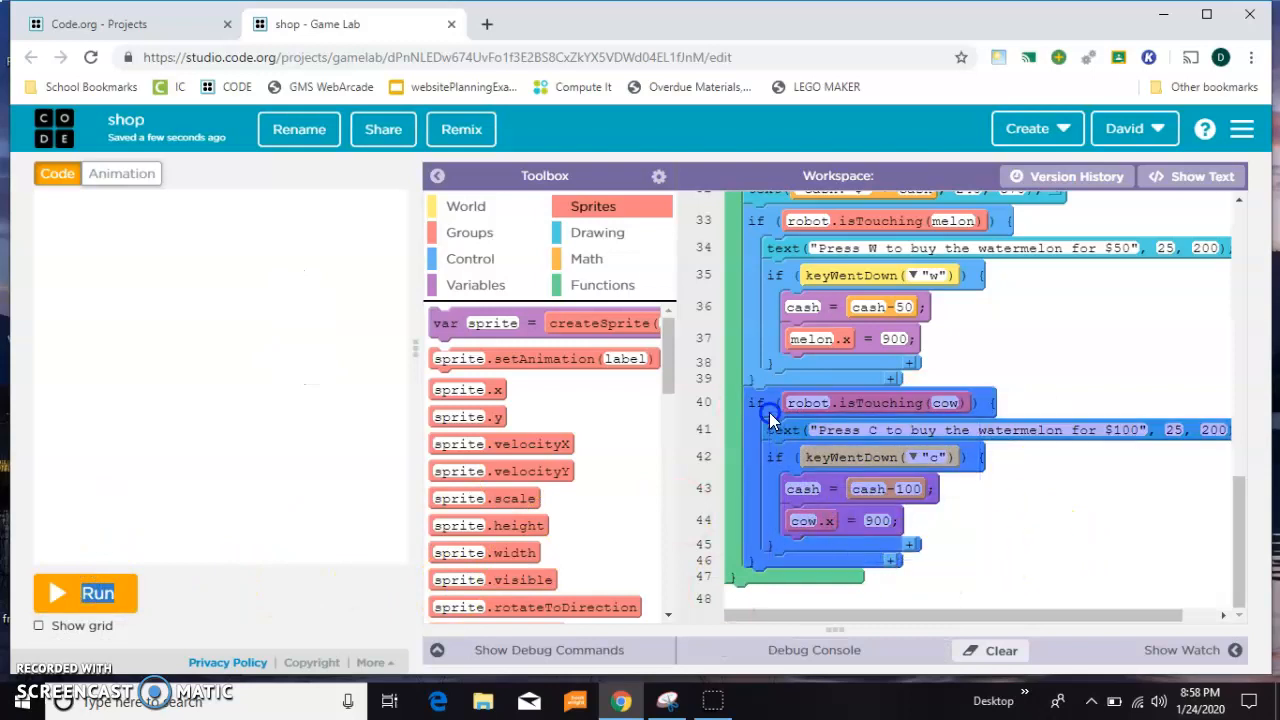
pyautogui.moveTo(762, 411)
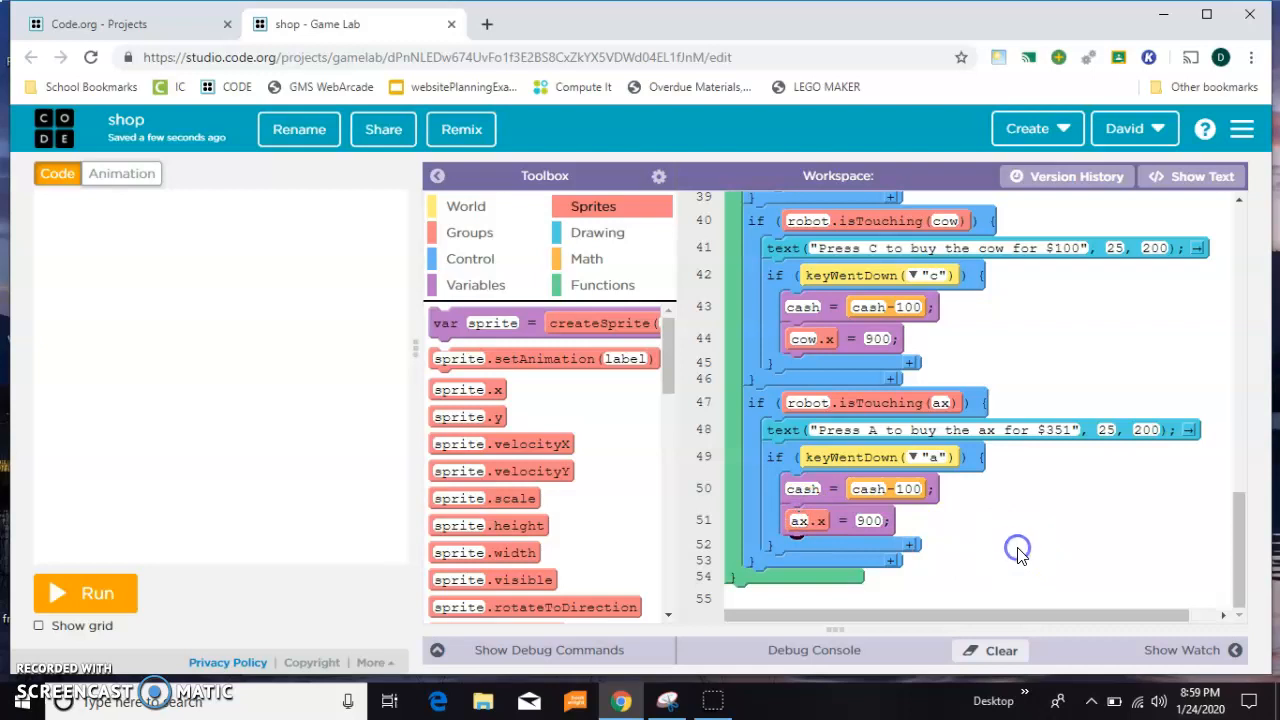
pyautogui.moveTo(113, 617)
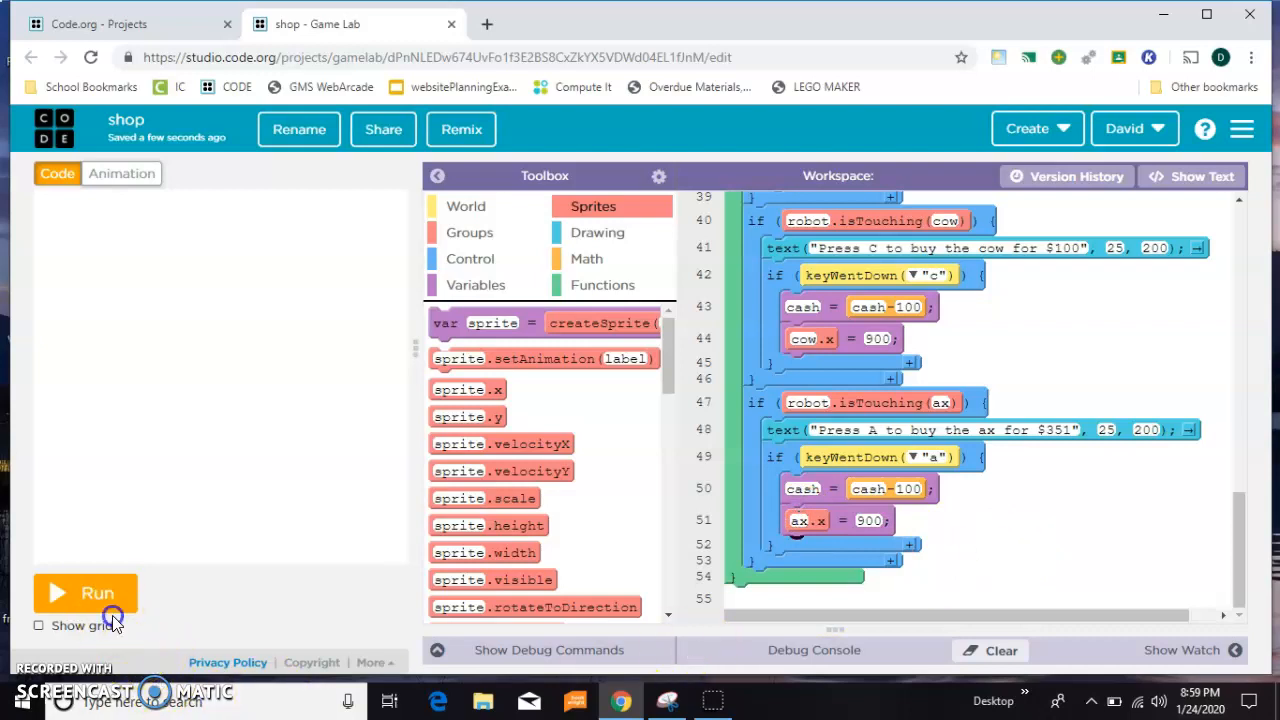
# Run the game, buy the ax with A, see Cash: $-1, then stop the game
pyautogui.click(85, 592)
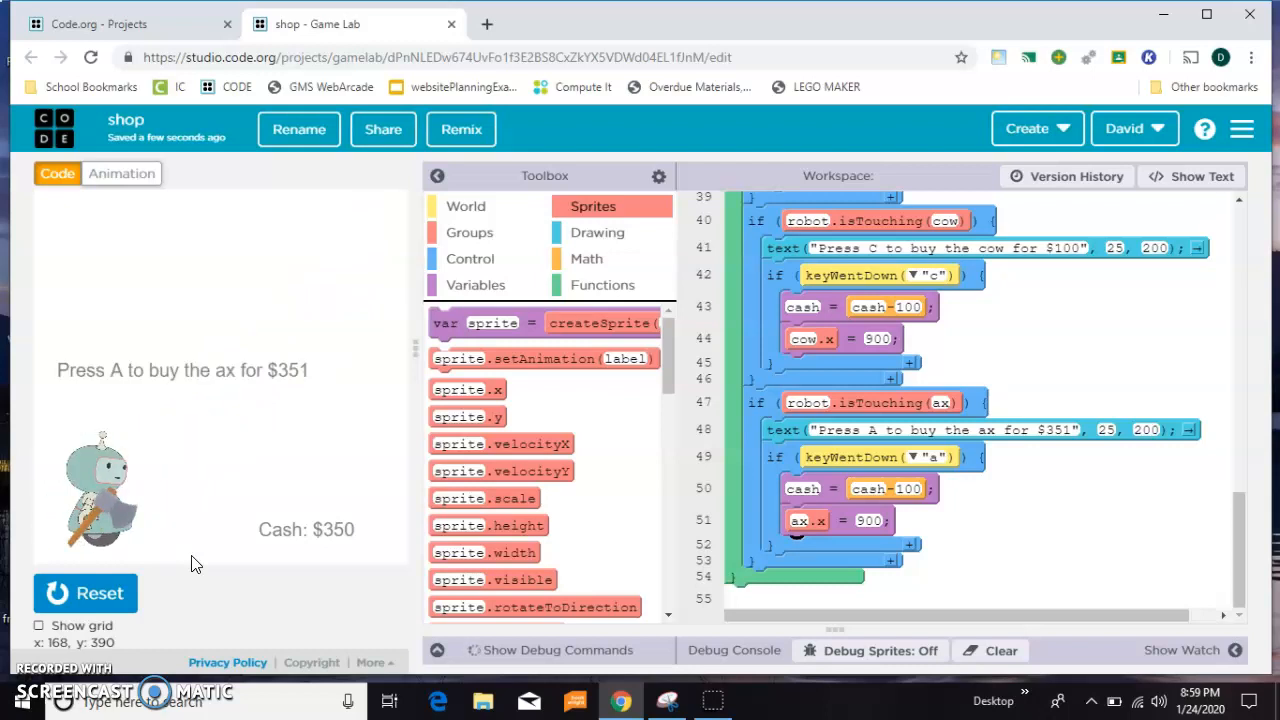
pyautogui.moveTo(358, 558)
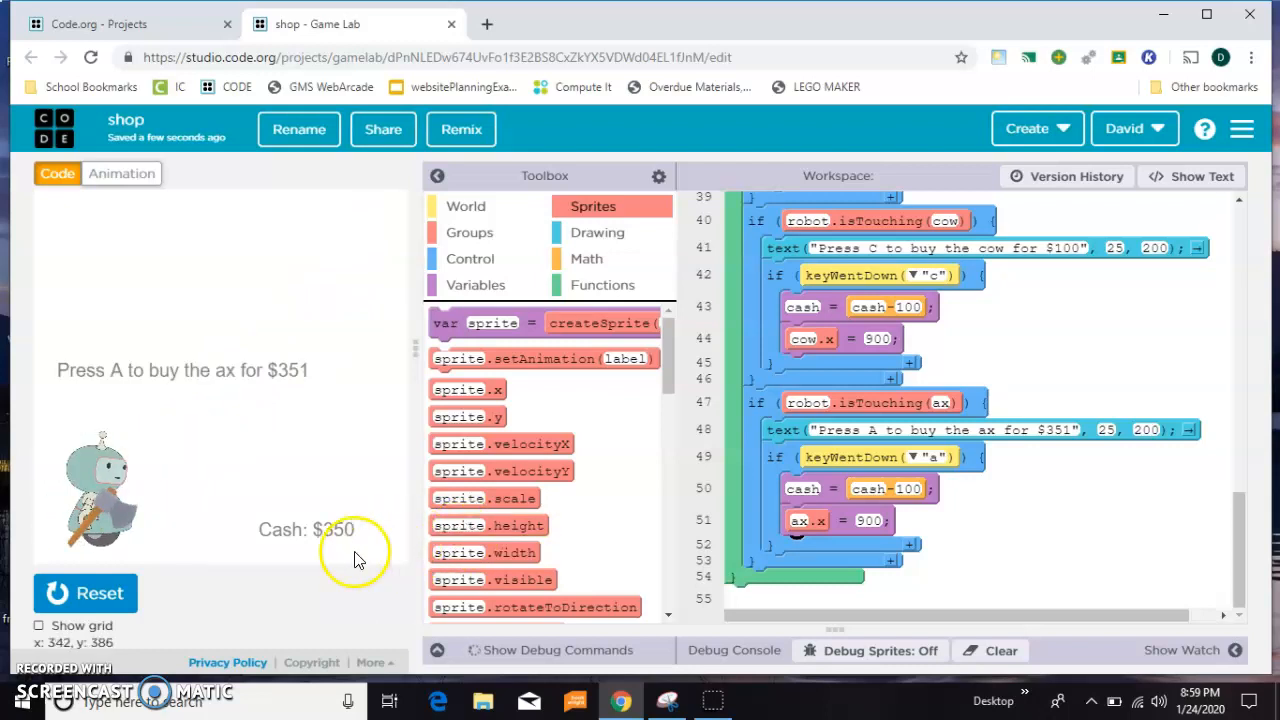
pyautogui.moveTo(338, 558)
pyautogui.write('35')
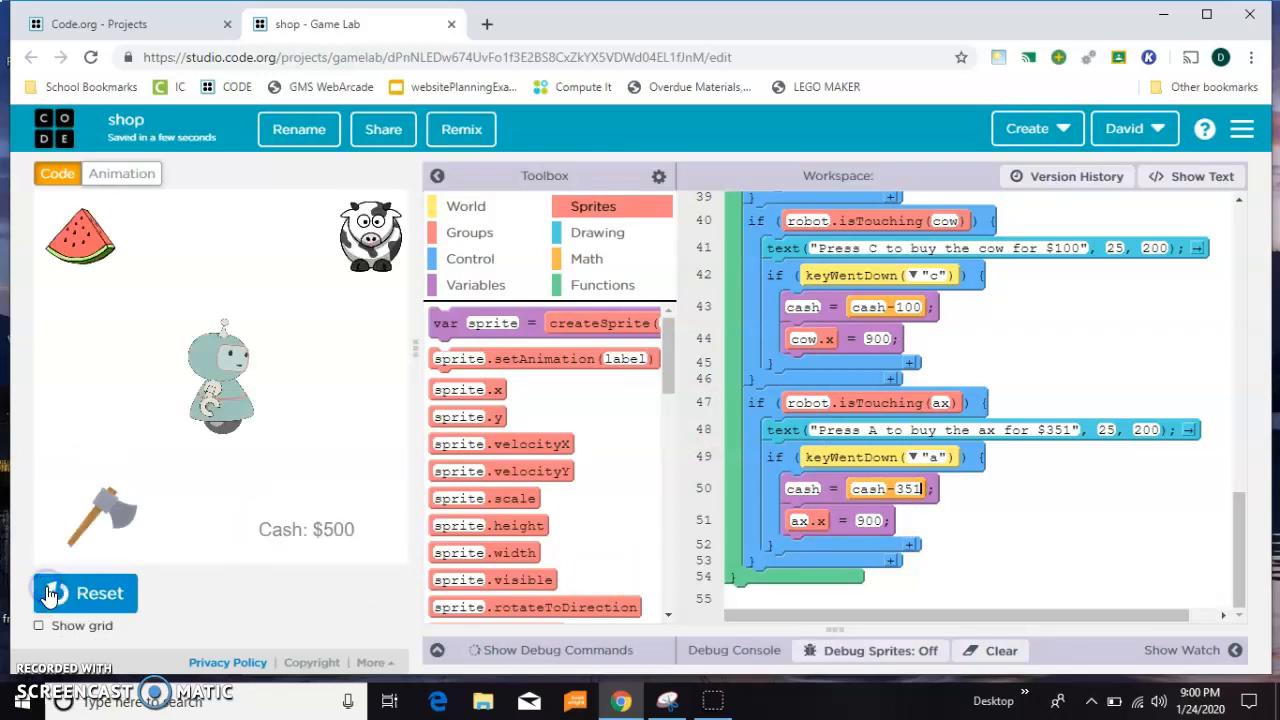
pyautogui.click(84, 593)
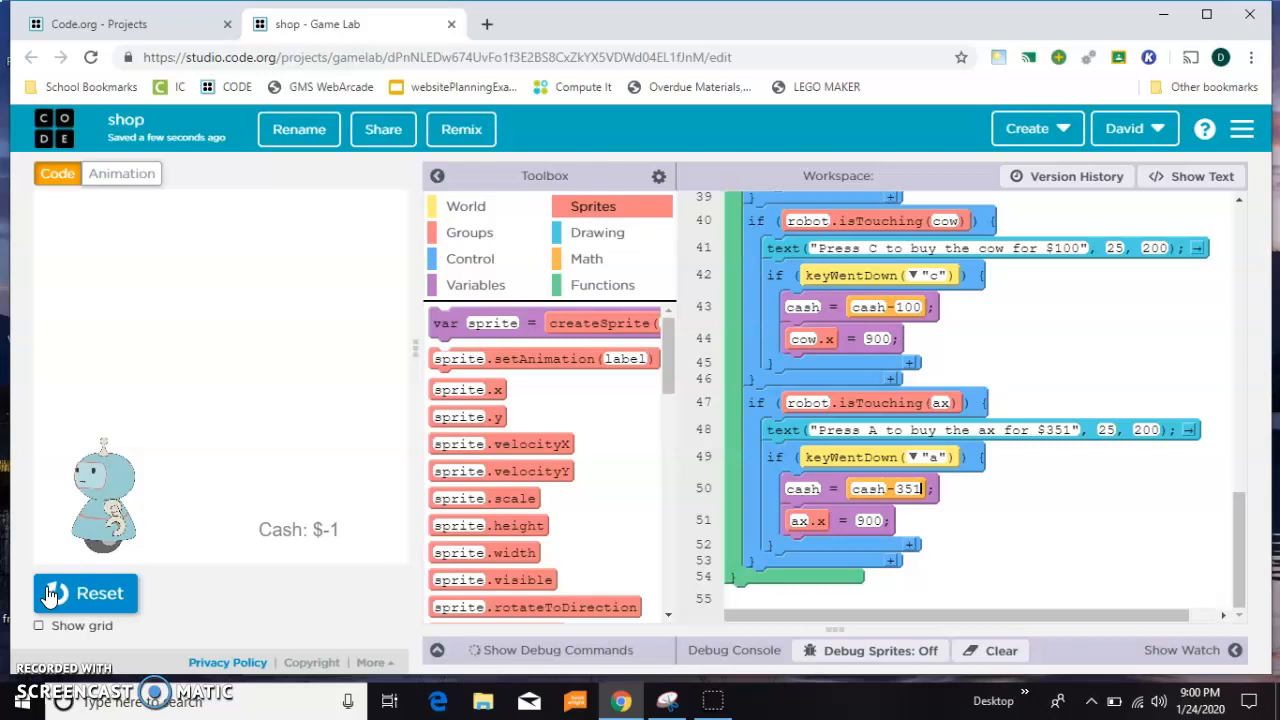
pyautogui.moveTo(430, 645)
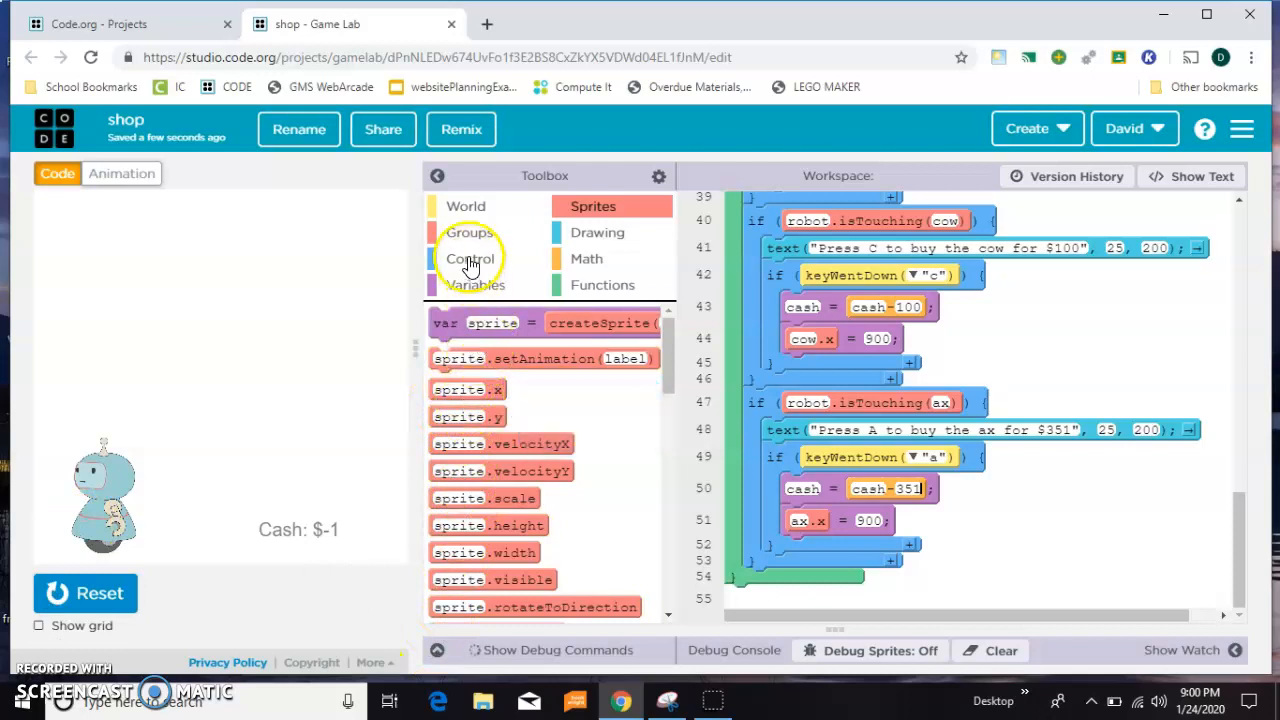
# Wrap the ax's keyWentDown purchase in an if block checking cash >= 351
pyautogui.click(470, 258)
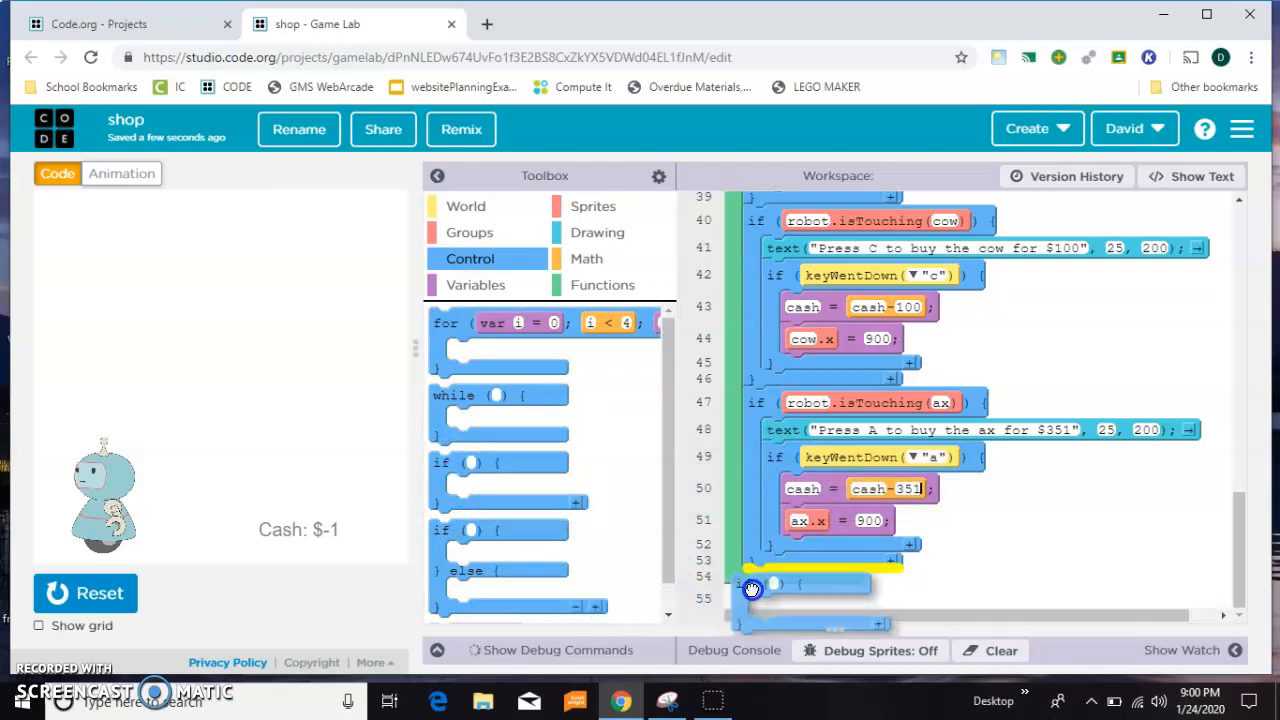
pyautogui.scroll(-3)
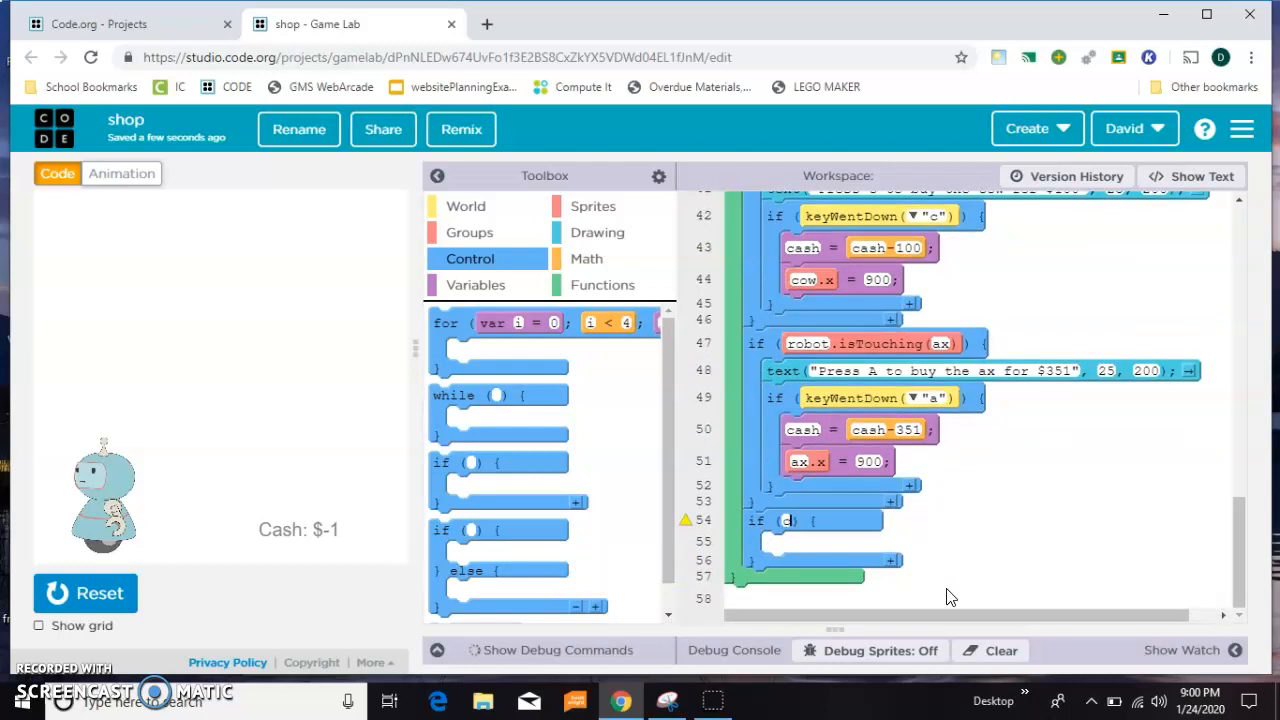
pyautogui.write('cash>')
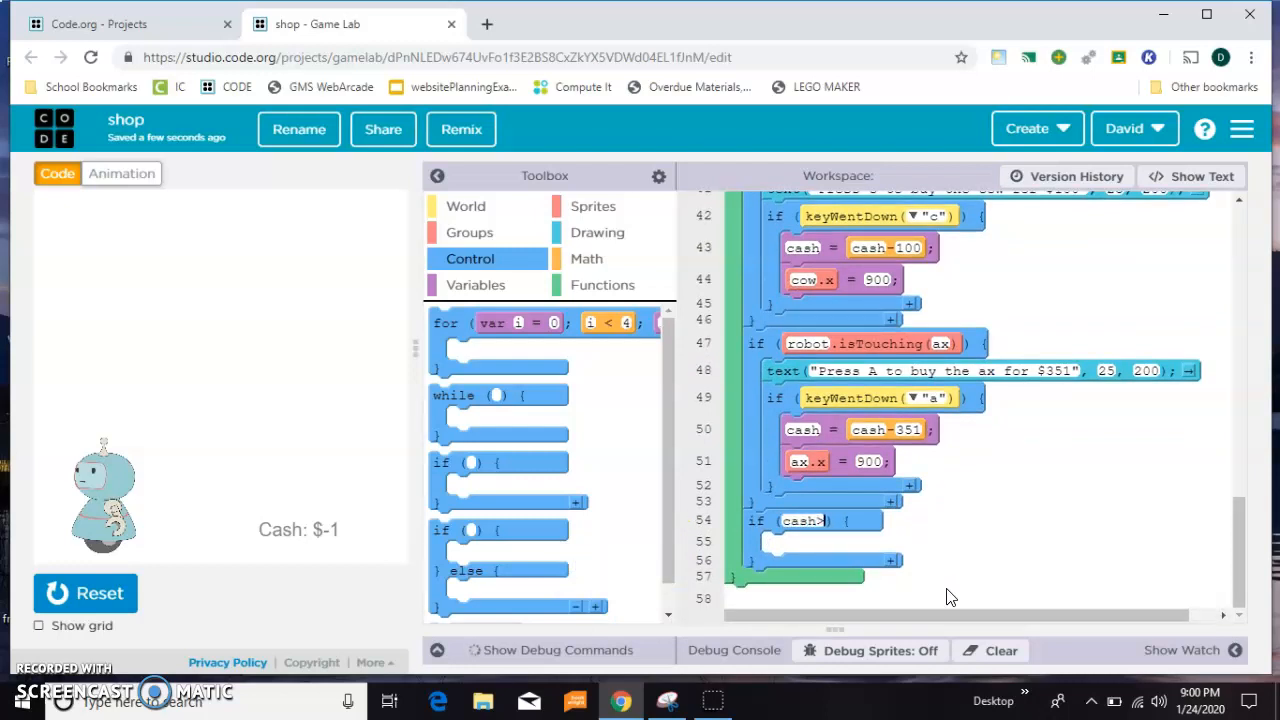
pyautogui.write('351')
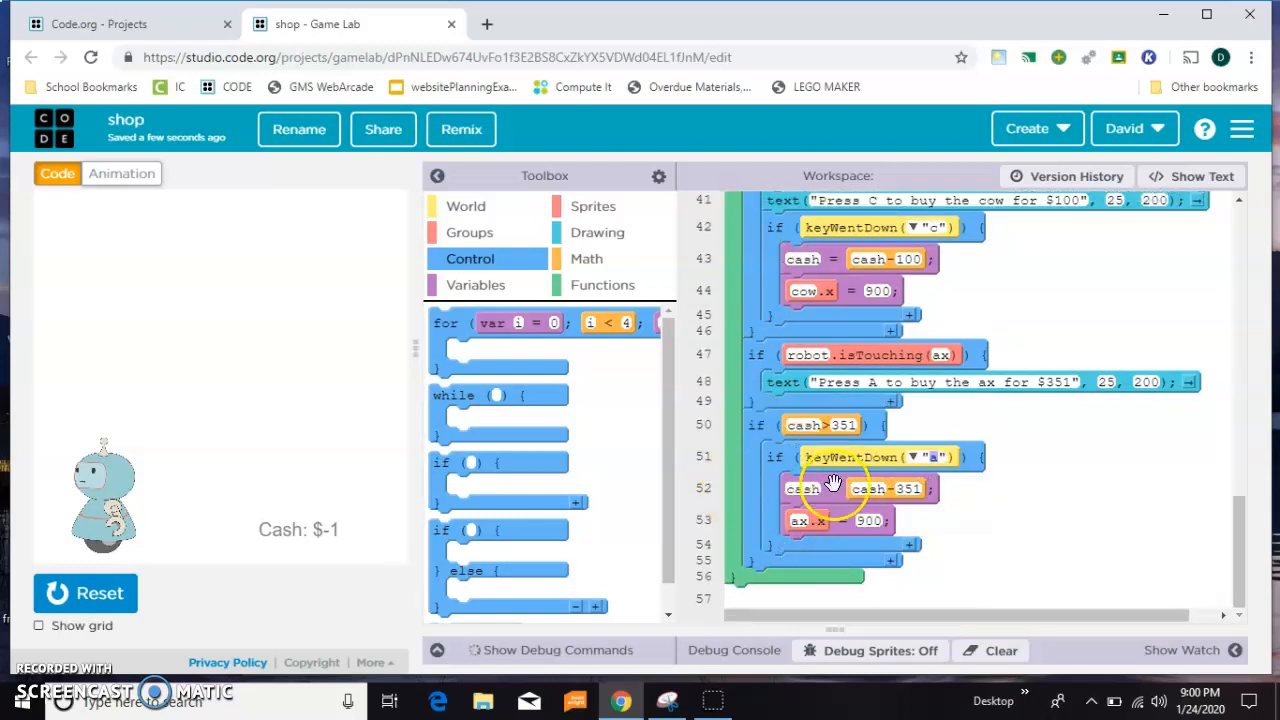
pyautogui.moveTo(950, 555)
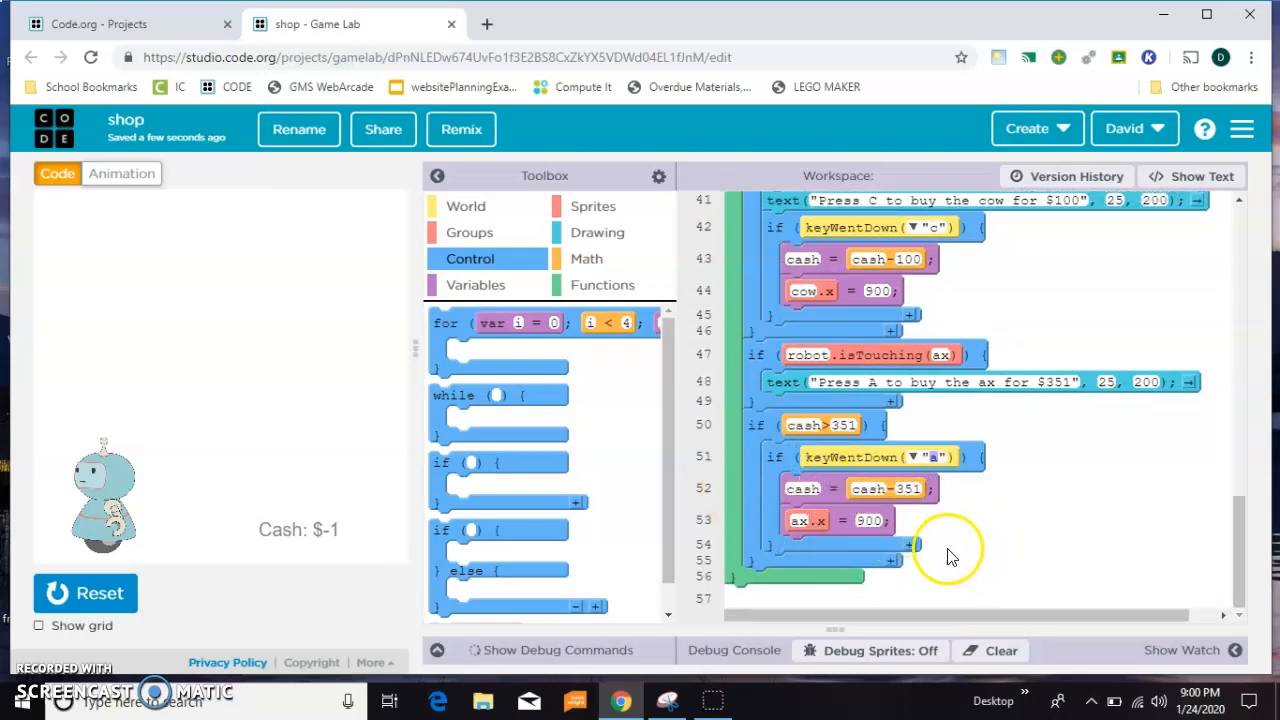
pyautogui.moveTo(760, 450)
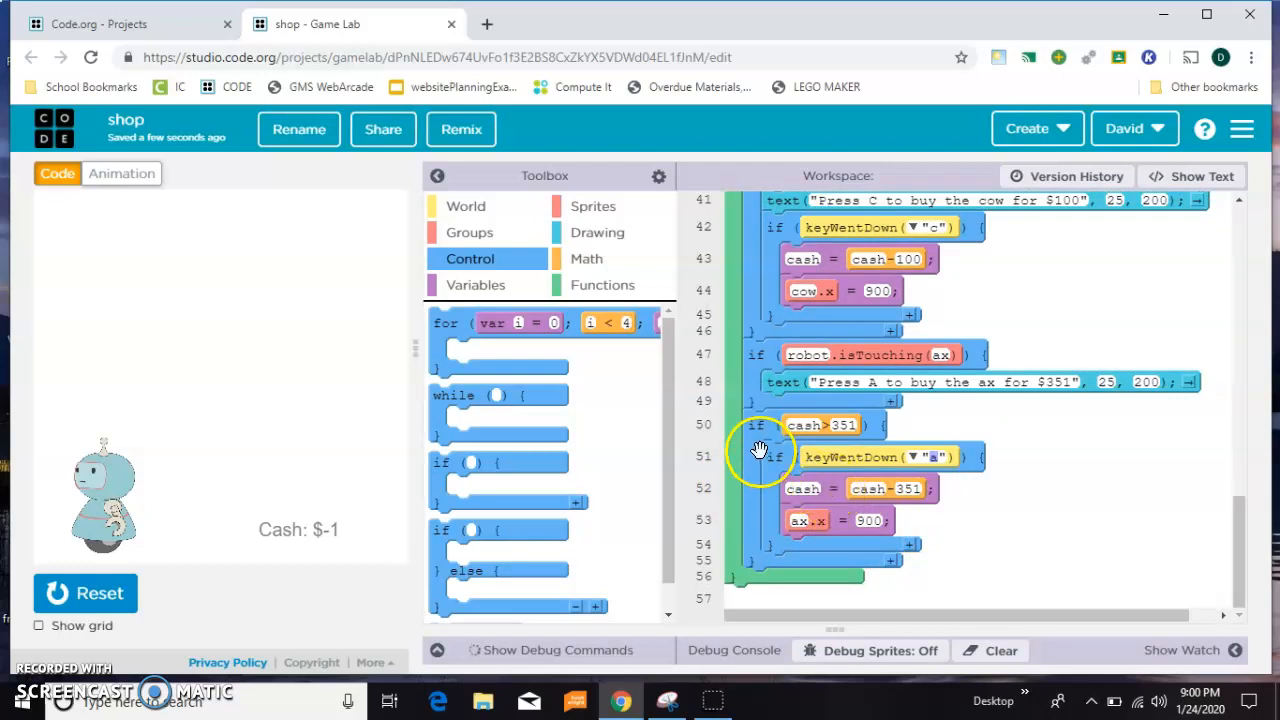
pyautogui.moveTo(825, 430)
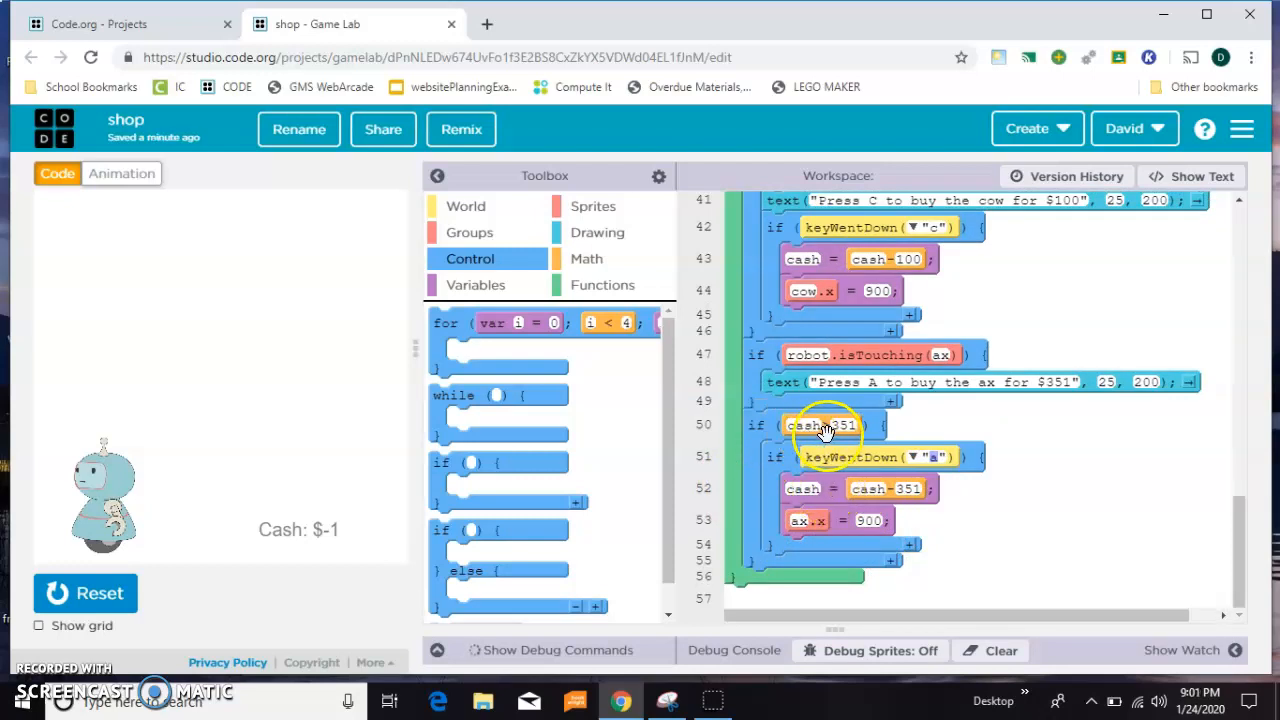
pyautogui.click(1191, 176)
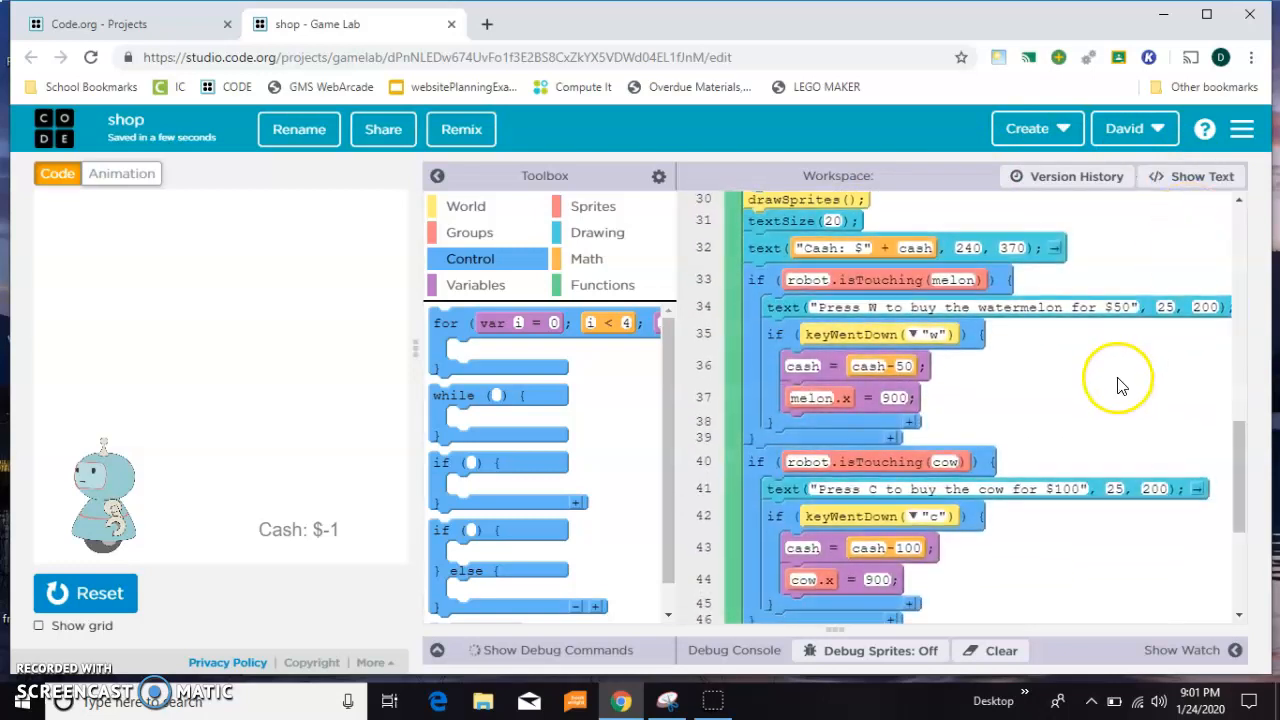
pyautogui.scroll(-3)
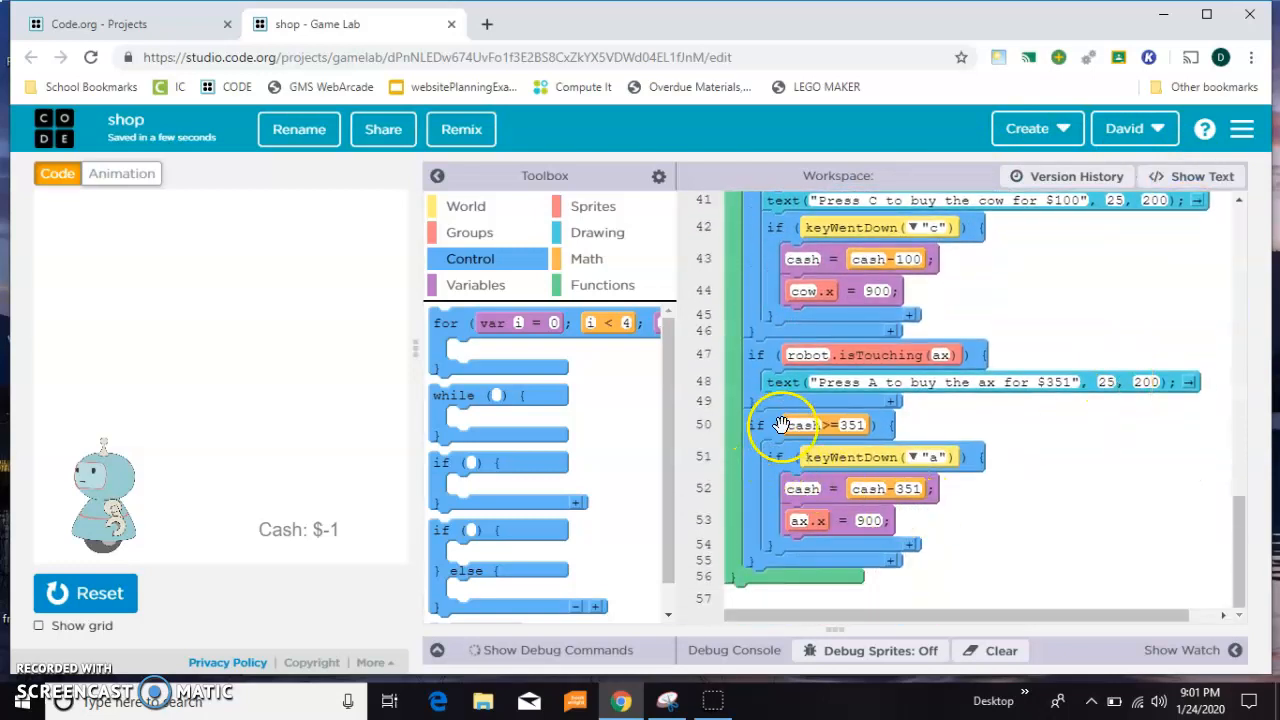
pyautogui.moveTo(895, 420)
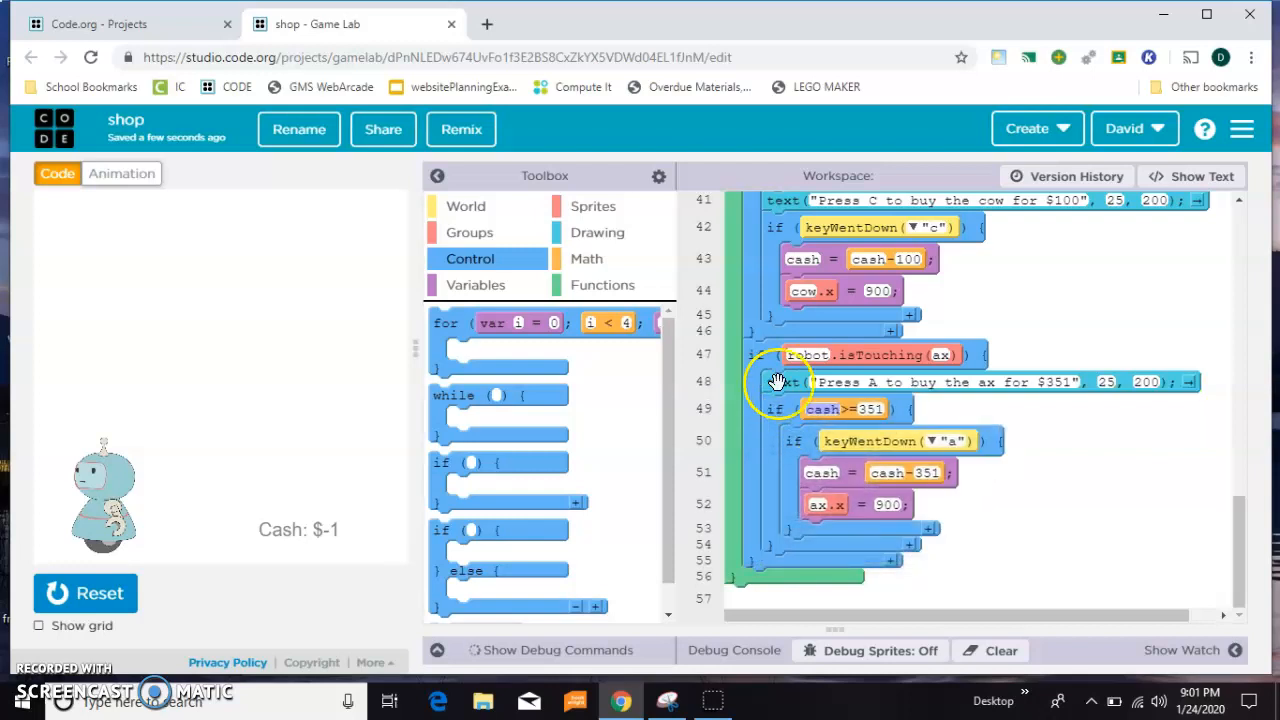
pyautogui.moveTo(270, 548)
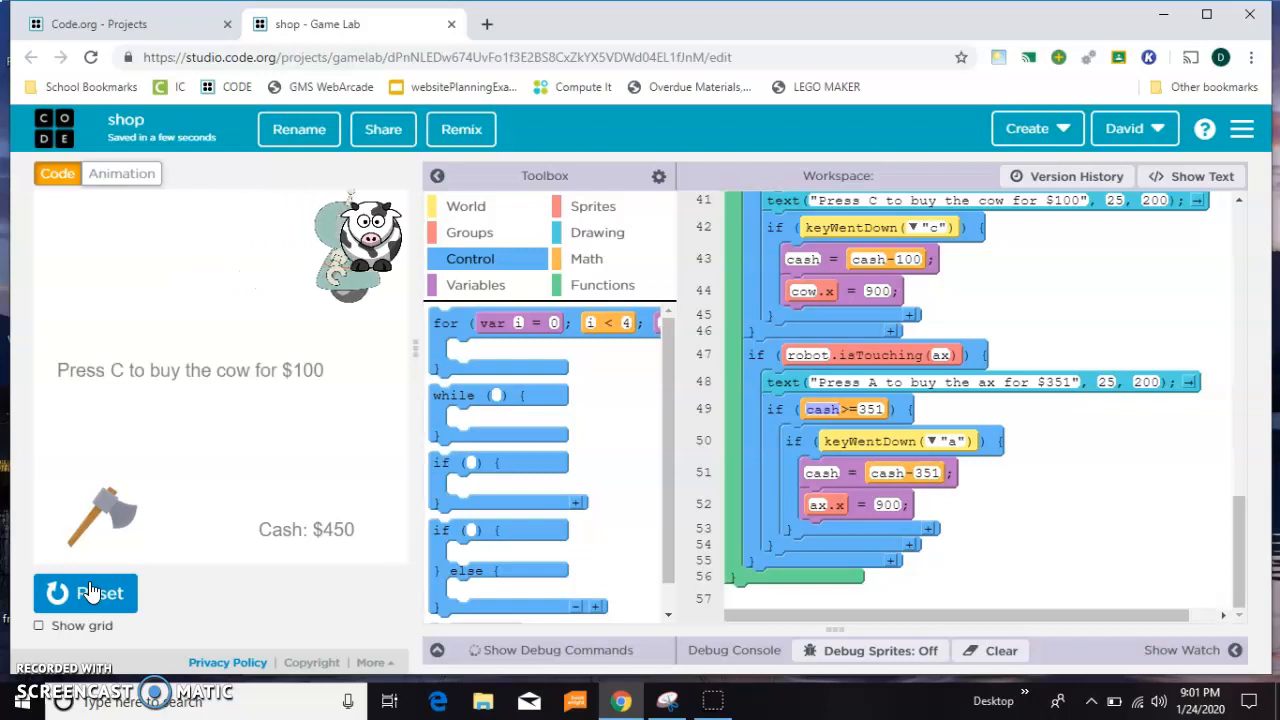
# Buy the cow with C, confirm $350 remains and the ax stays unbought, then stop
pyautogui.press('c')
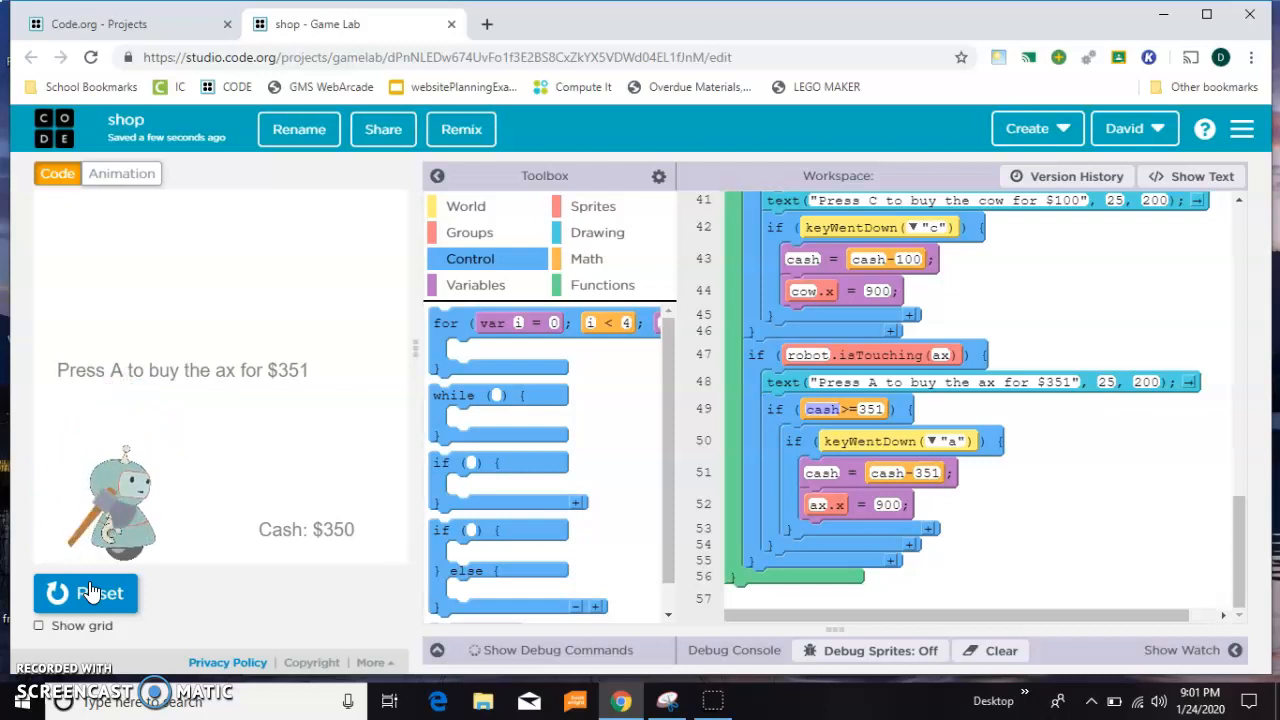
pyautogui.click(85, 593)
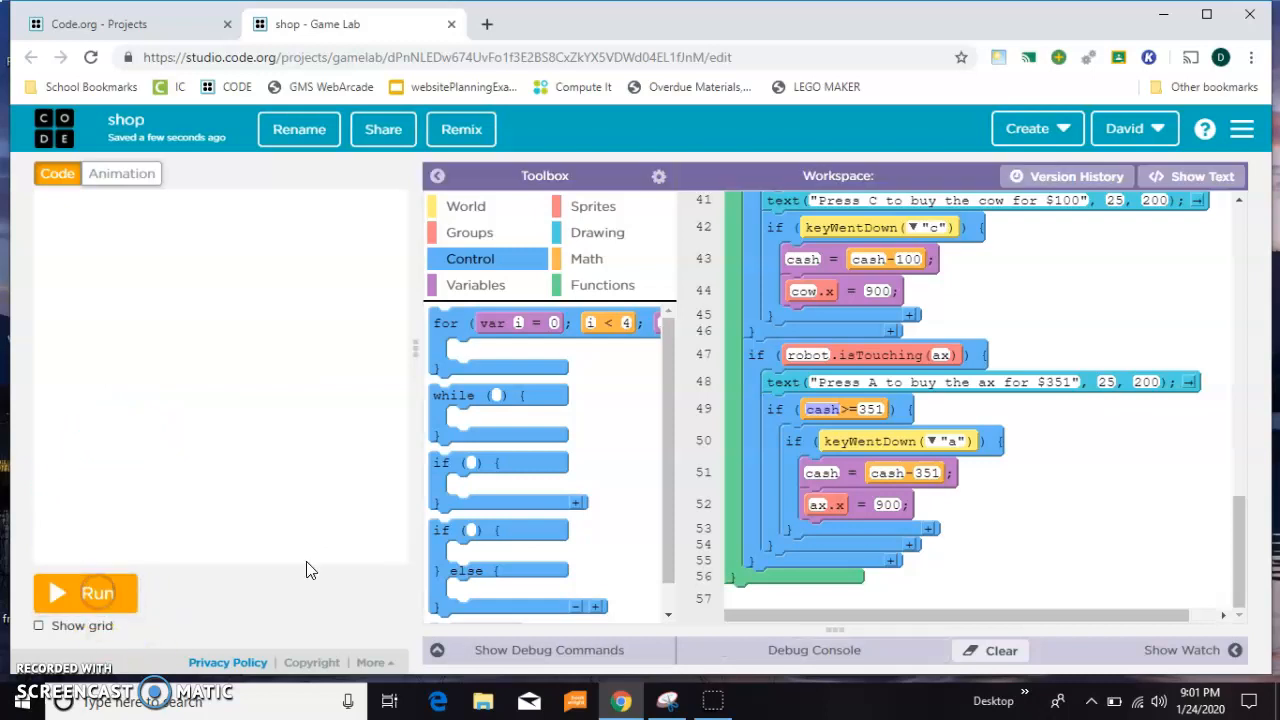
# Wrap the cow's keyWentDown purchase in an if block checking cash >= 100
pyautogui.scroll(3)
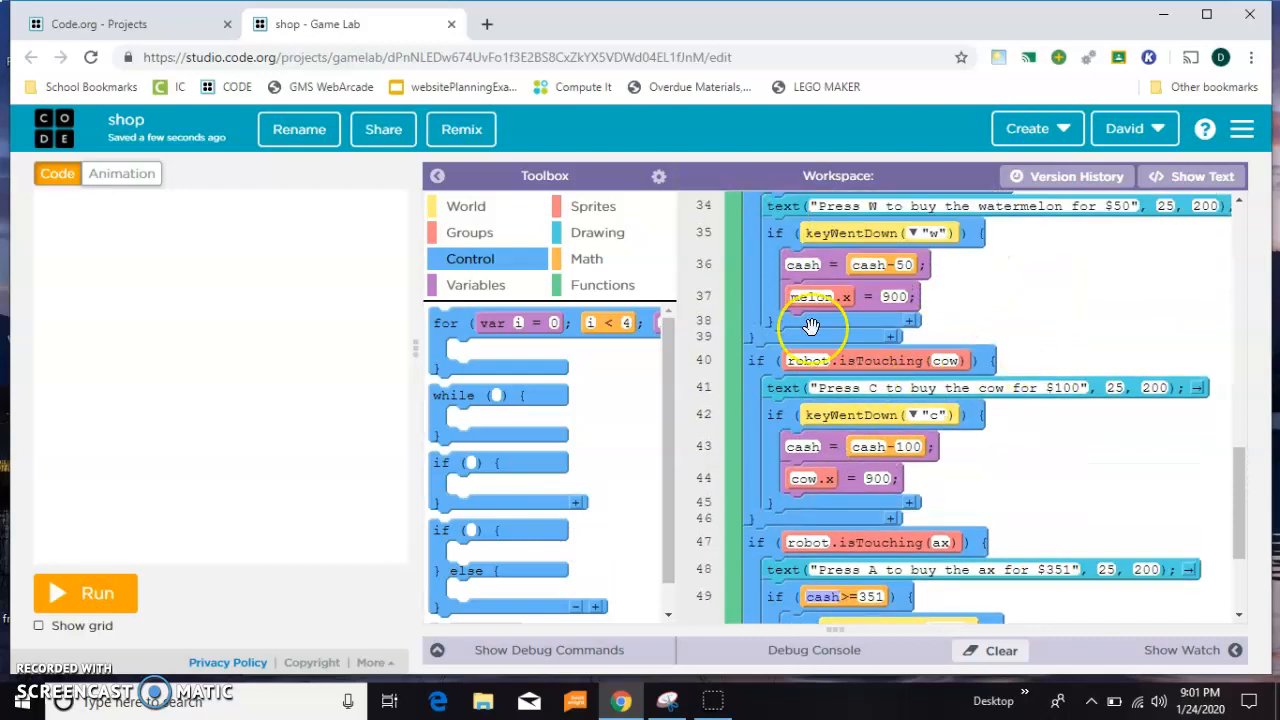
pyautogui.moveTo(930, 435)
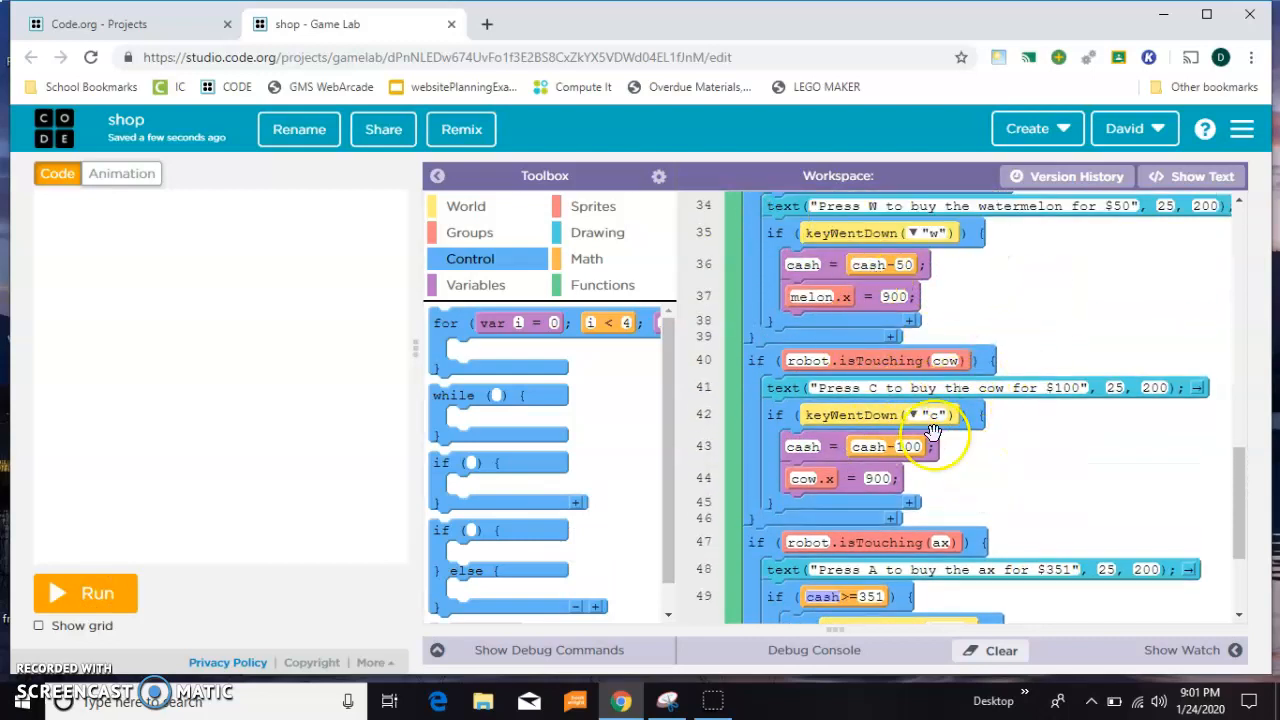
pyautogui.moveTo(555, 548)
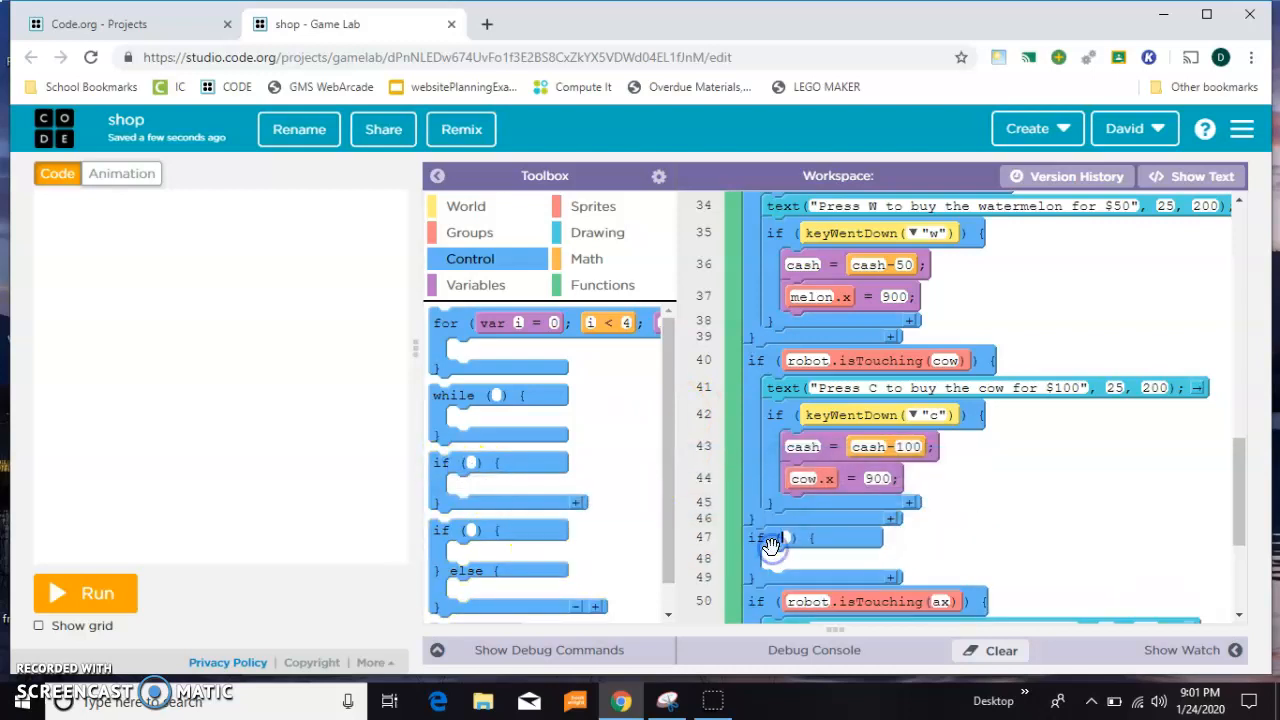
pyautogui.click(800, 537)
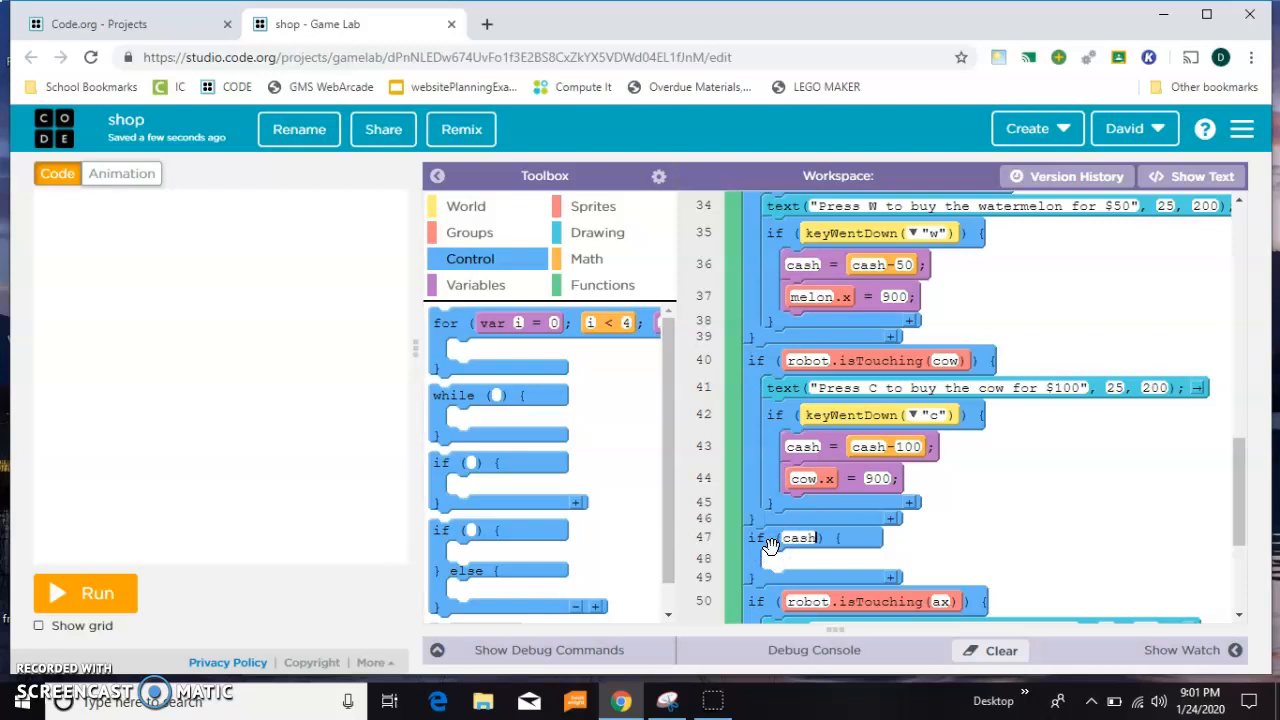
pyautogui.write('>=')
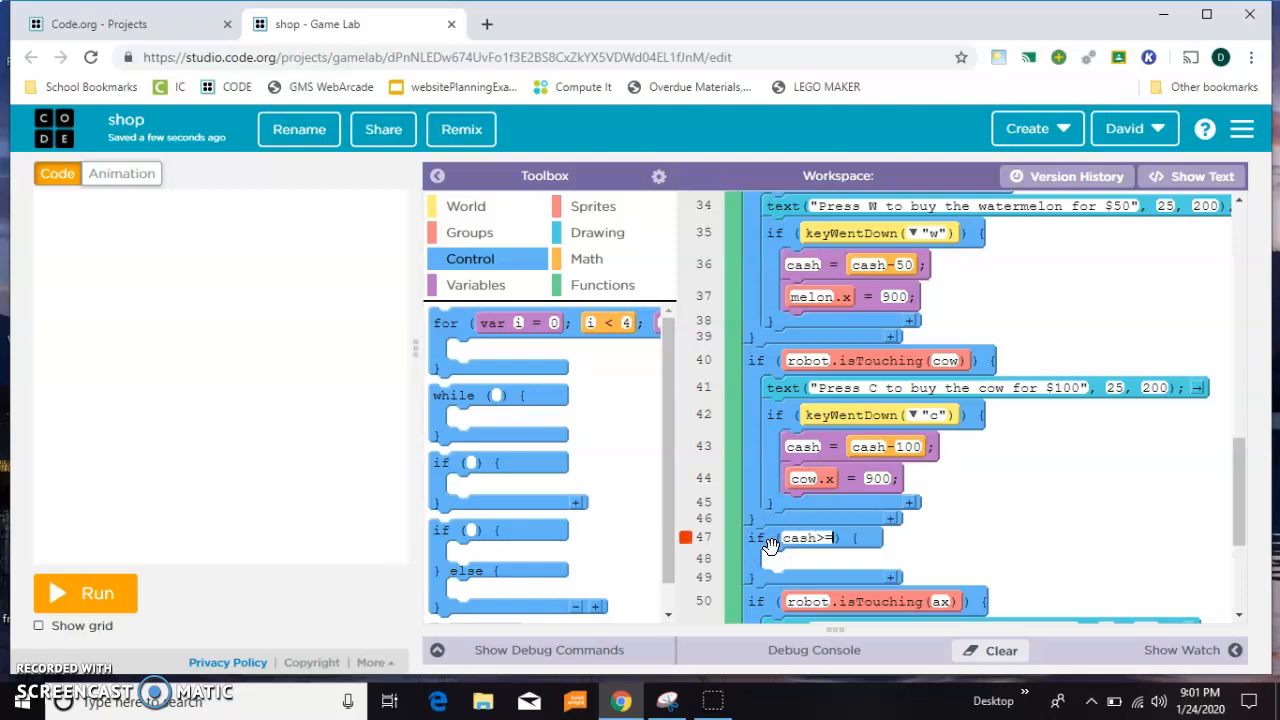
pyautogui.write('100')
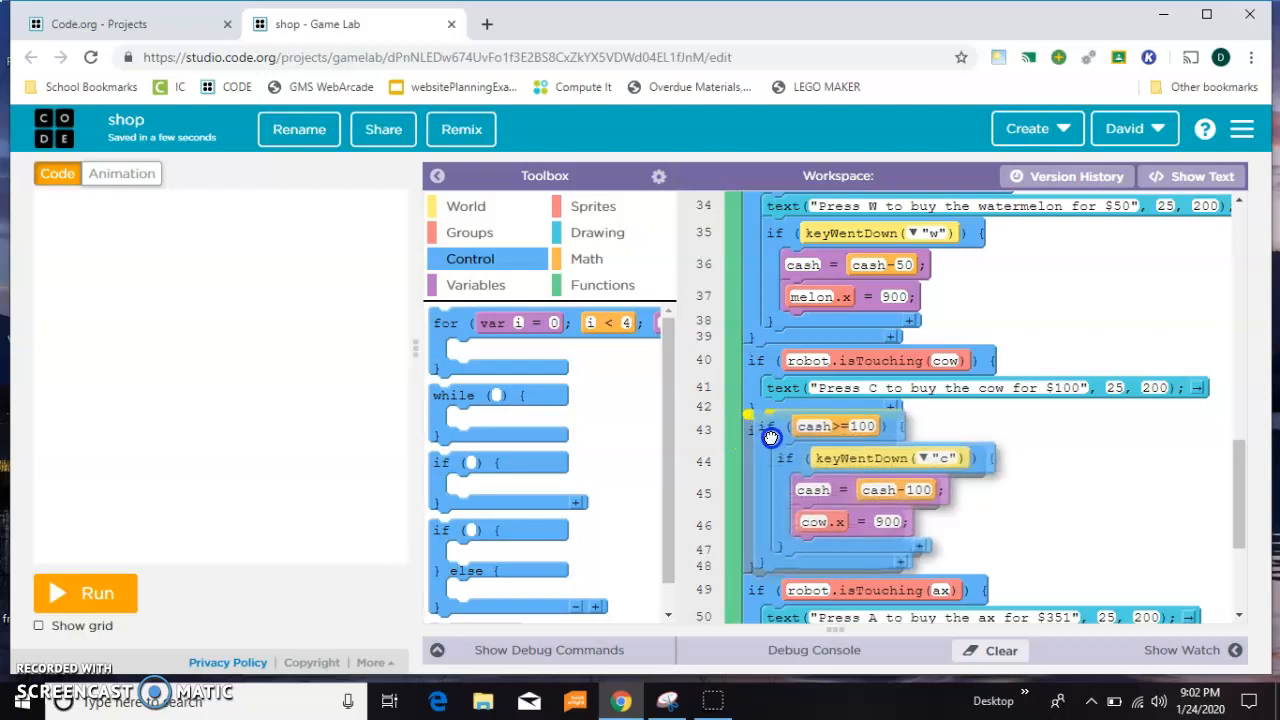
pyautogui.scroll(3)
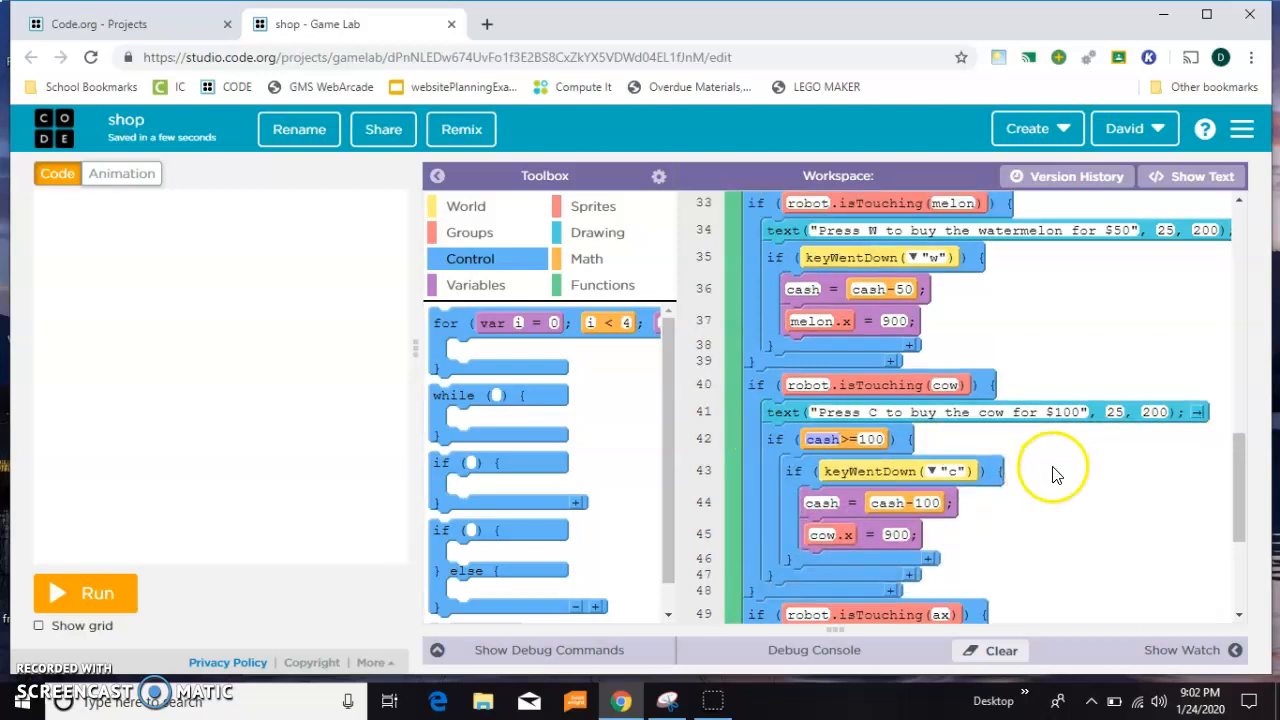
# Guard the watermelon purchase with cash >= 50 and run the game at $500
pyautogui.scroll(3)
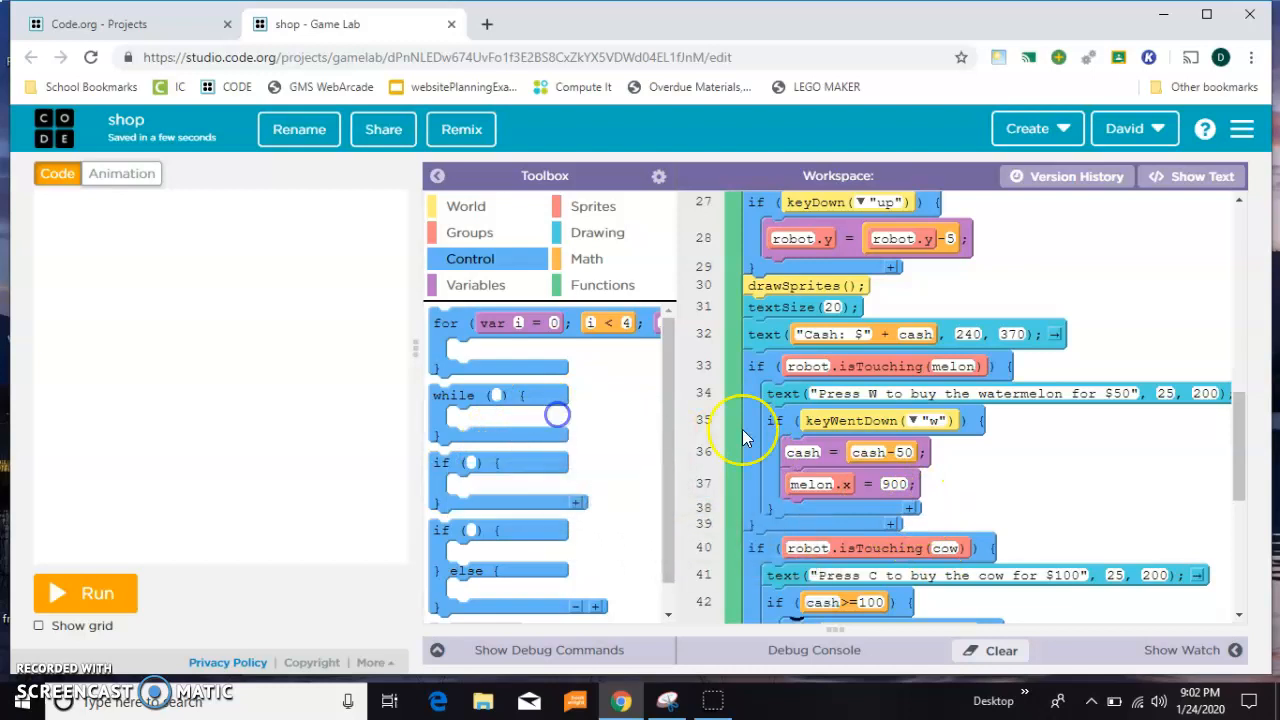
pyautogui.scroll(-3)
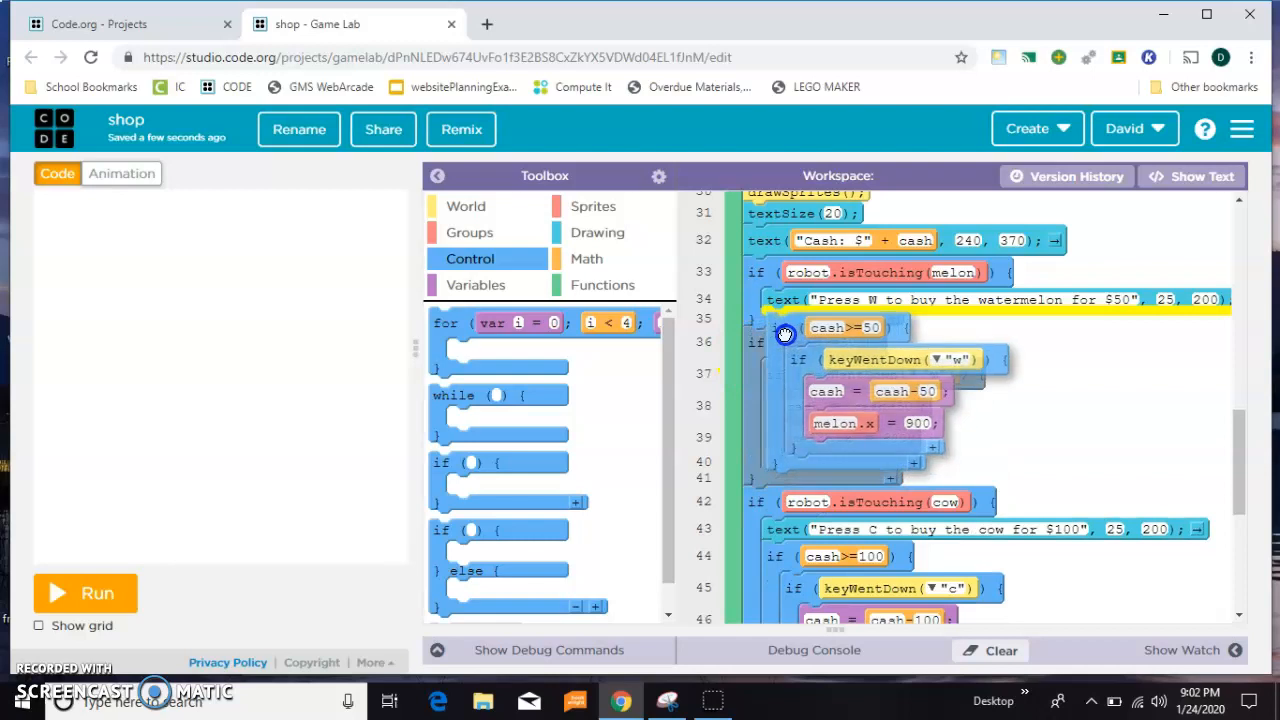
pyautogui.click(85, 592)
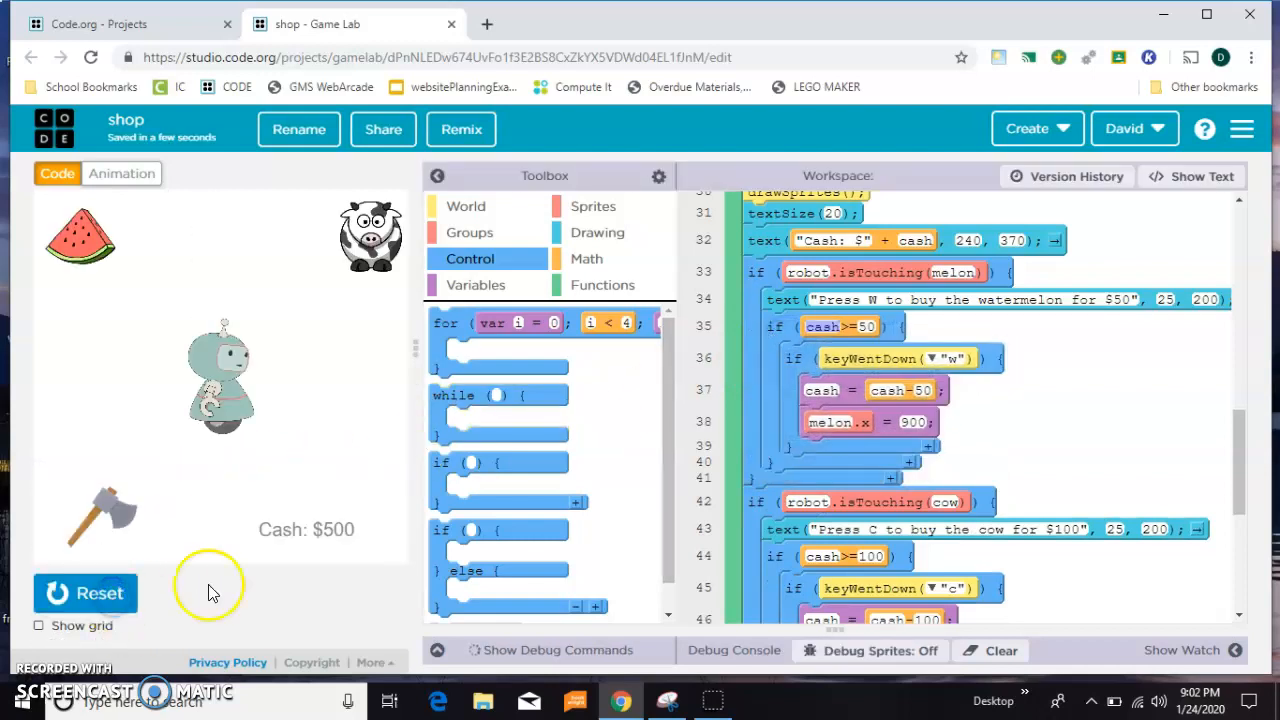